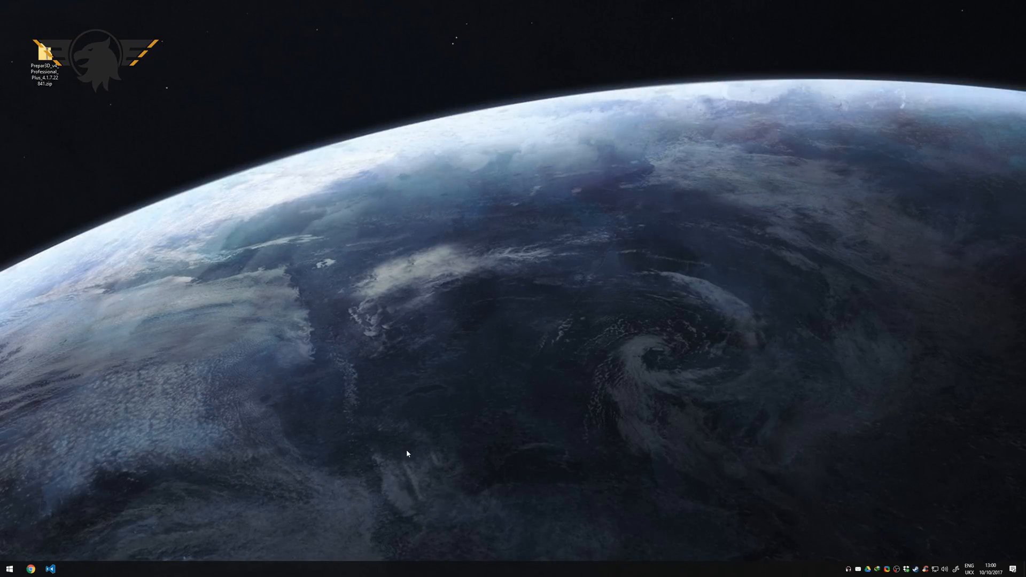
pyautogui.moveTo(937, 505)
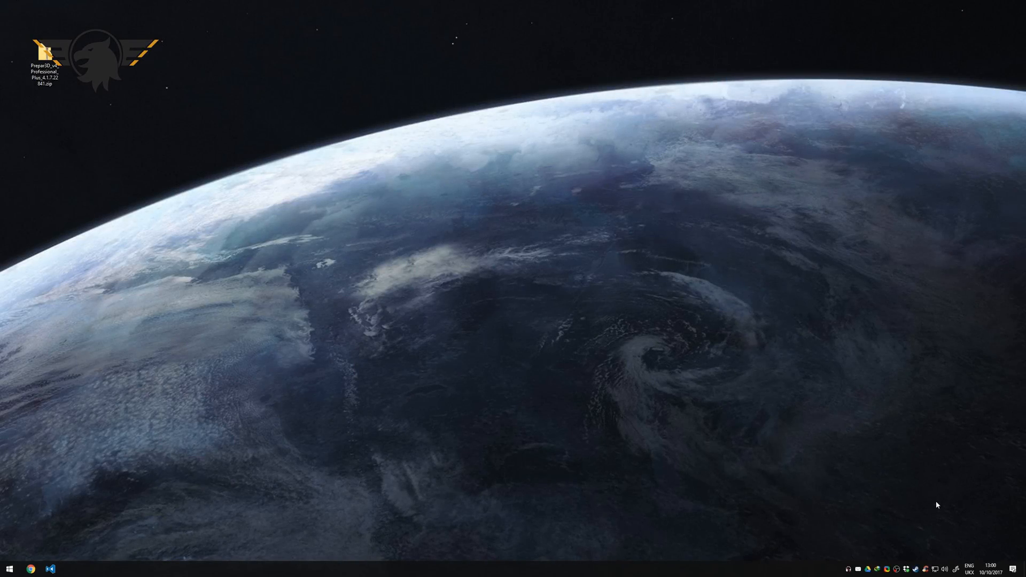
# Show the Prepar3D v4 Add-ons folder from Documents in a widened window listing the scenery add-on folders
pyautogui.click(990, 565)
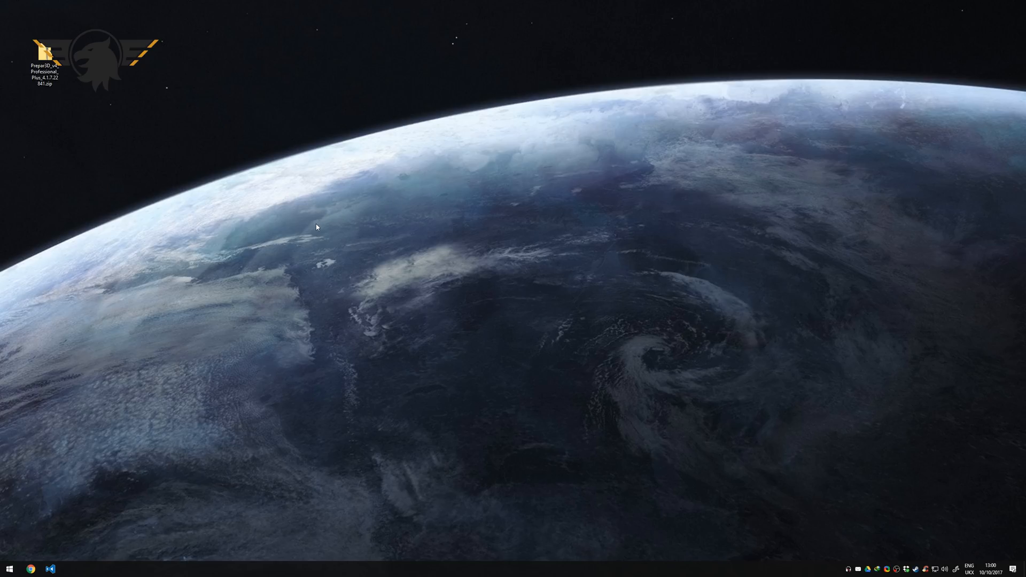
pyautogui.moveTo(294, 183)
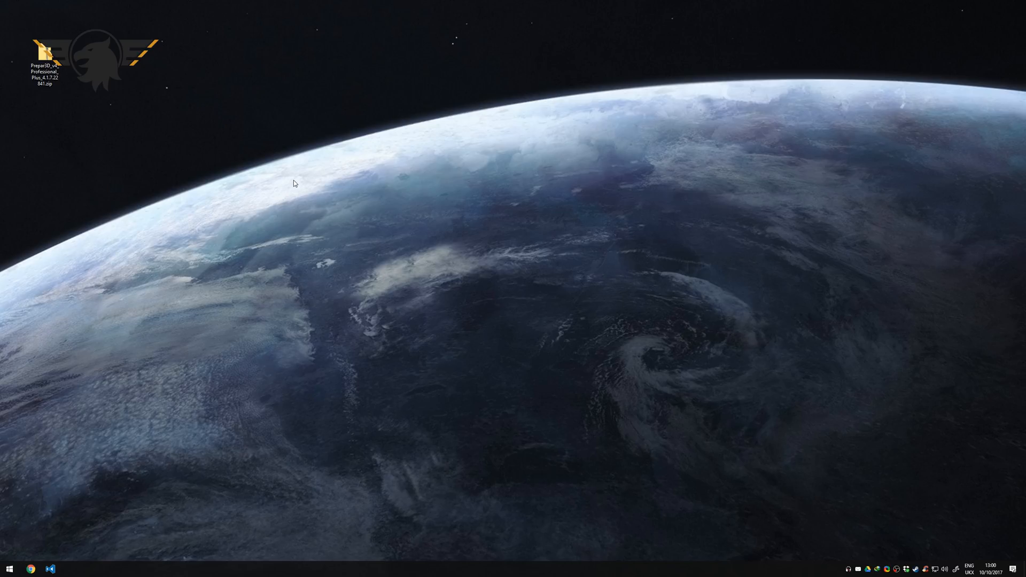
pyautogui.moveTo(296, 153)
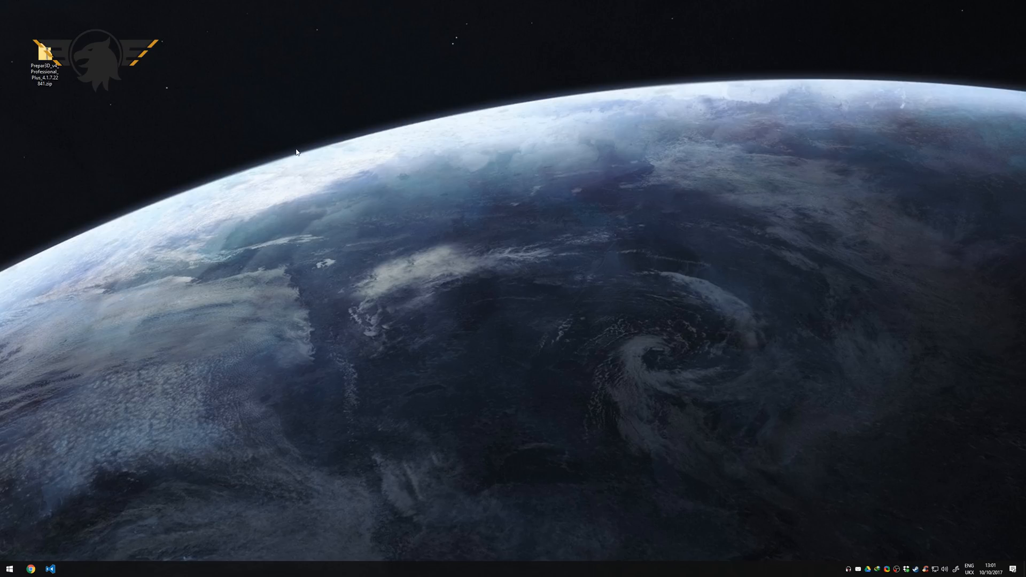
pyautogui.moveTo(481, 114)
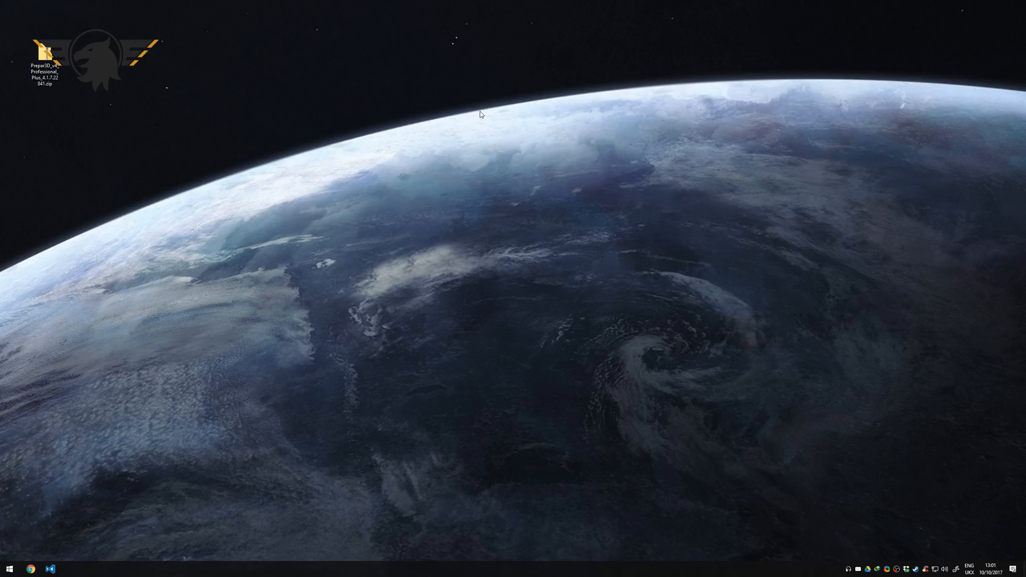
pyautogui.moveTo(442, 141)
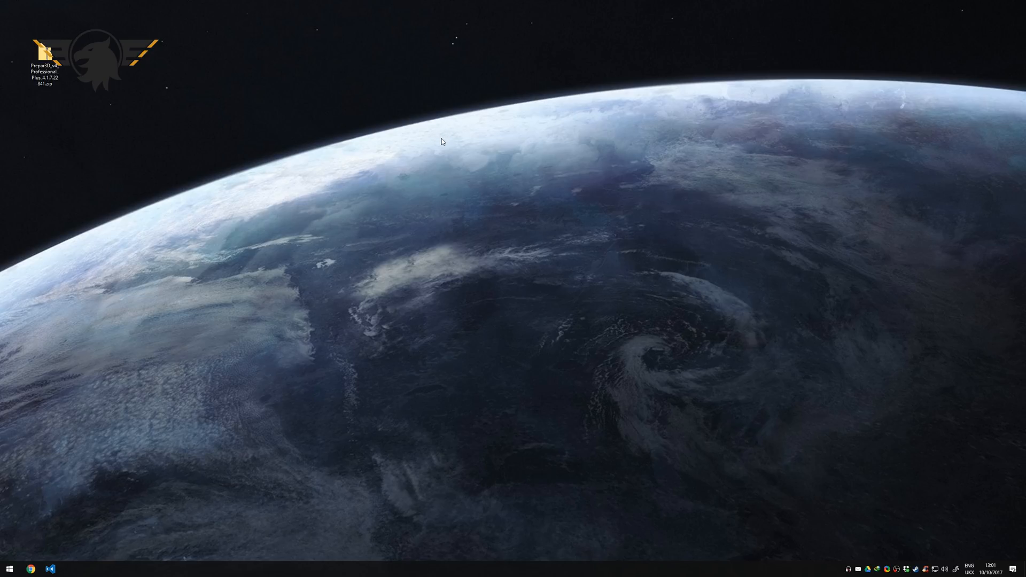
pyautogui.moveTo(561, 308)
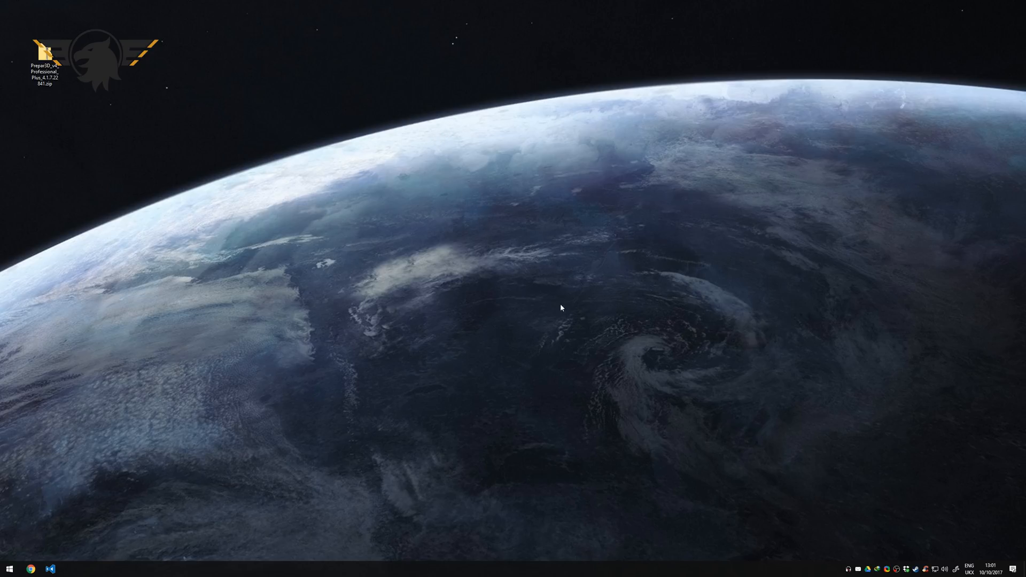
pyautogui.moveTo(757, 379)
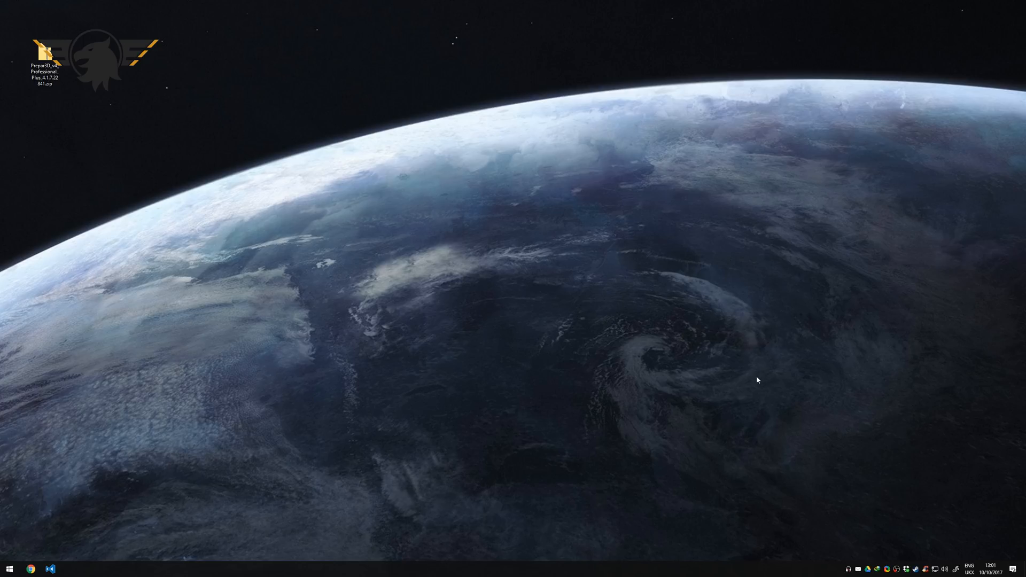
pyautogui.moveTo(356, 244)
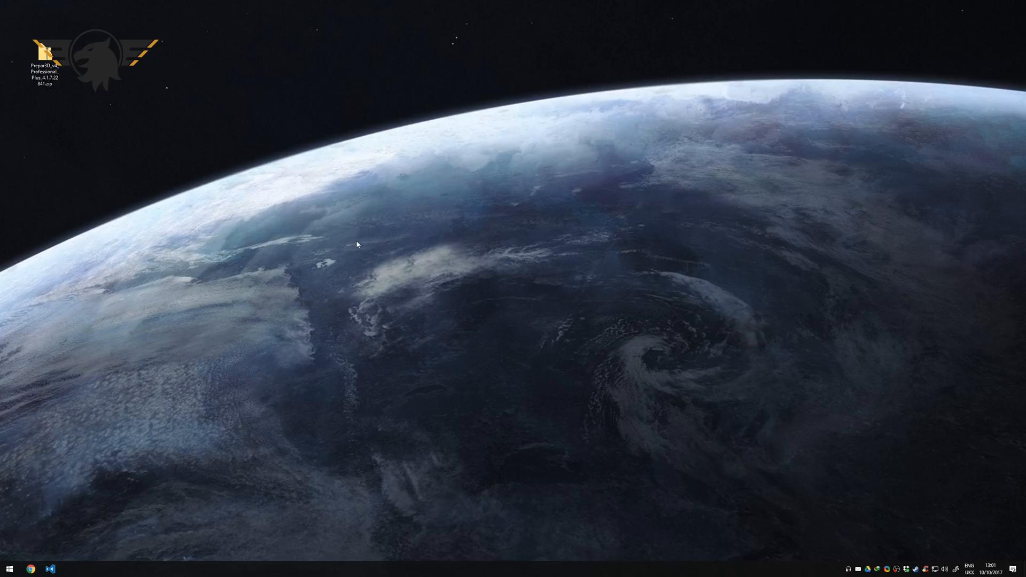
pyautogui.moveTo(678, 428)
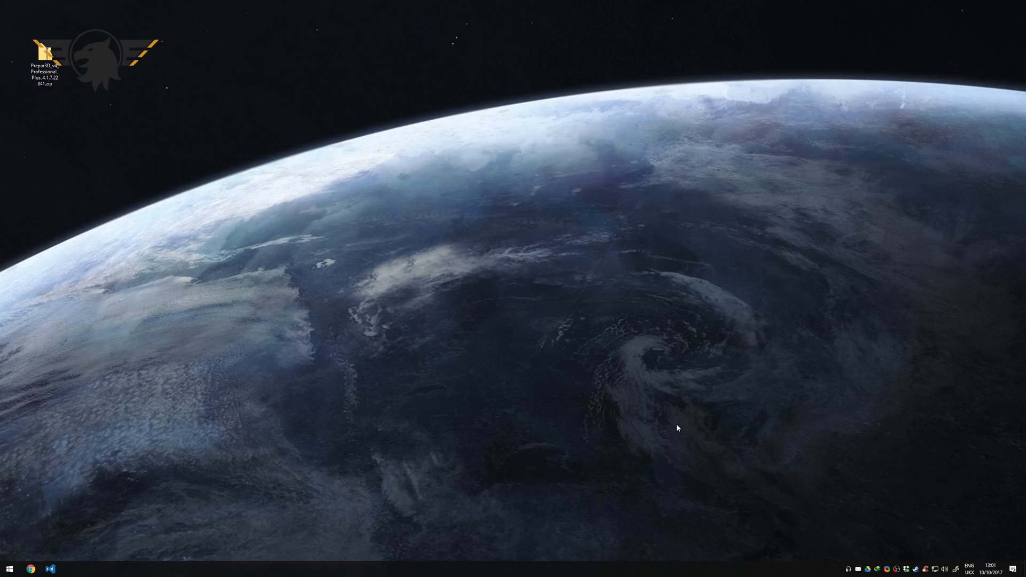
pyautogui.moveTo(569, 343)
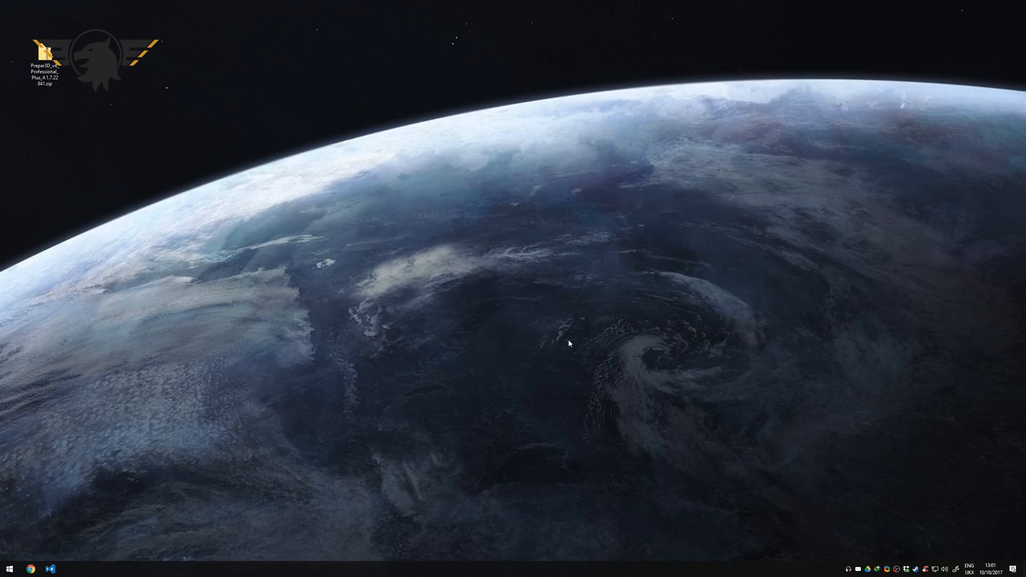
pyautogui.moveTo(450, 283)
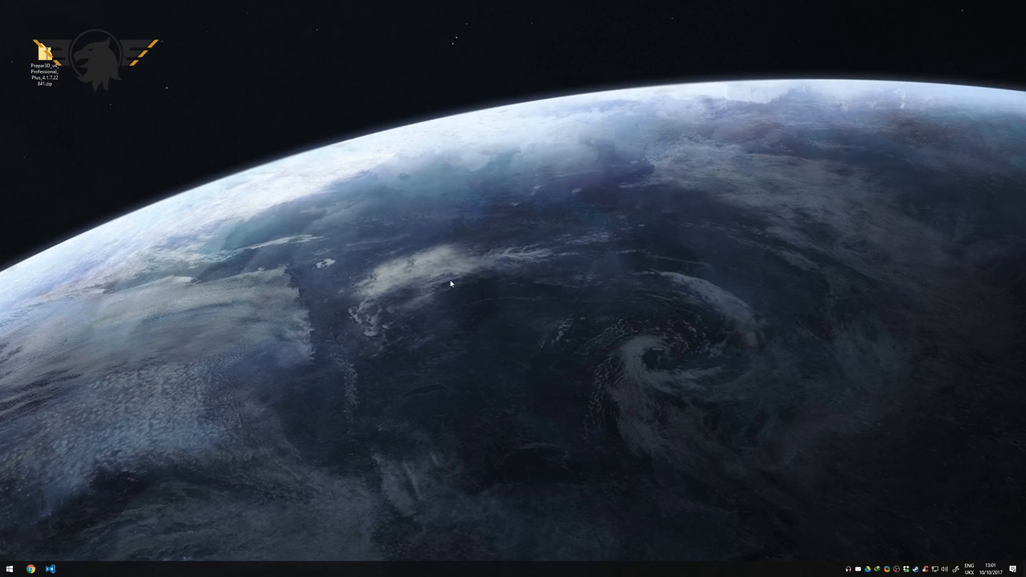
pyautogui.moveTo(406, 301)
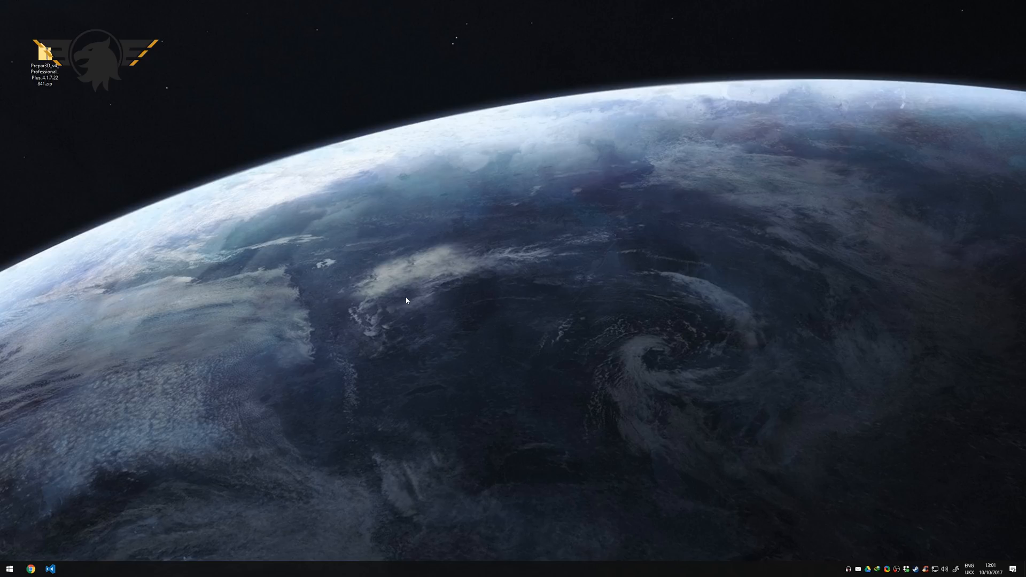
pyautogui.moveTo(331, 249)
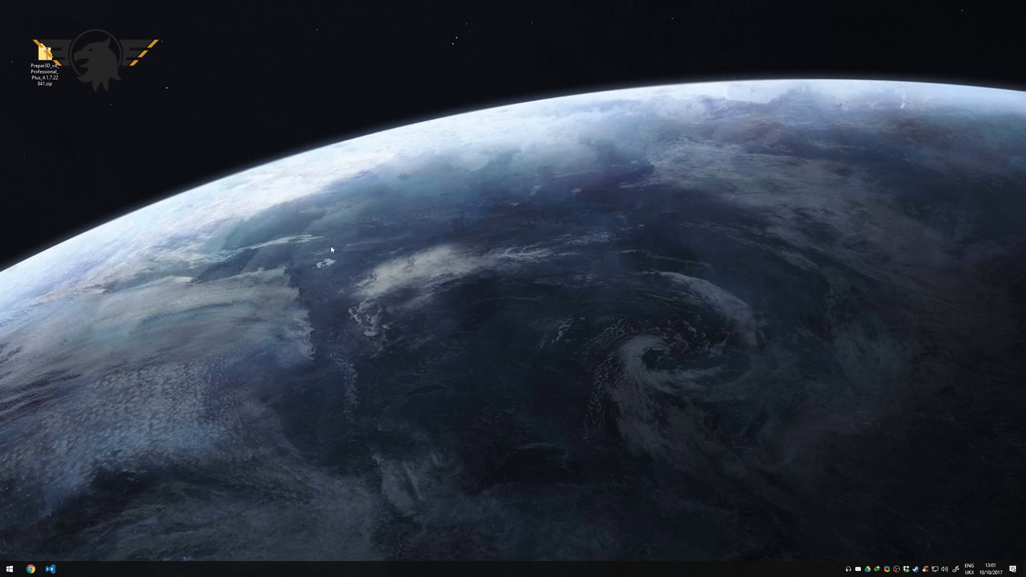
pyautogui.moveTo(423, 129)
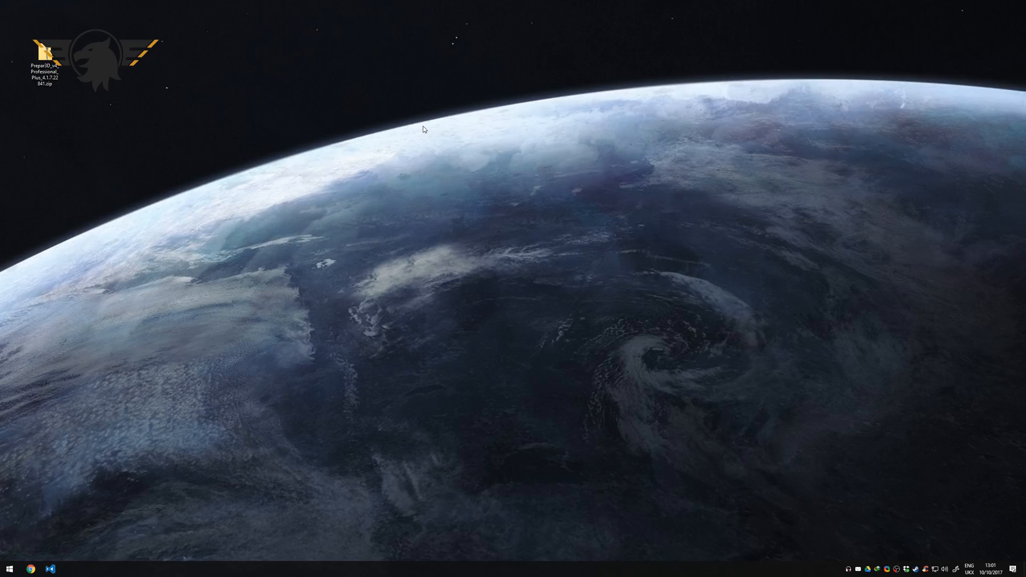
pyautogui.moveTo(347, 234)
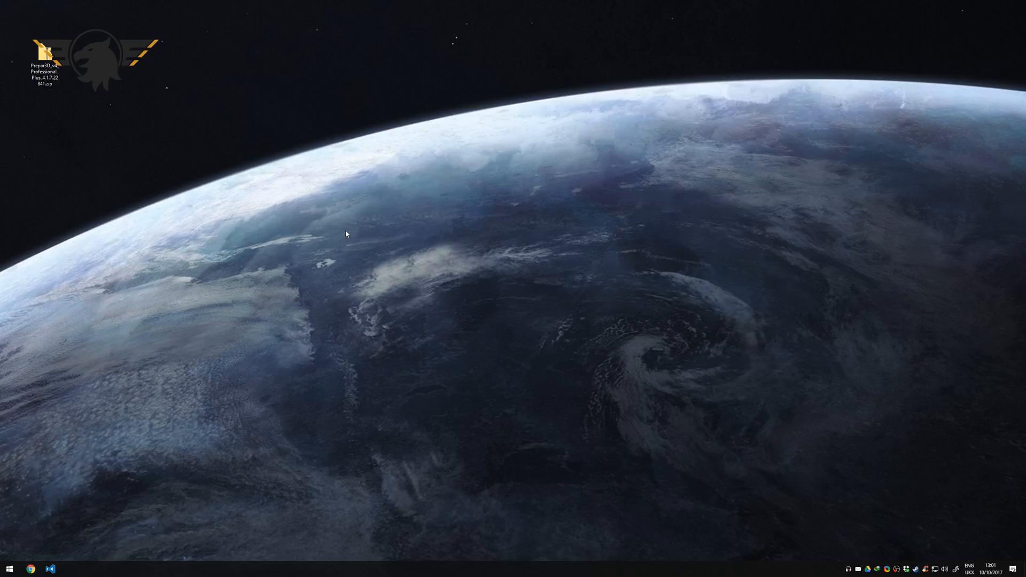
pyautogui.moveTo(591, 318)
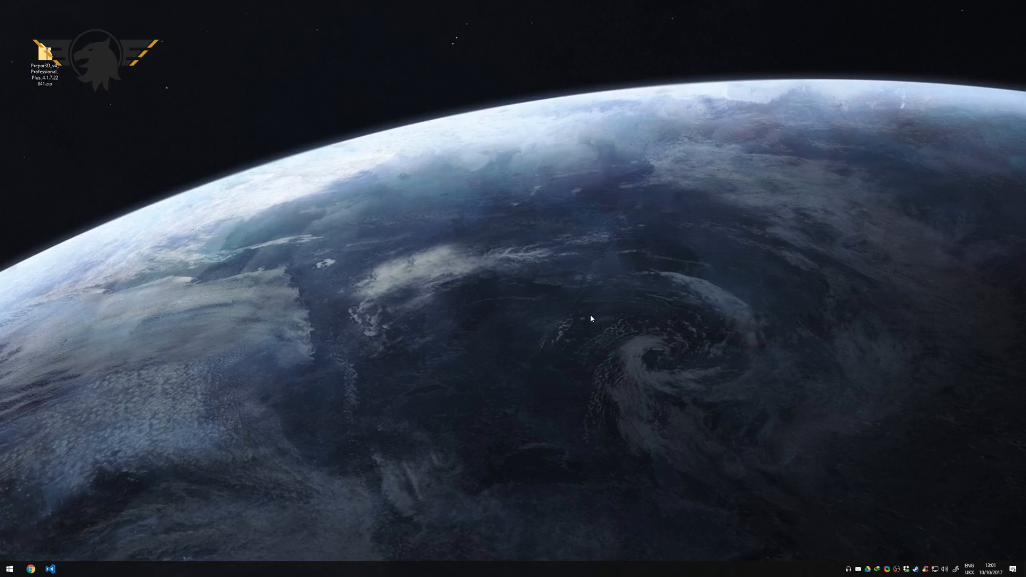
pyautogui.moveTo(702, 403)
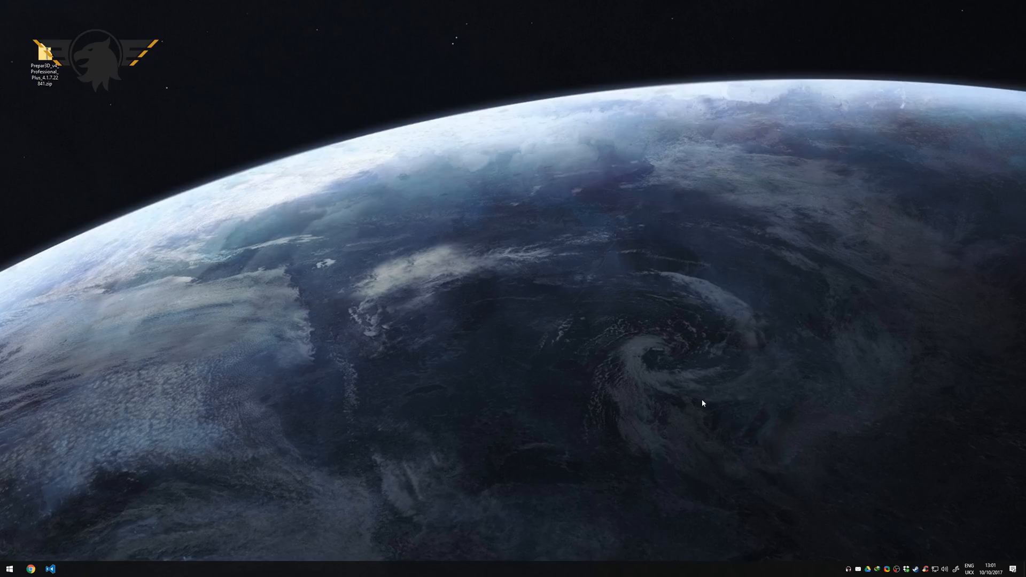
pyautogui.moveTo(659, 391)
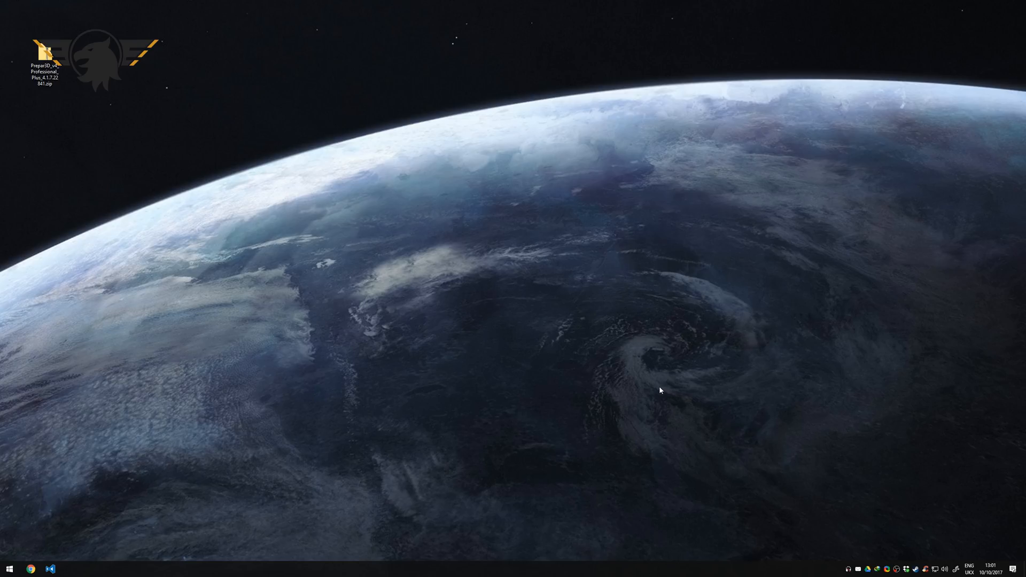
pyautogui.moveTo(652, 387)
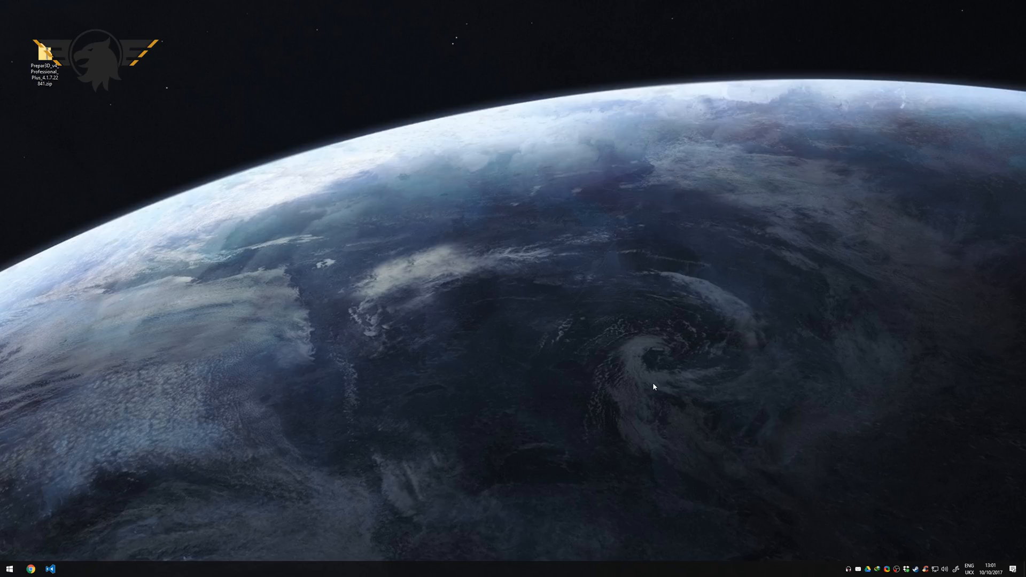
pyautogui.moveTo(510, 355)
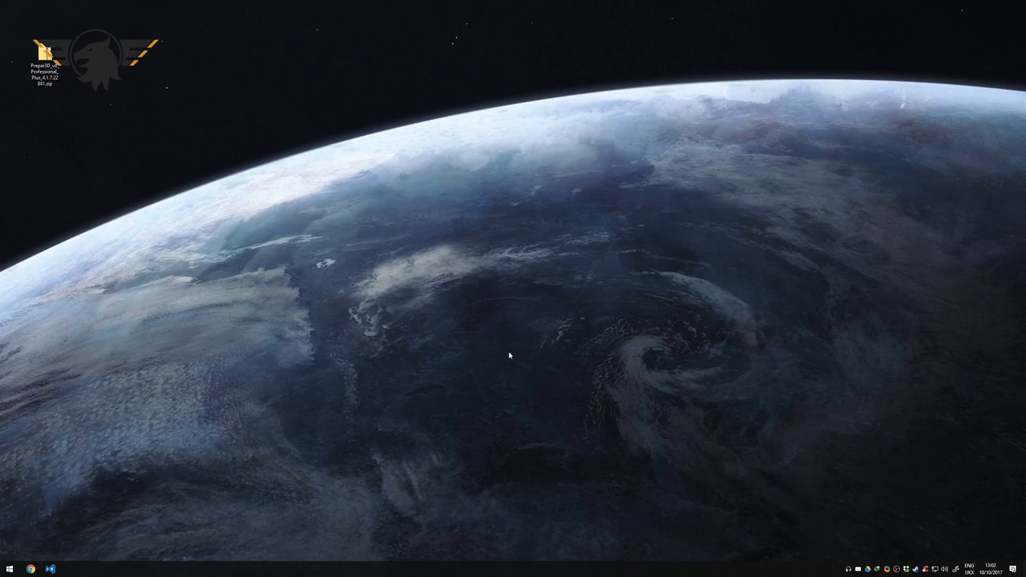
pyautogui.moveTo(481, 356)
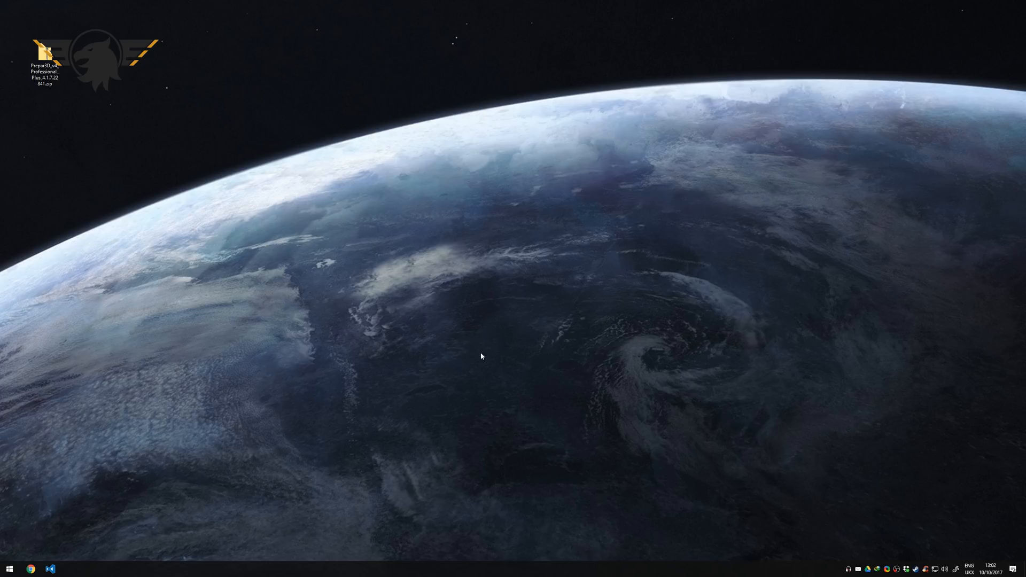
pyautogui.moveTo(530, 234)
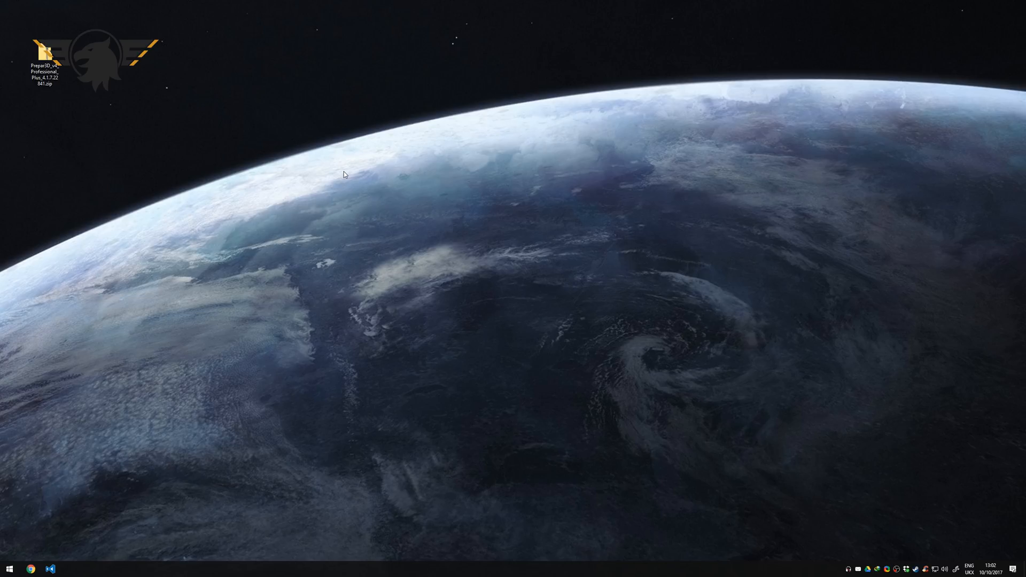
pyautogui.moveTo(329, 227)
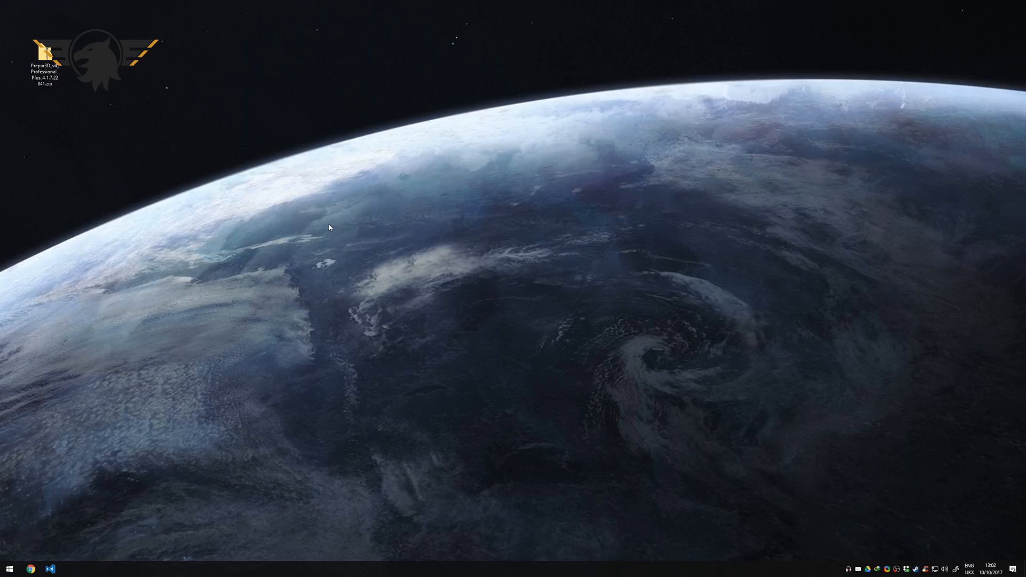
pyautogui.moveTo(378, 246)
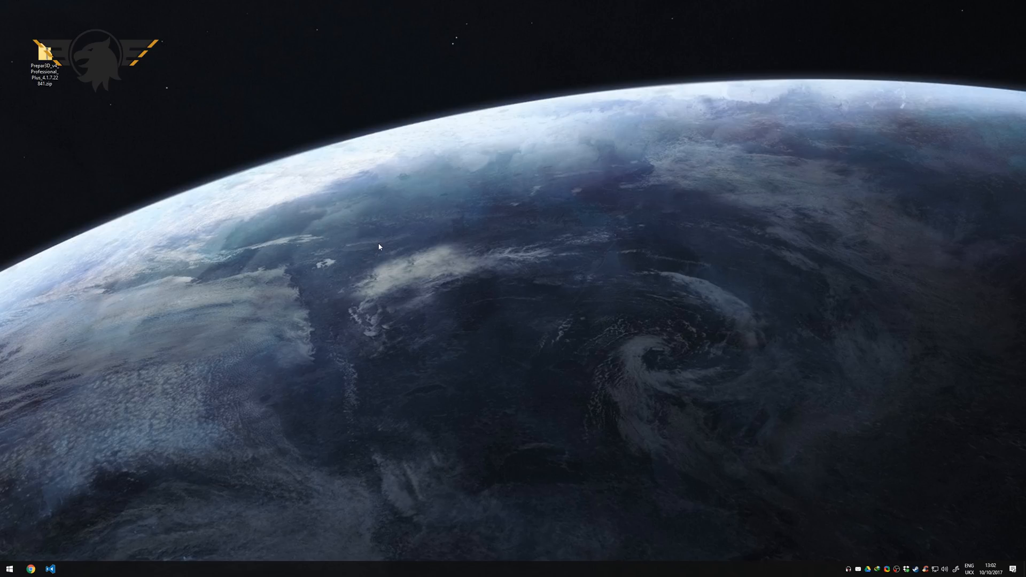
pyautogui.moveTo(368, 249)
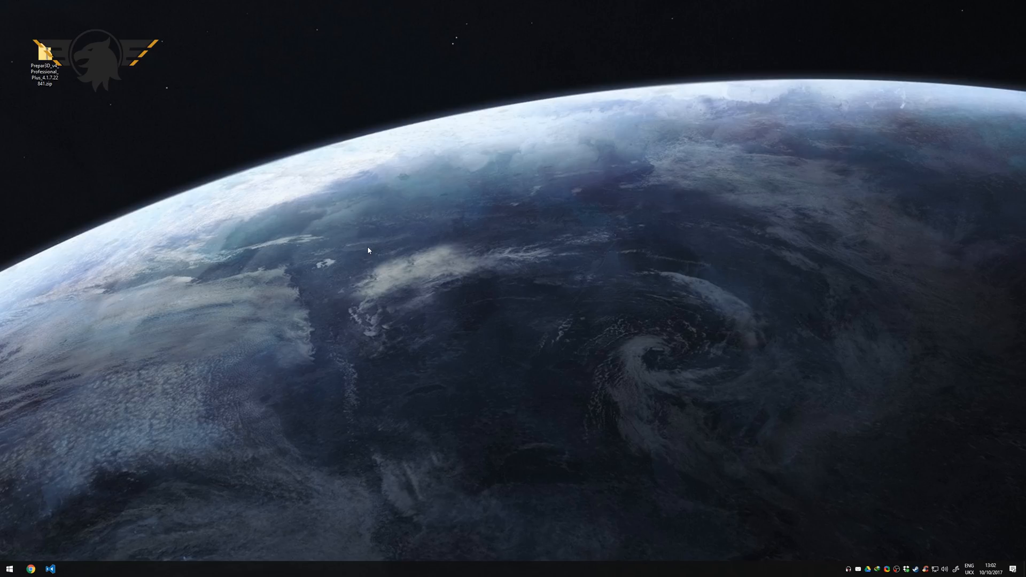
pyautogui.moveTo(588, 298)
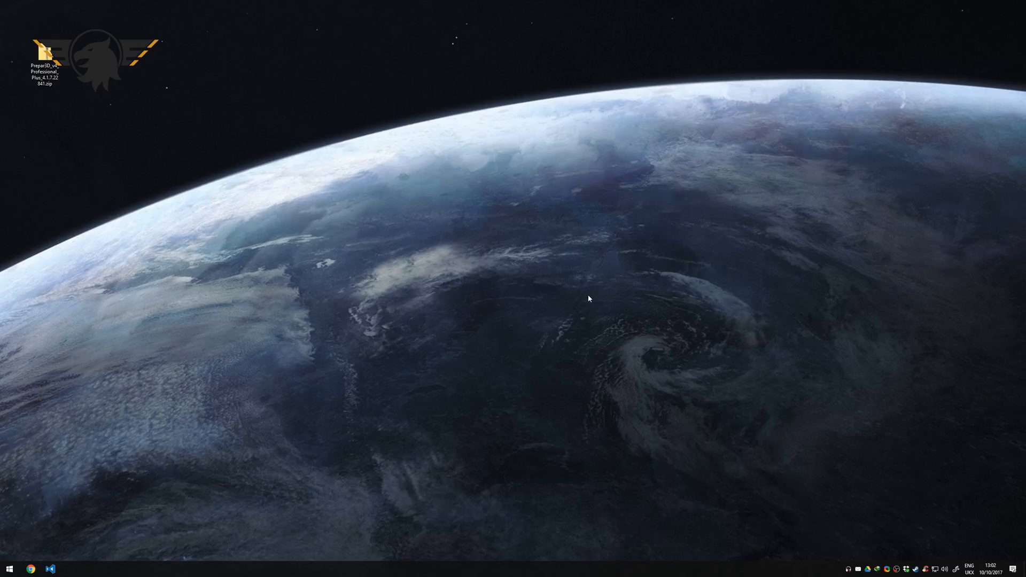
pyautogui.moveTo(310, 313)
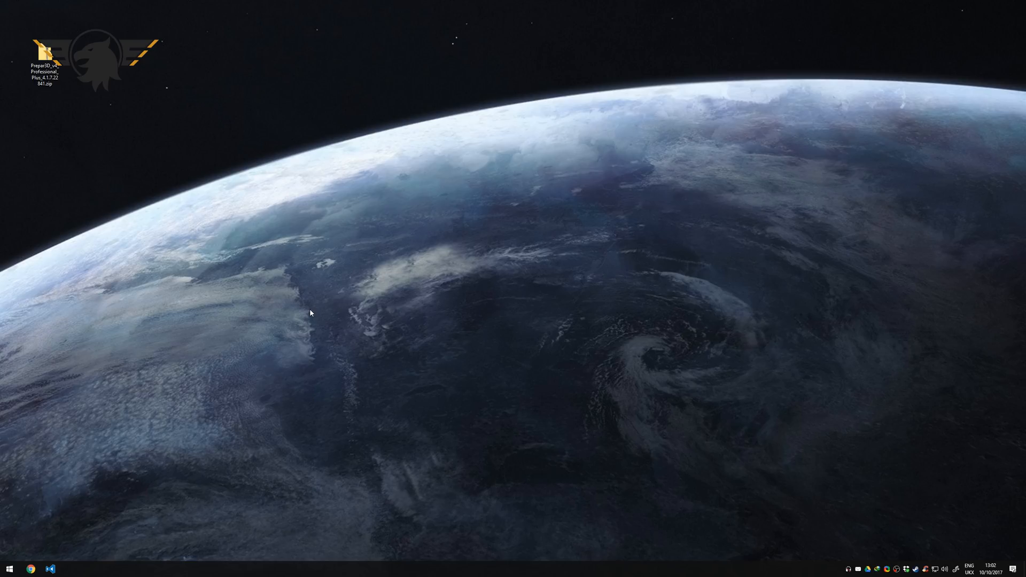
pyautogui.moveTo(160, 281)
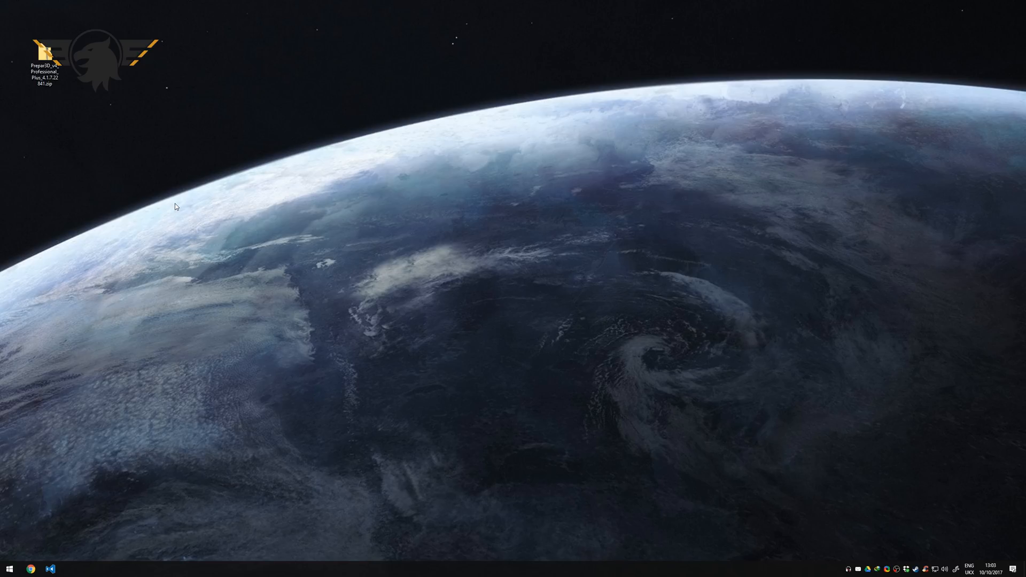
pyautogui.moveTo(369, 359)
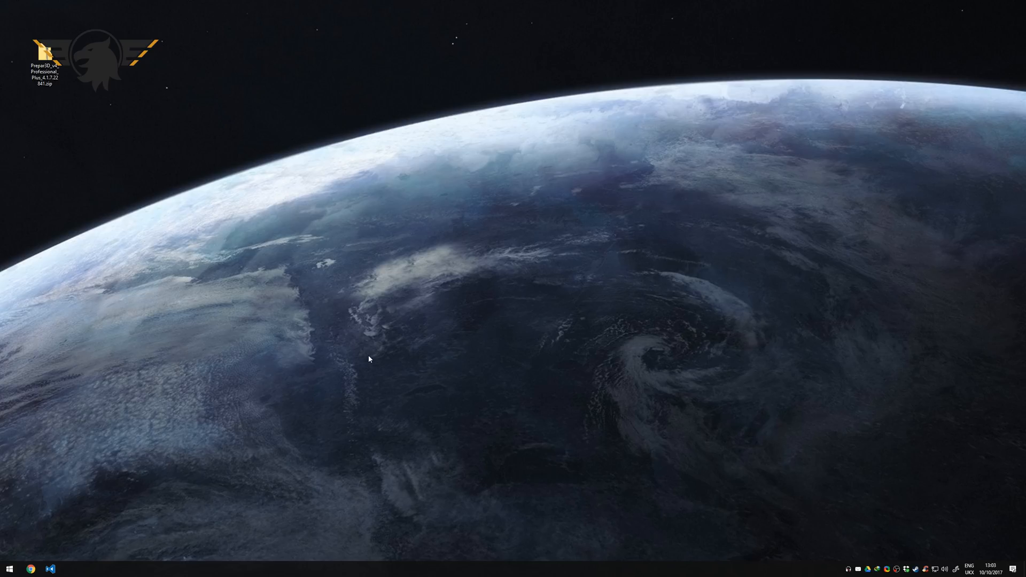
pyautogui.moveTo(372, 436)
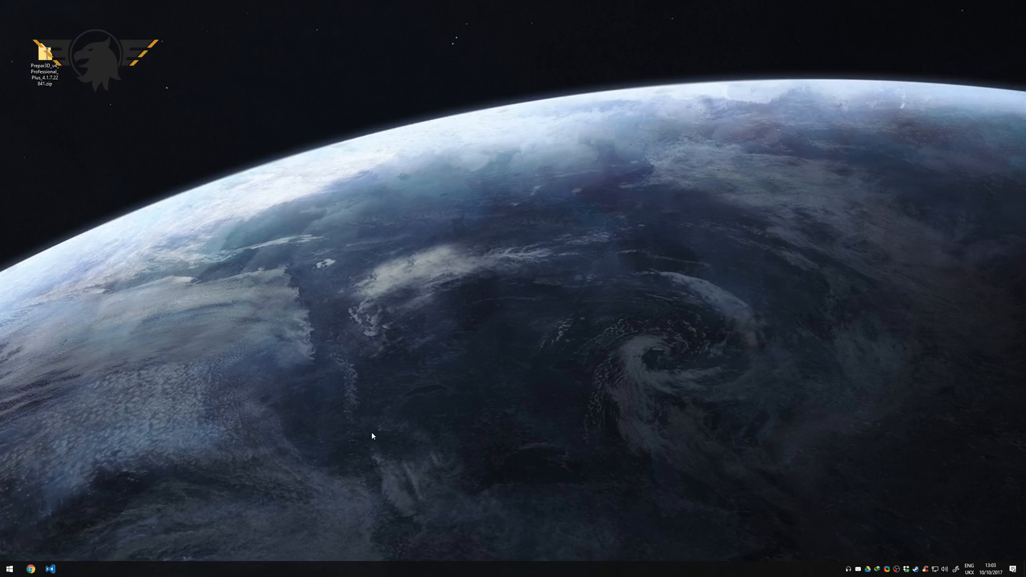
pyautogui.moveTo(153, 386)
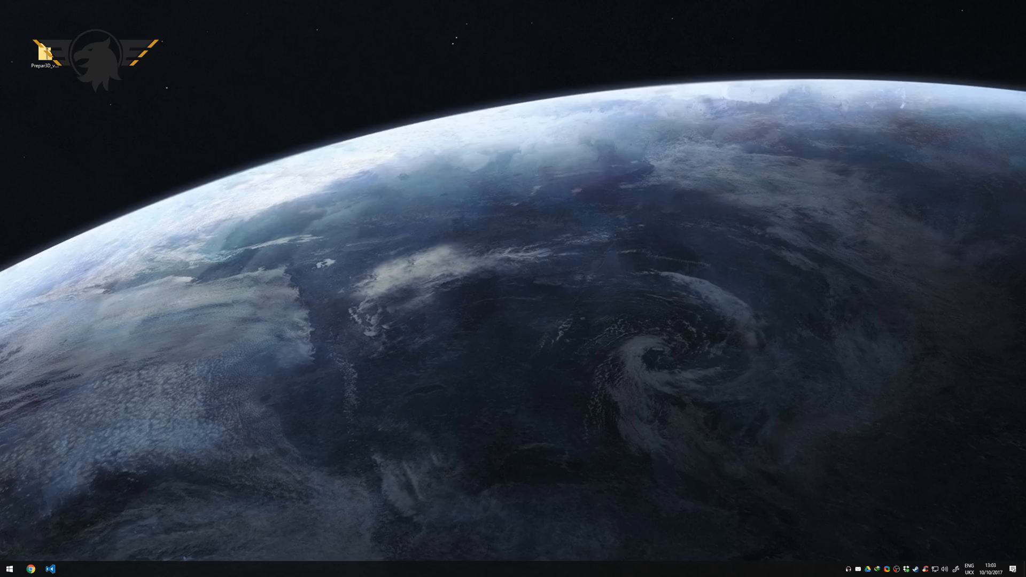
pyautogui.moveTo(292, 438)
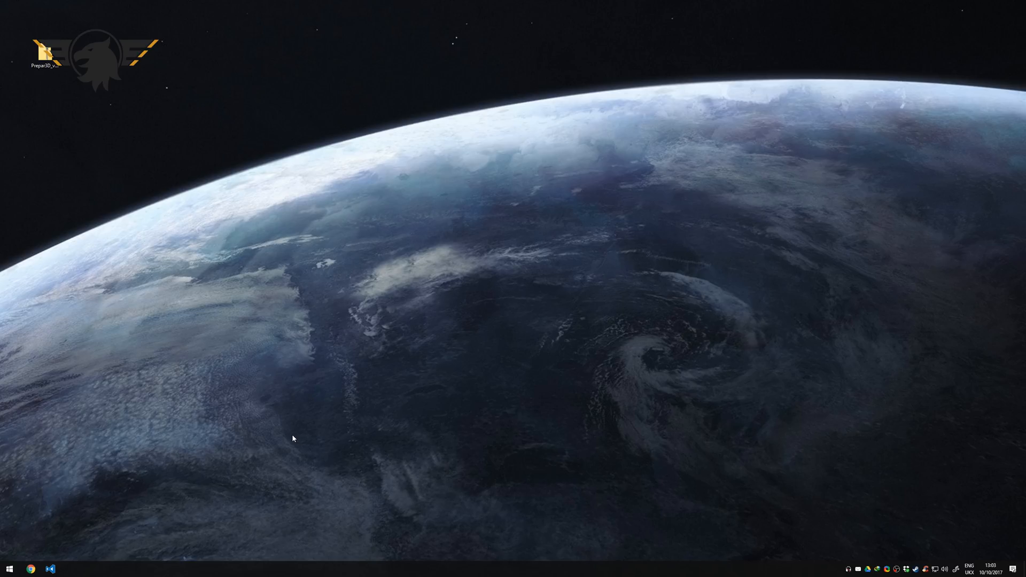
pyautogui.moveTo(391, 354)
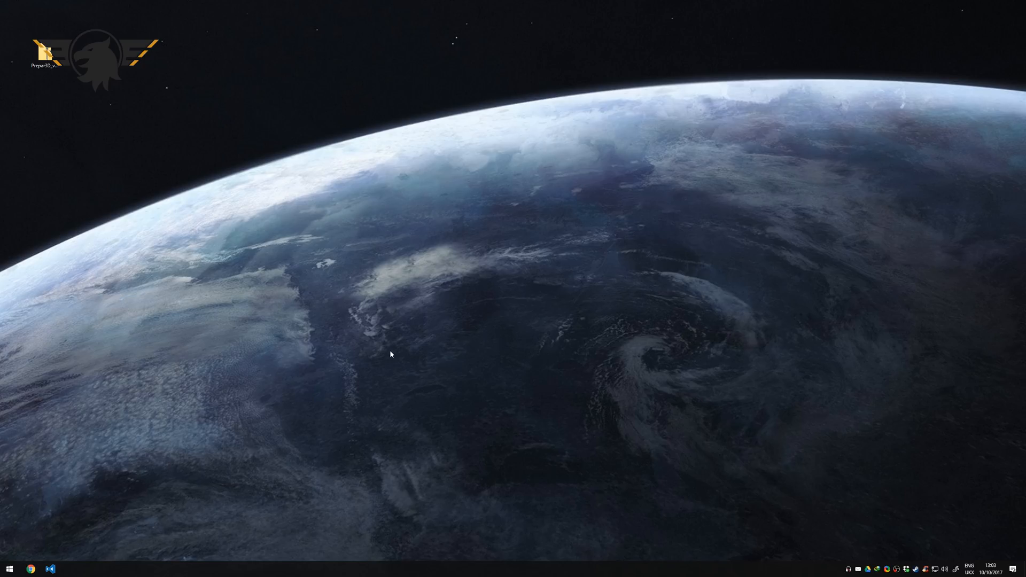
pyautogui.moveTo(378, 334)
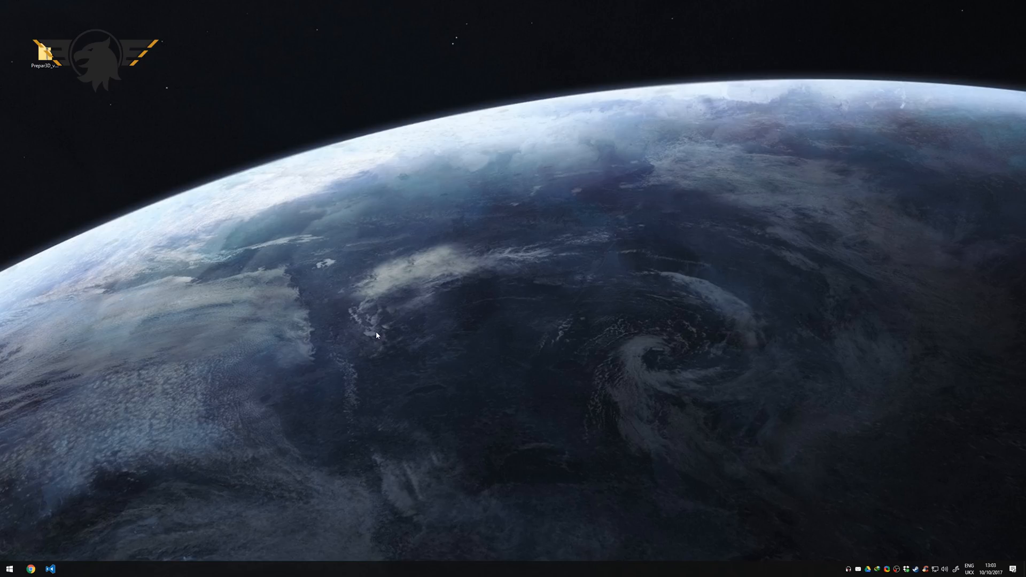
pyautogui.moveTo(381, 341)
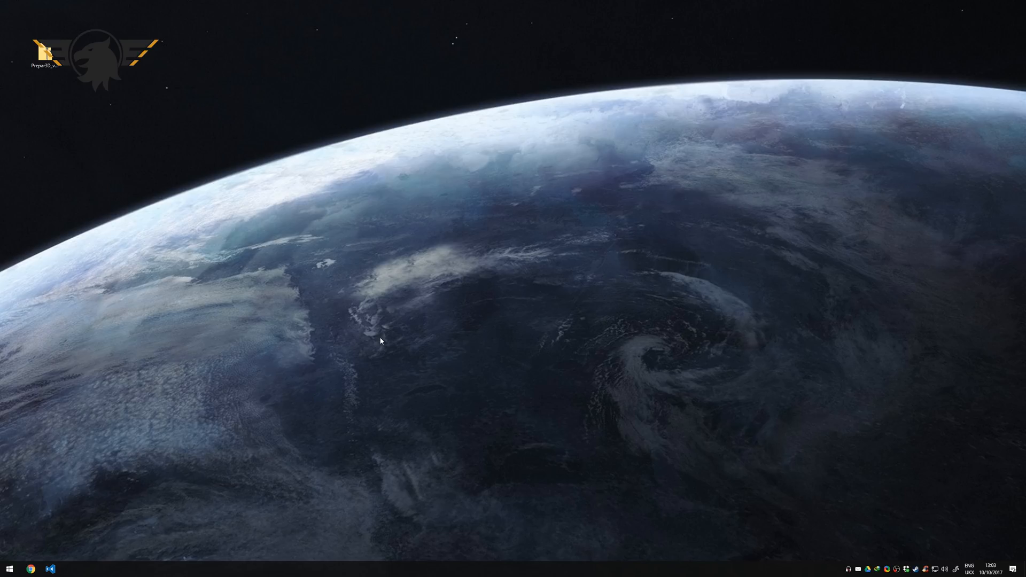
pyautogui.moveTo(317, 268)
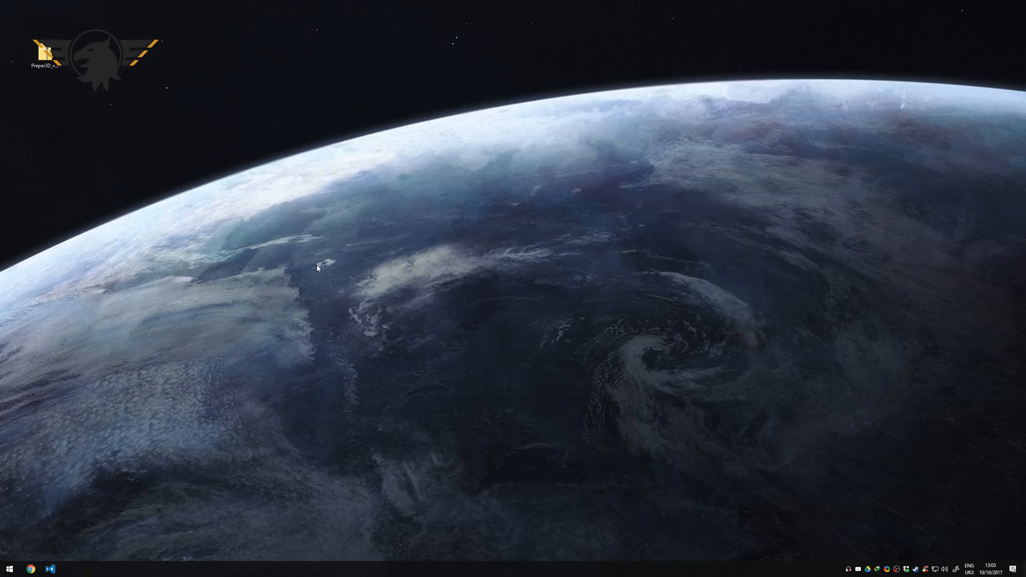
pyautogui.moveTo(310, 272)
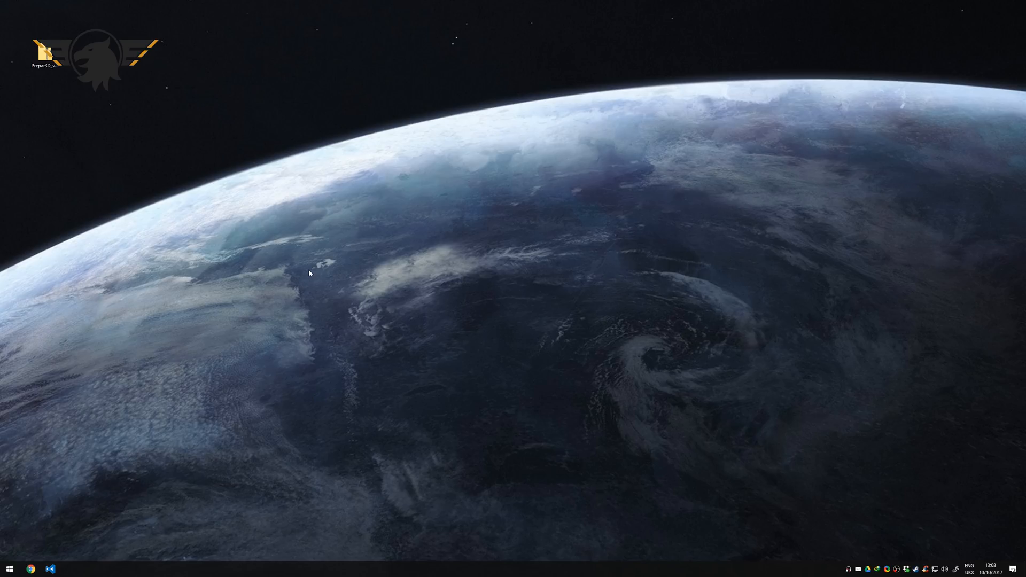
pyautogui.moveTo(432, 359)
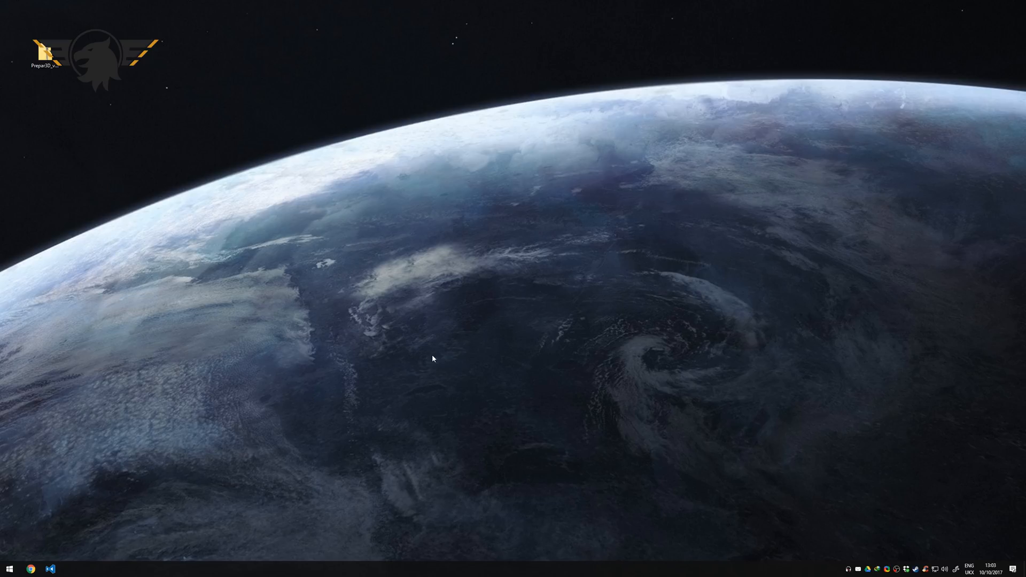
pyautogui.moveTo(438, 388)
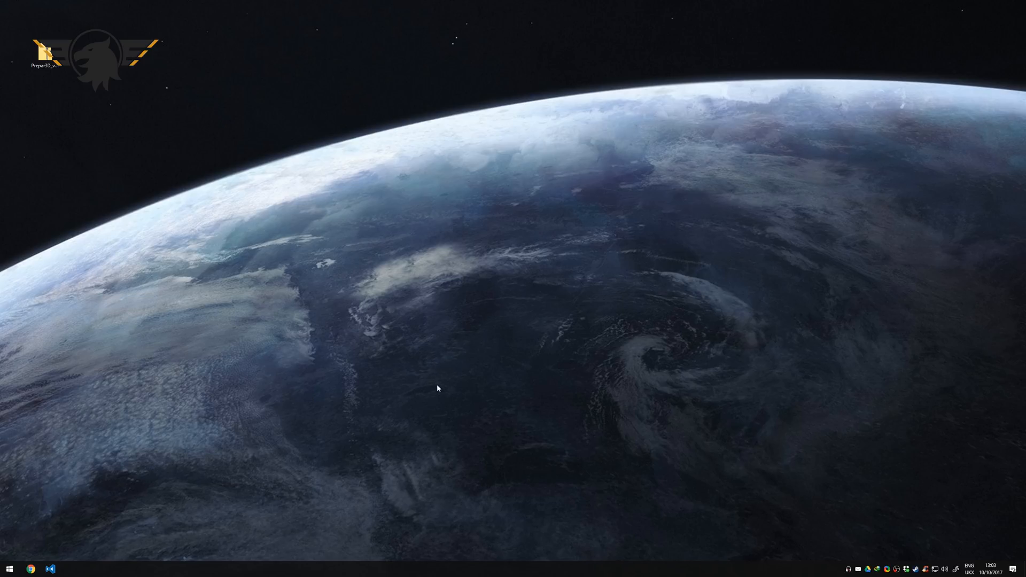
pyautogui.moveTo(456, 404)
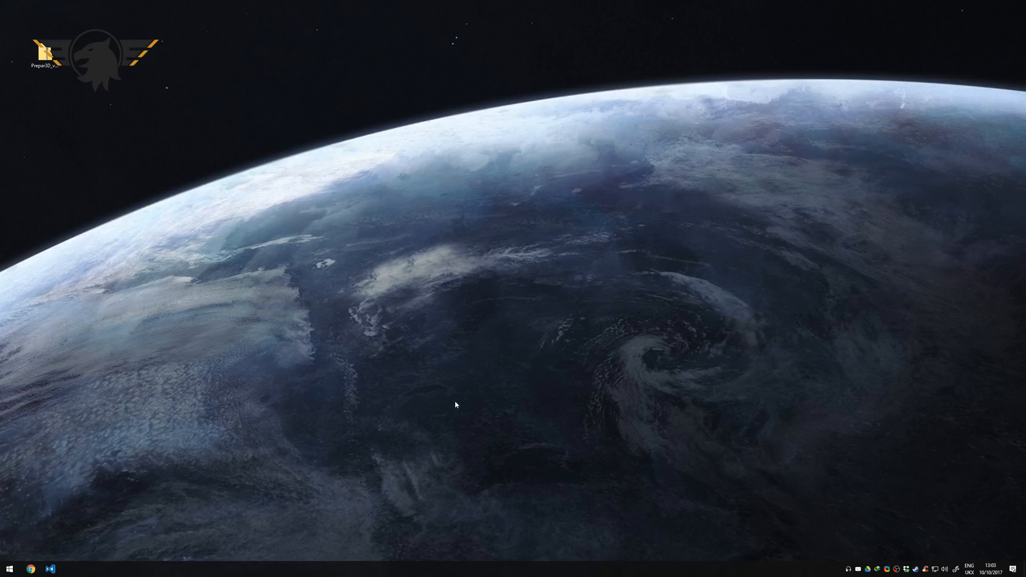
pyautogui.moveTo(415, 430)
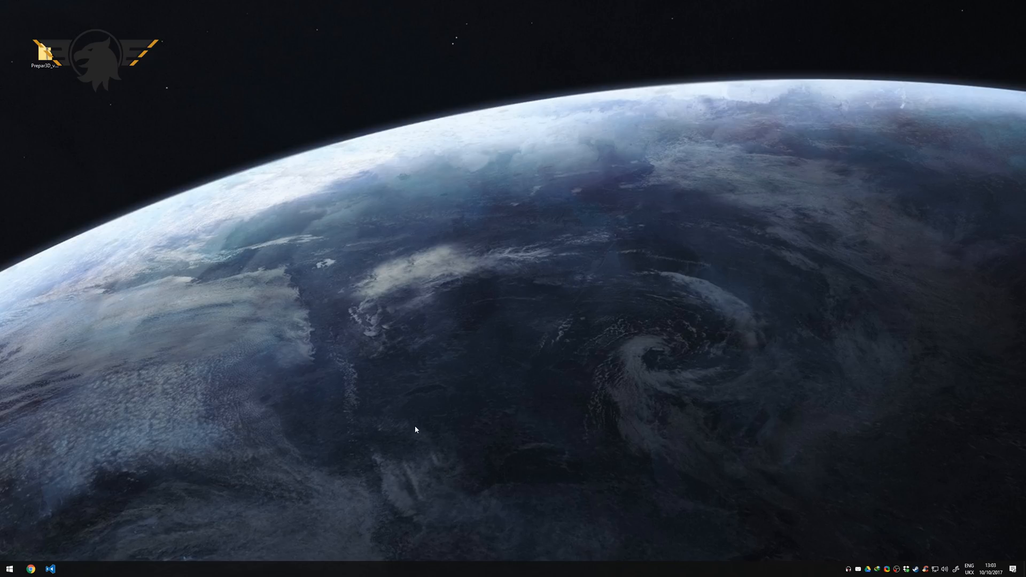
pyautogui.moveTo(396, 413)
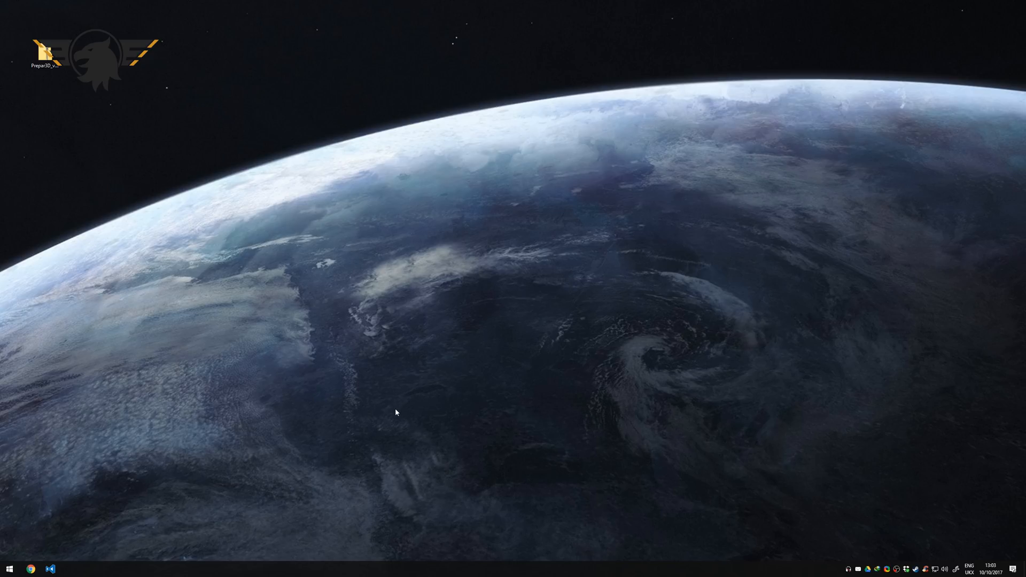
pyautogui.moveTo(391, 439)
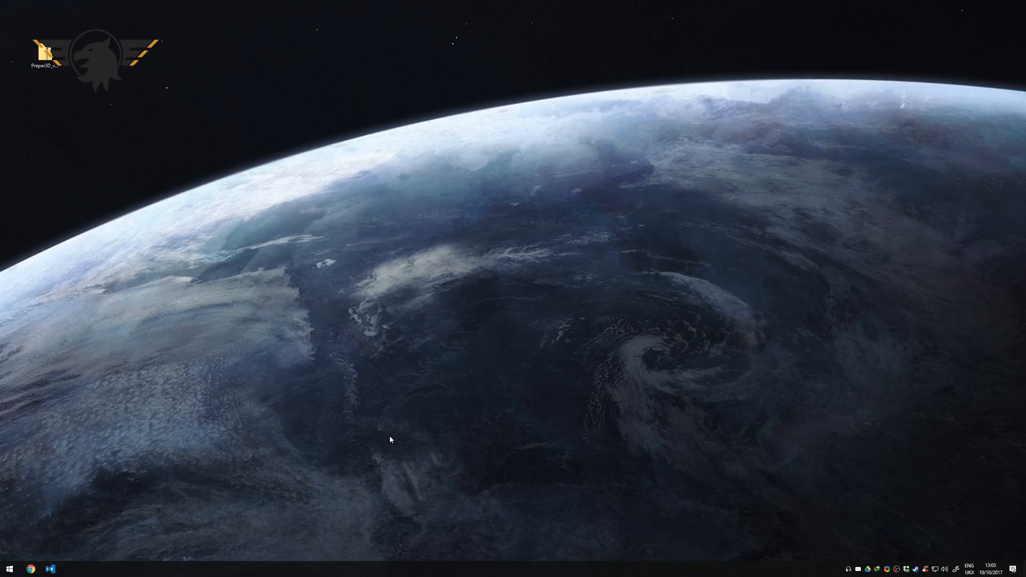
pyautogui.moveTo(636, 419)
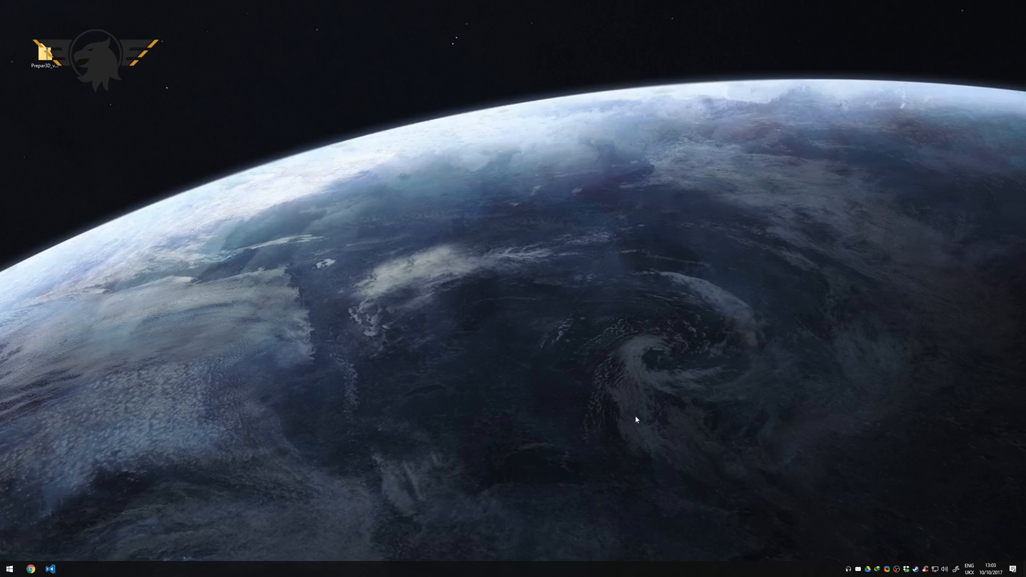
pyautogui.moveTo(308, 289)
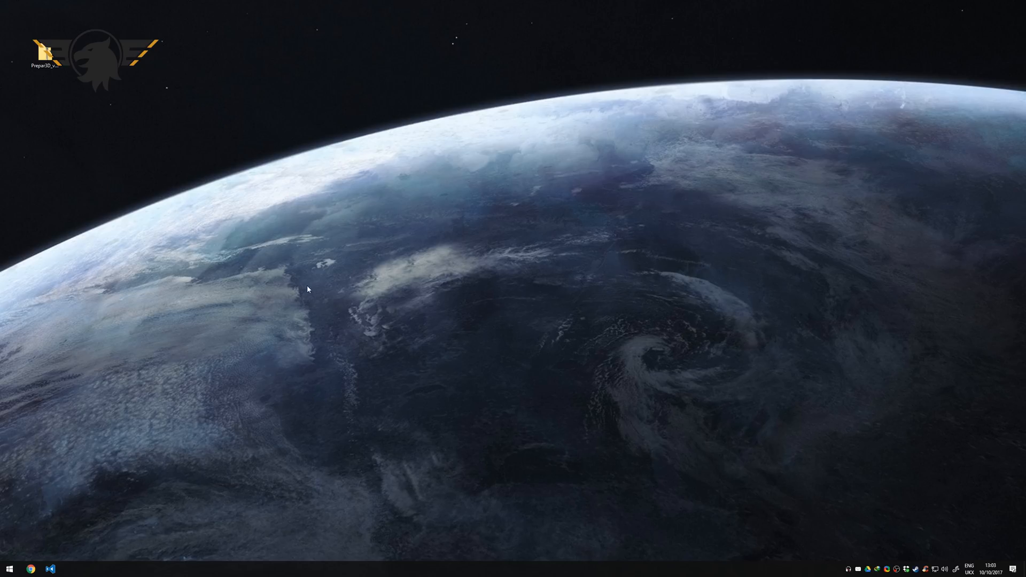
pyautogui.moveTo(319, 281)
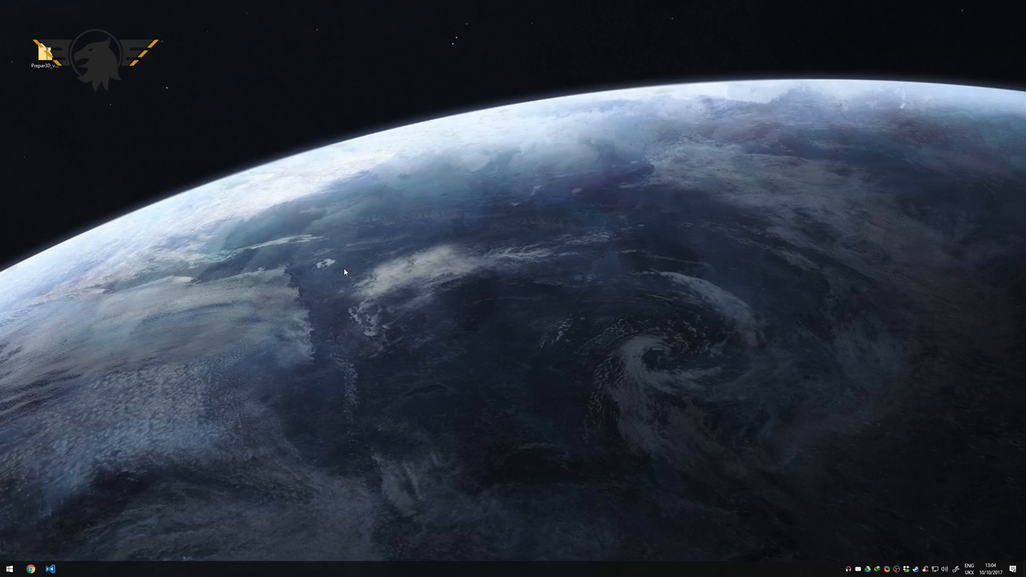
pyautogui.moveTo(343, 300)
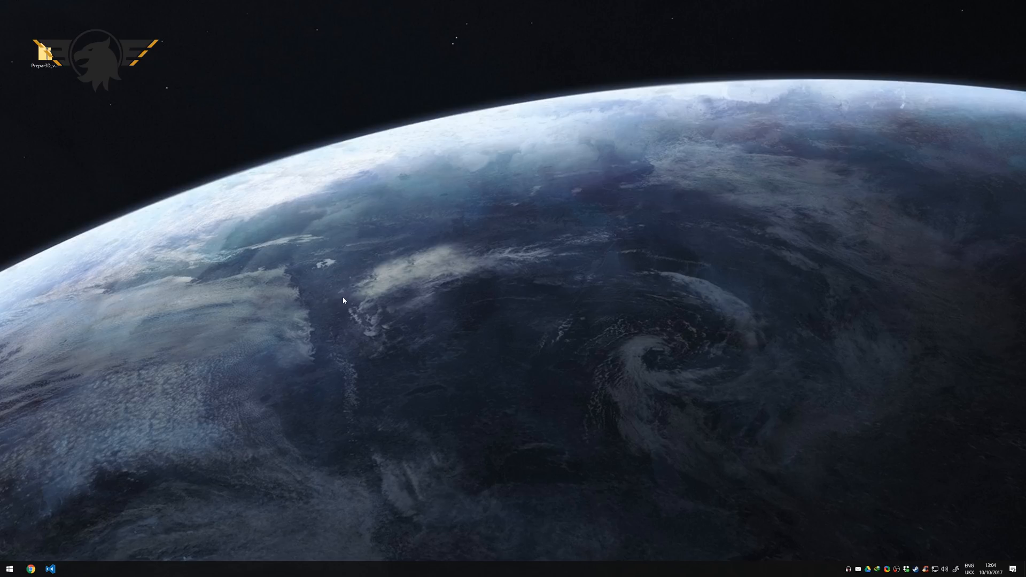
pyautogui.moveTo(448, 323)
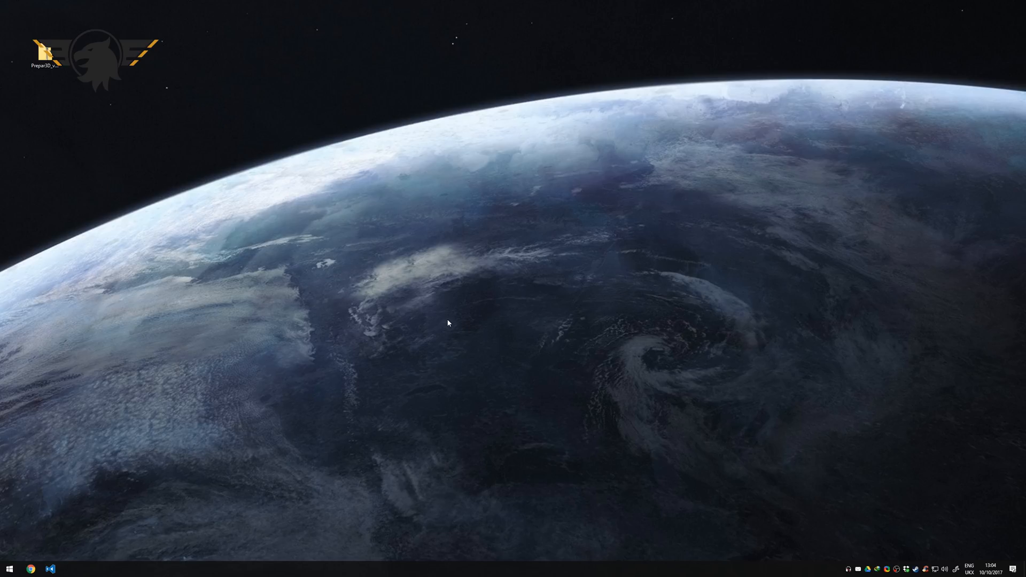
pyautogui.moveTo(439, 319)
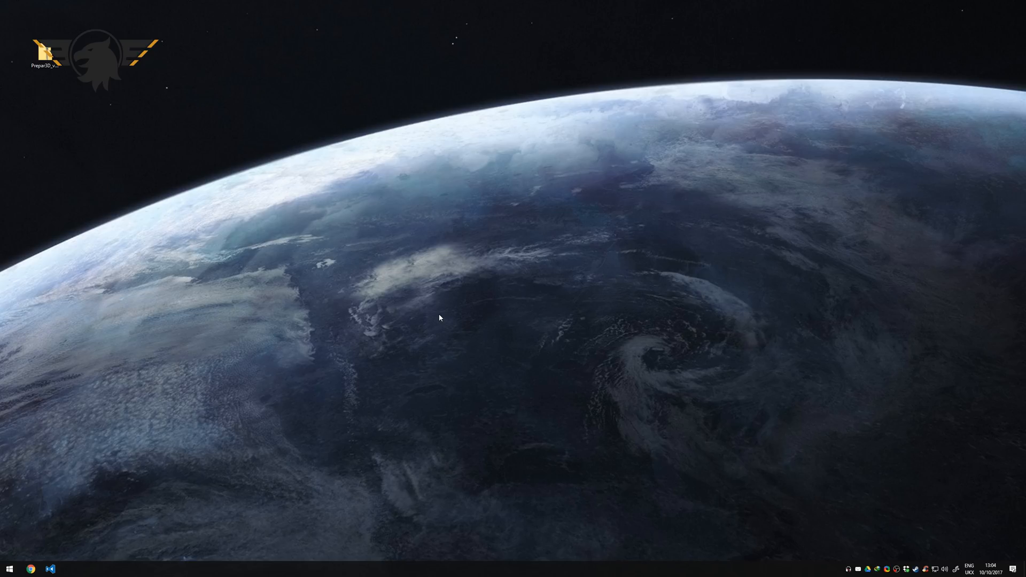
pyautogui.moveTo(364, 246)
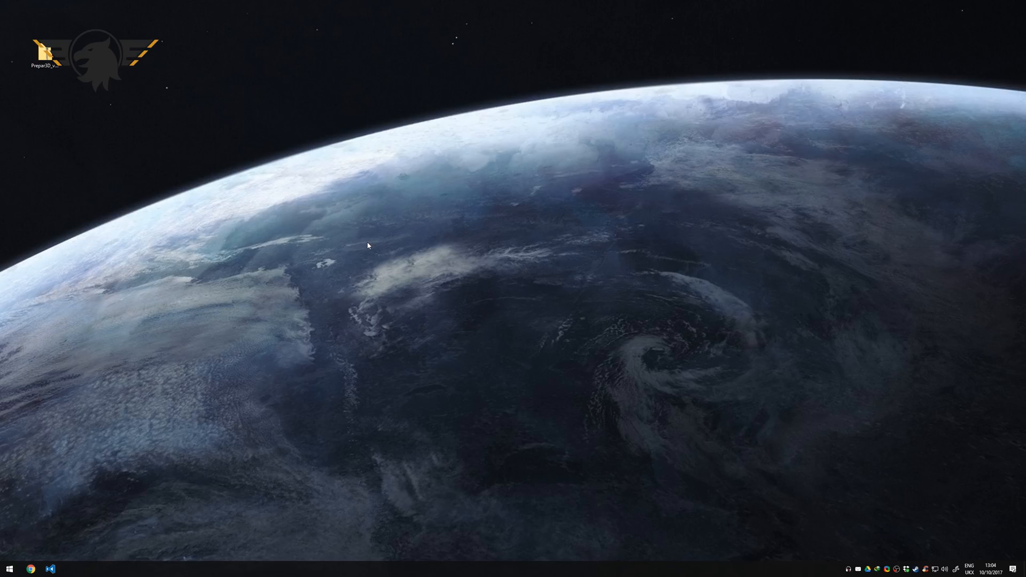
pyautogui.moveTo(333, 189)
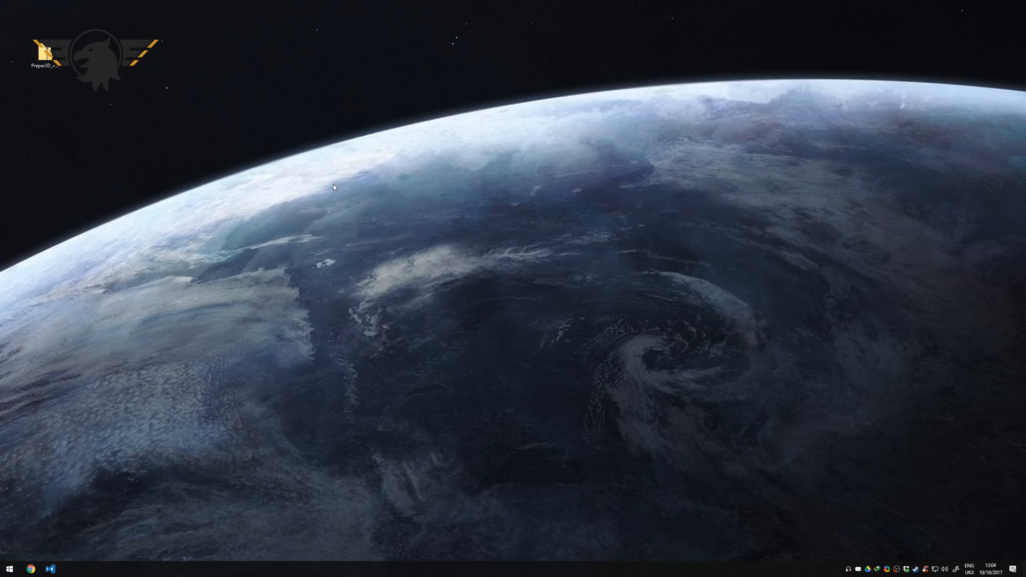
pyautogui.moveTo(320, 158)
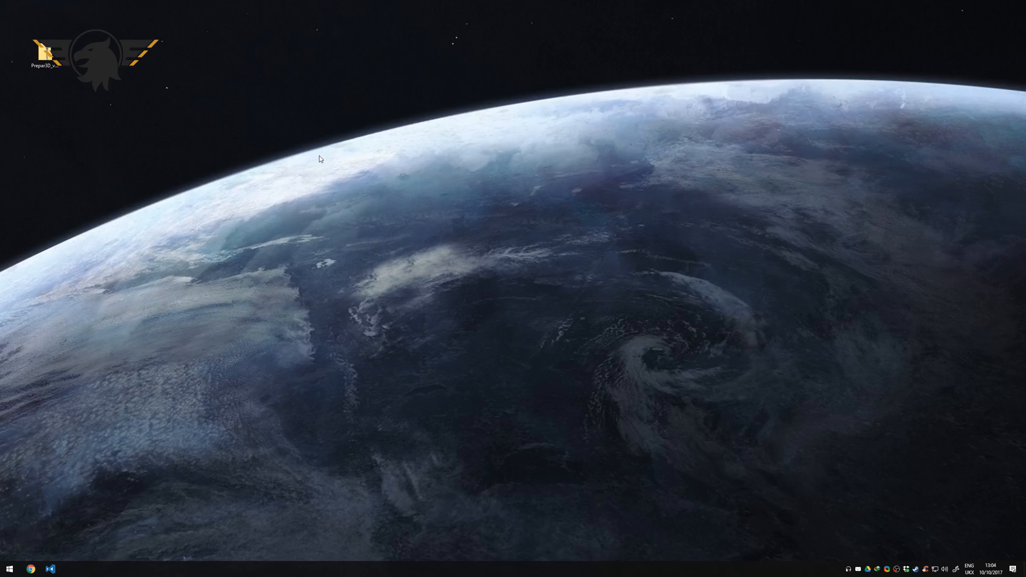
pyautogui.moveTo(316, 152)
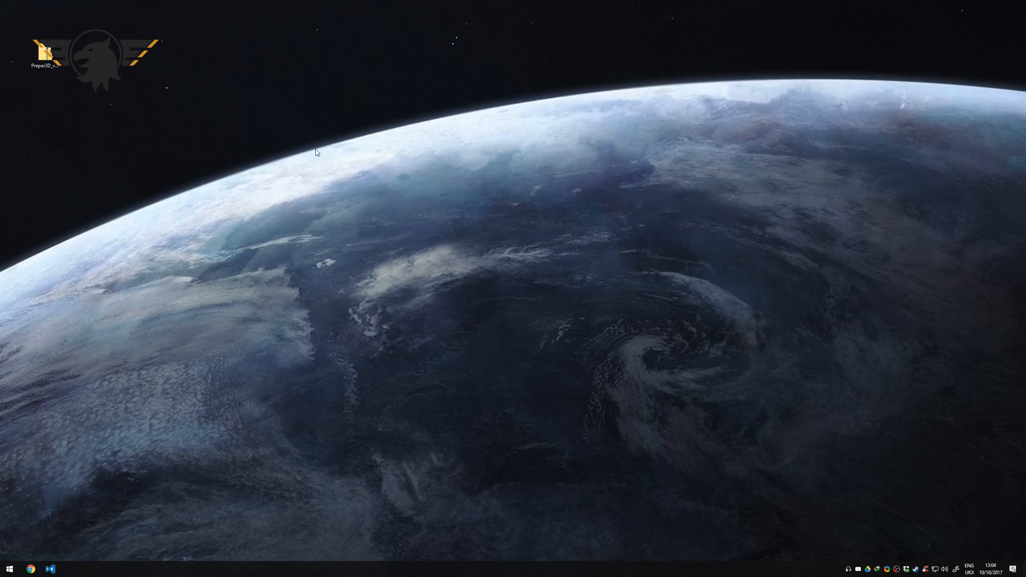
pyautogui.moveTo(383, 181)
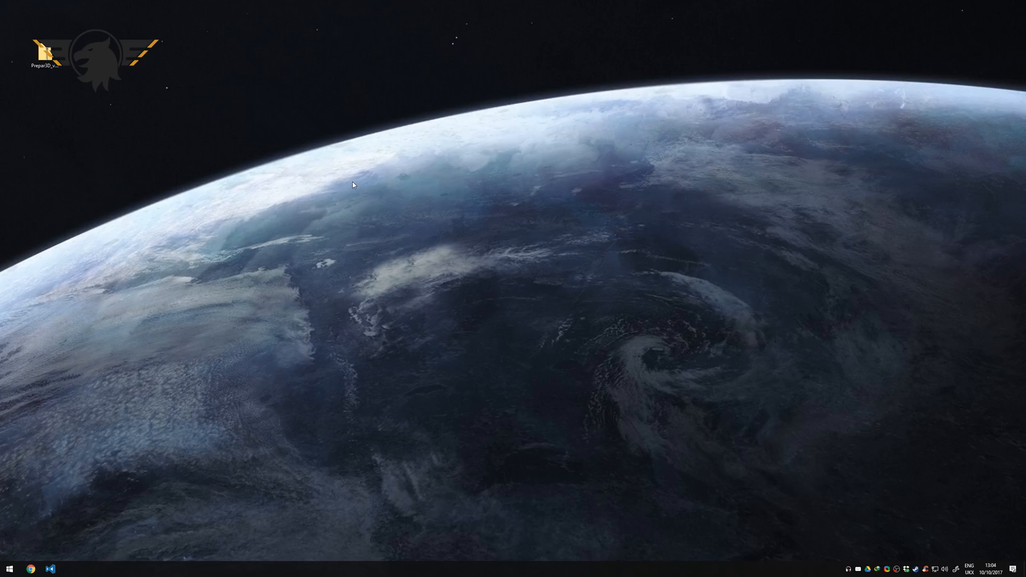
pyautogui.moveTo(355, 203)
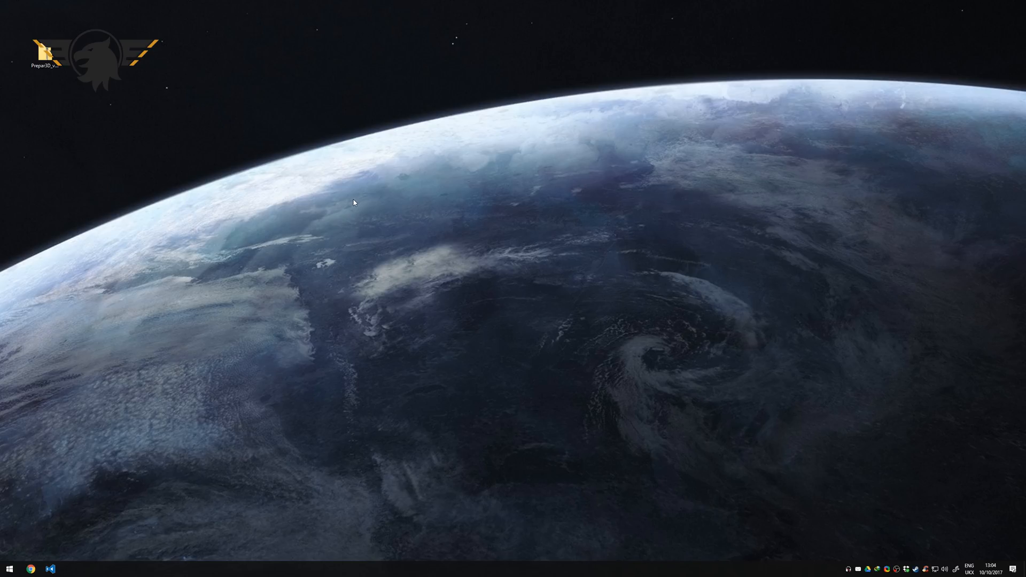
pyautogui.moveTo(386, 319)
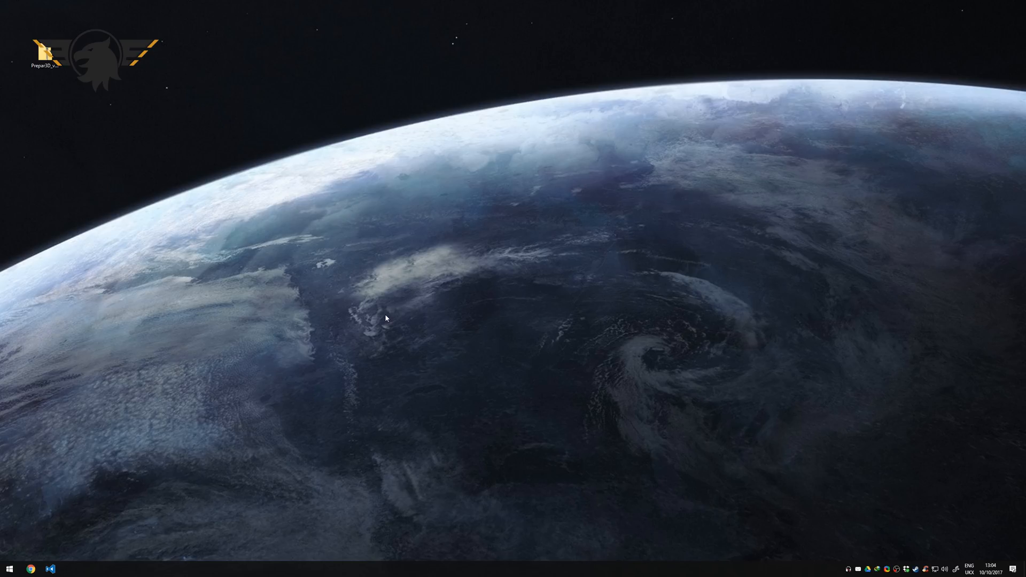
pyautogui.moveTo(431, 350)
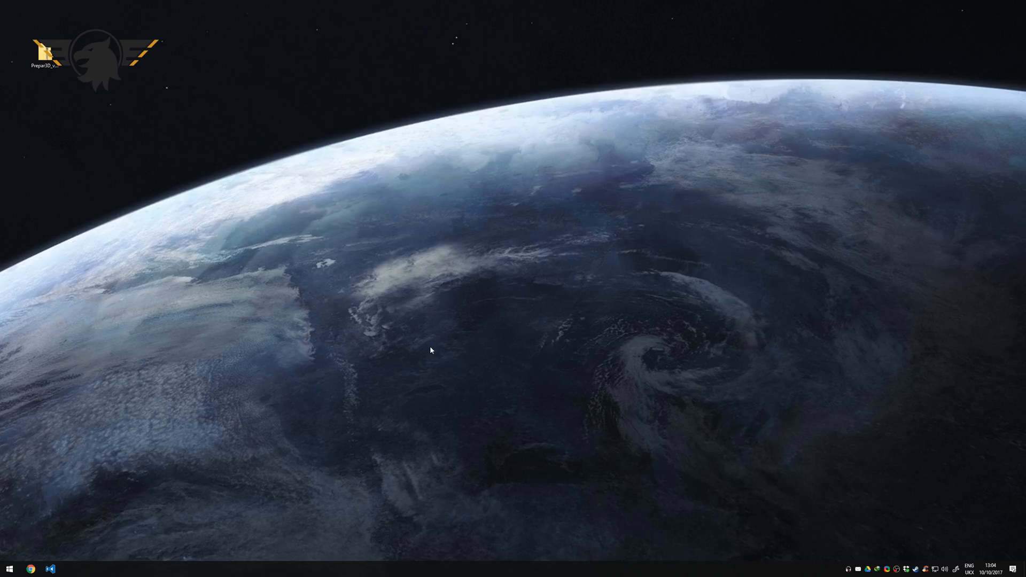
pyautogui.moveTo(270, 428)
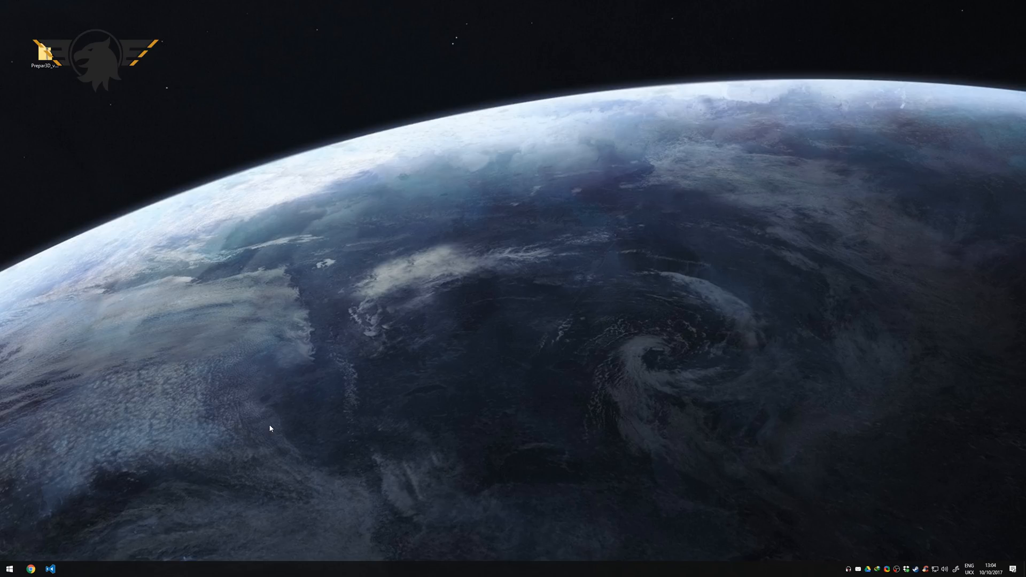
pyautogui.moveTo(683, 313)
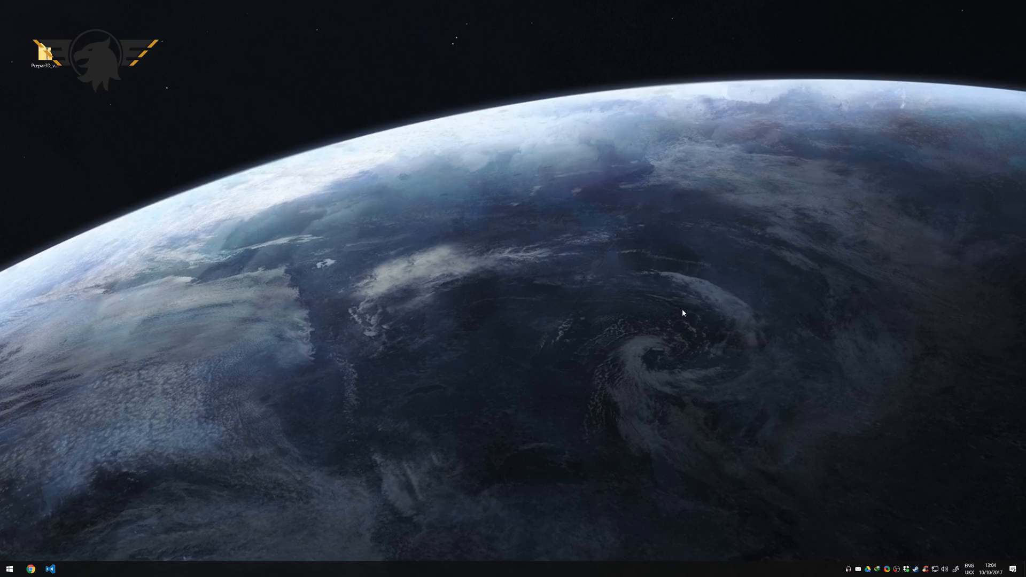
pyautogui.moveTo(704, 207)
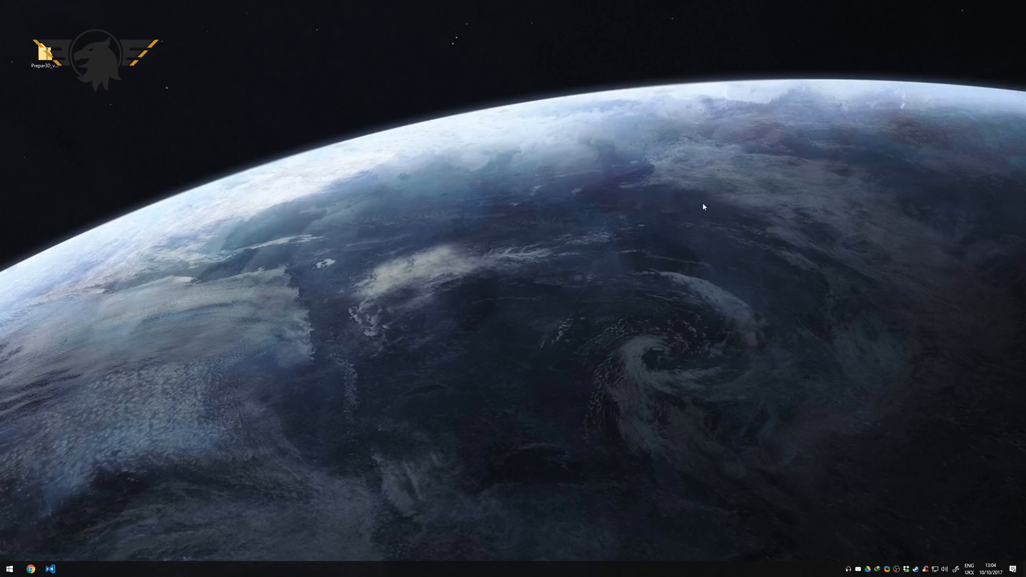
pyautogui.moveTo(590, 183)
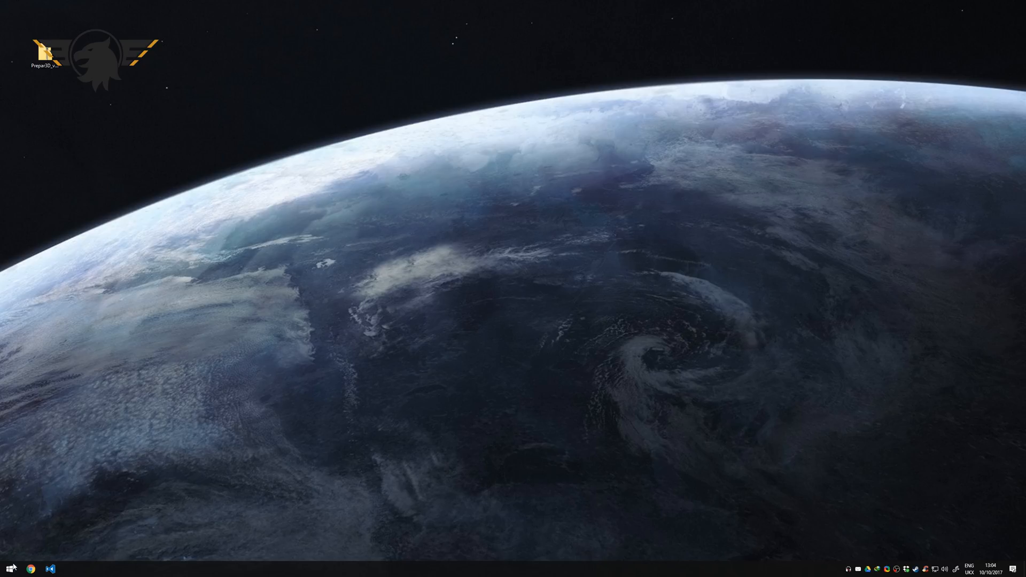
pyautogui.click(70, 568)
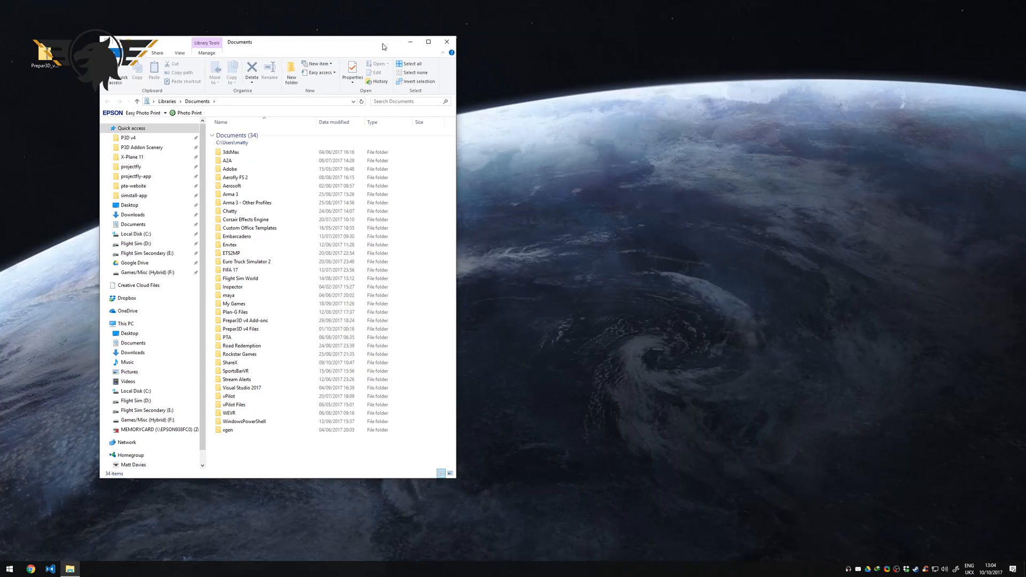
pyautogui.moveTo(563, 332)
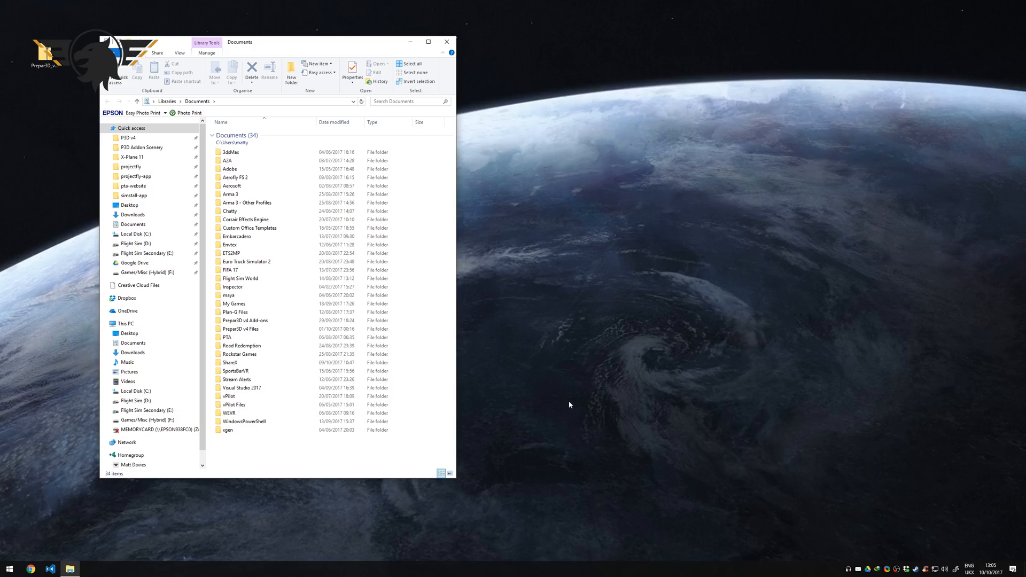
pyautogui.moveTo(647, 399)
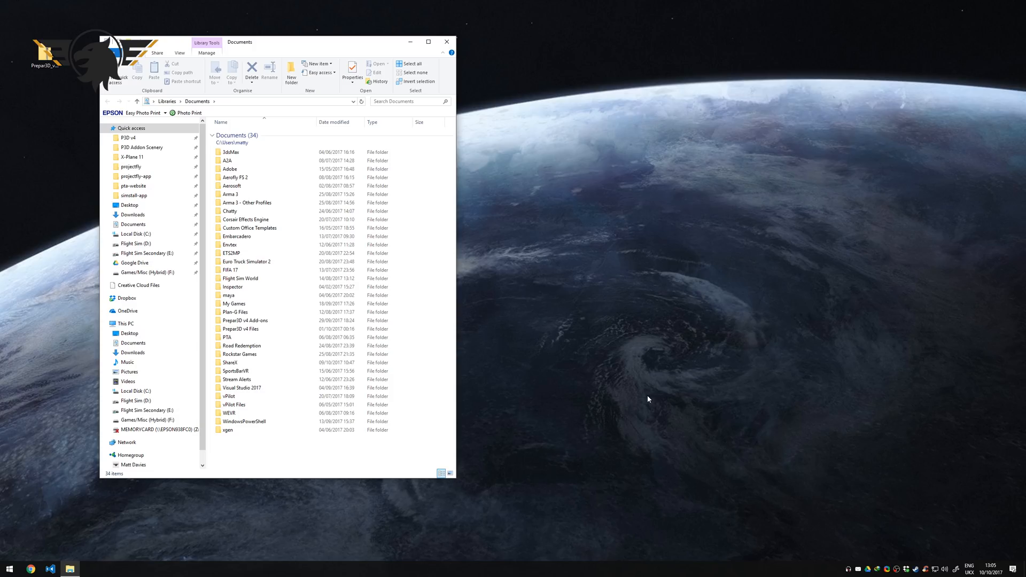
pyautogui.click(246, 321)
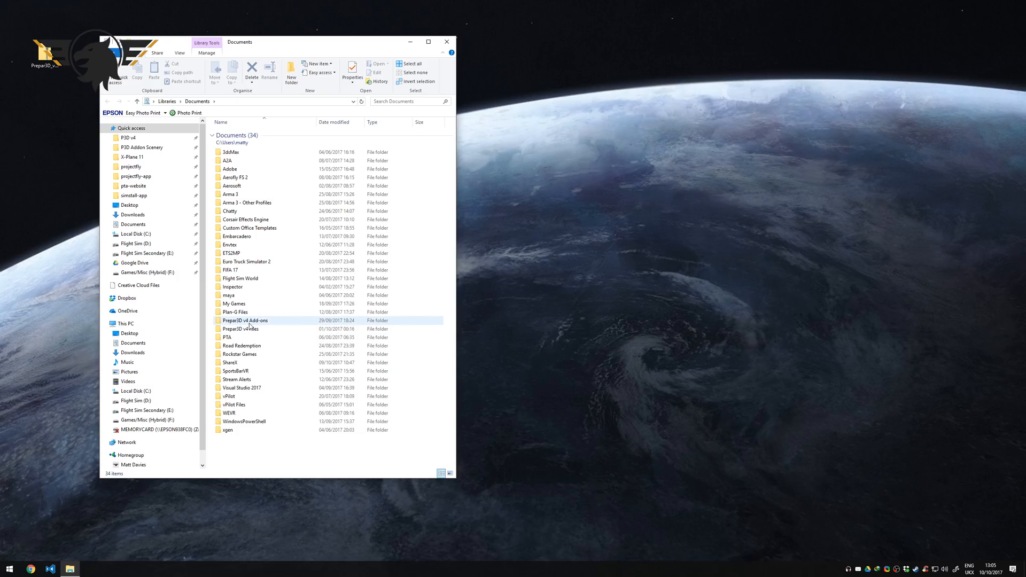
pyautogui.doubleClick(245, 320)
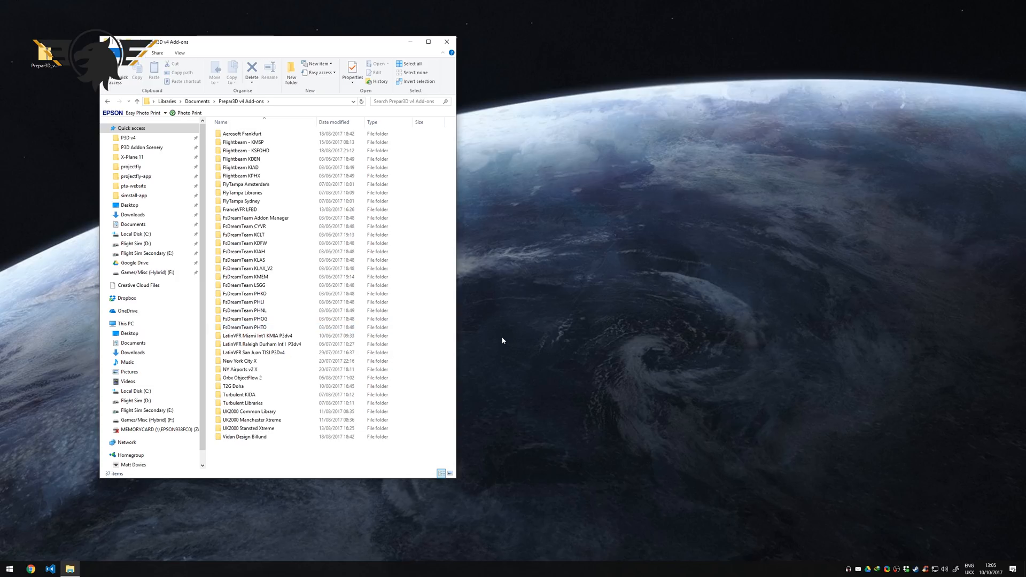
pyautogui.moveTo(475, 243)
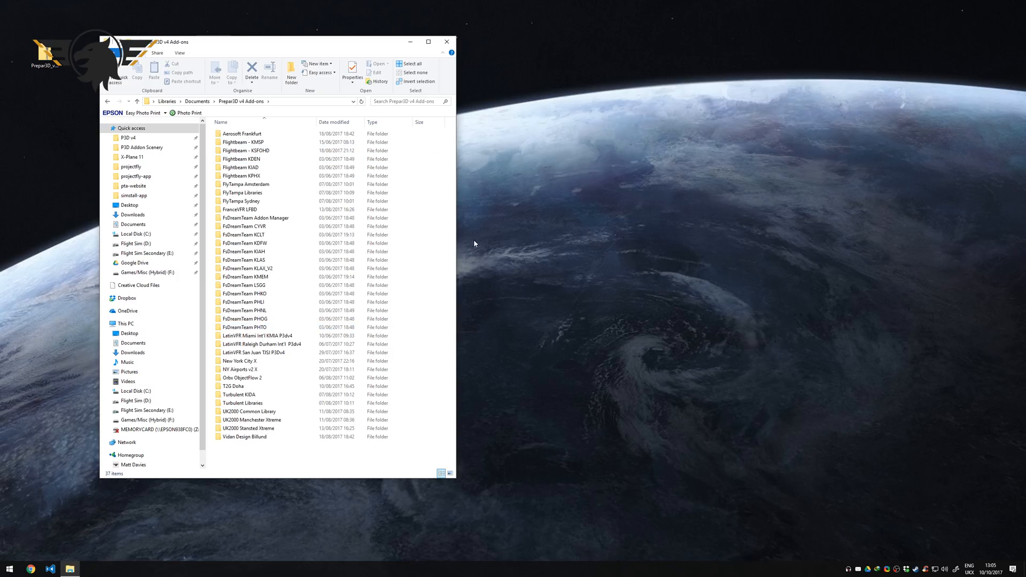
pyautogui.moveTo(251, 419)
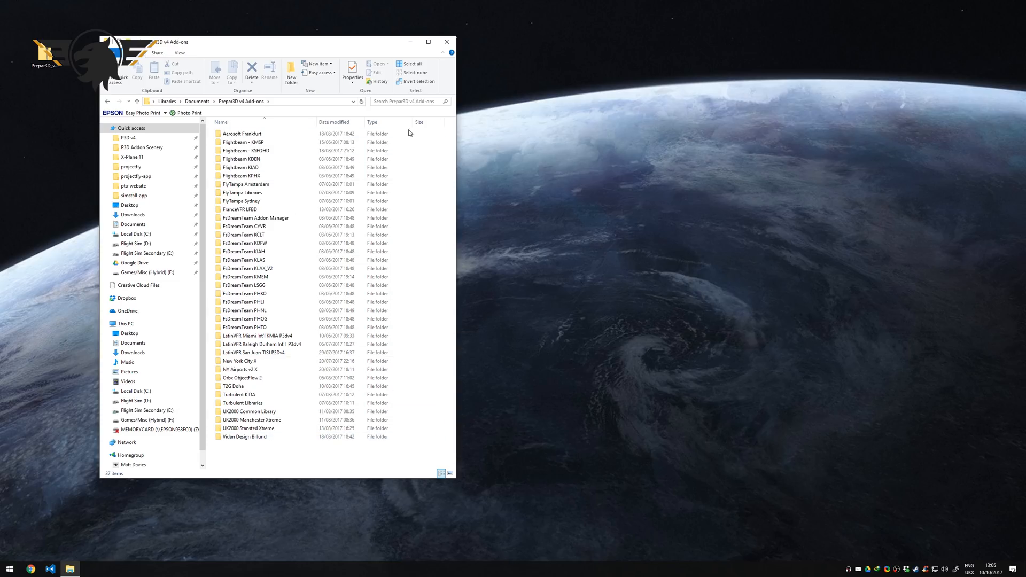
pyautogui.moveTo(456, 182)
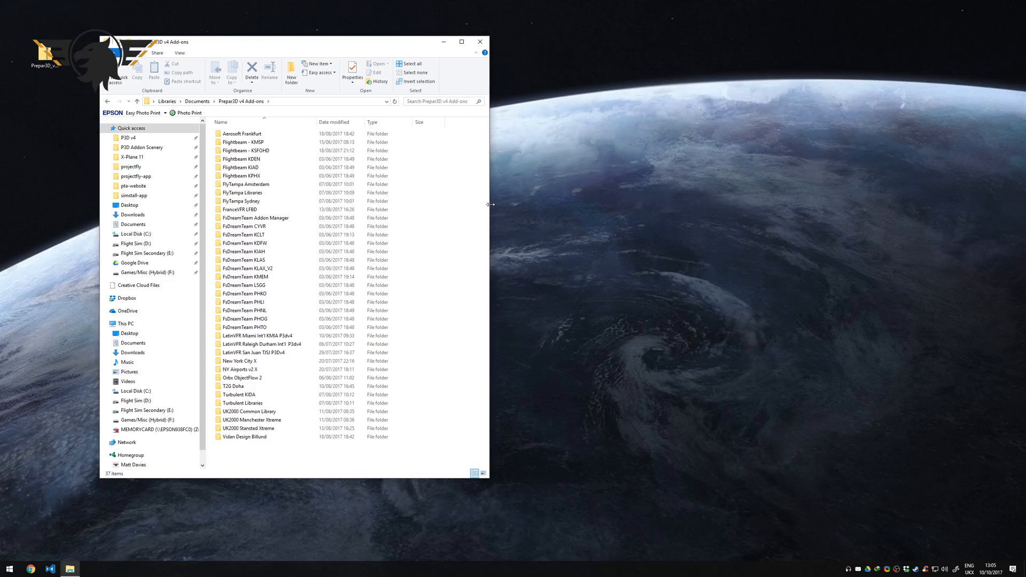
pyautogui.click(262, 327)
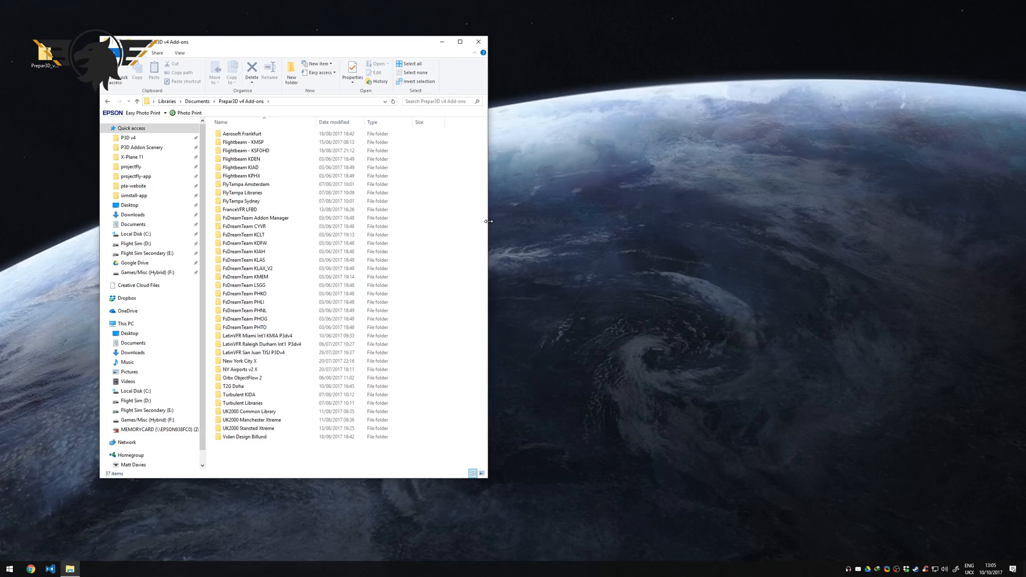
pyautogui.moveTo(489, 221); pyautogui.dragTo(512, 220)
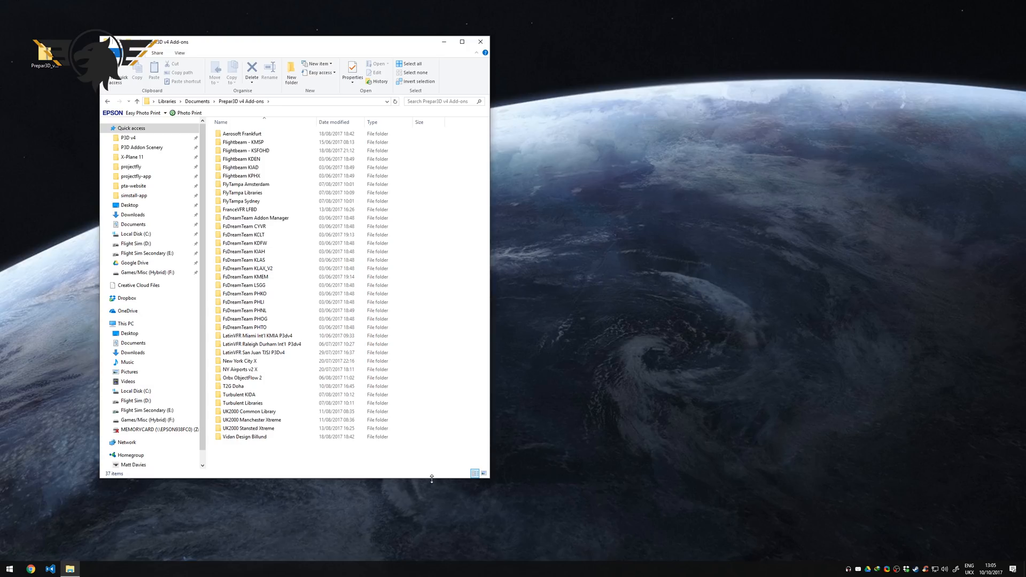
pyautogui.moveTo(481, 334)
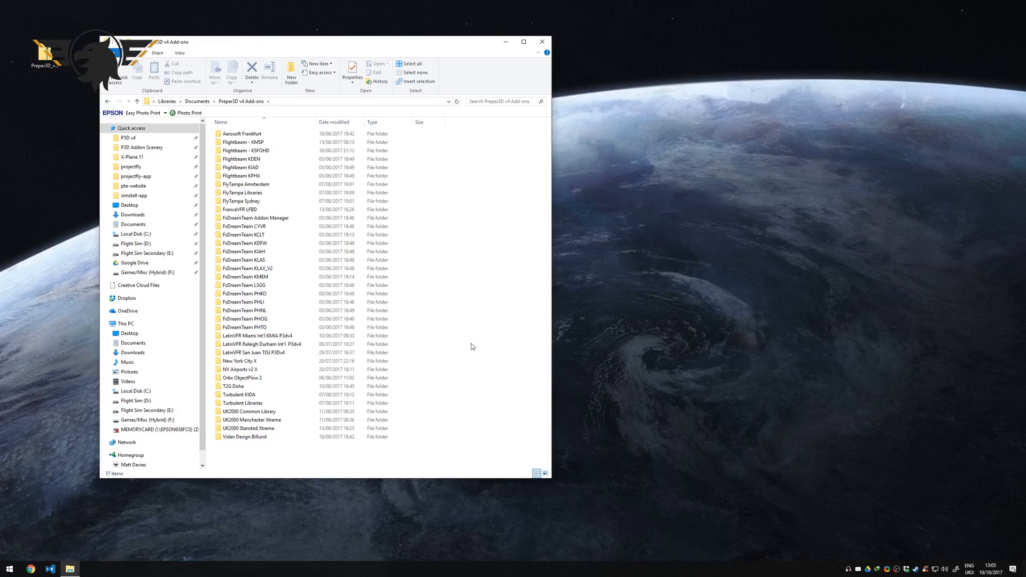
pyautogui.moveTo(573, 302)
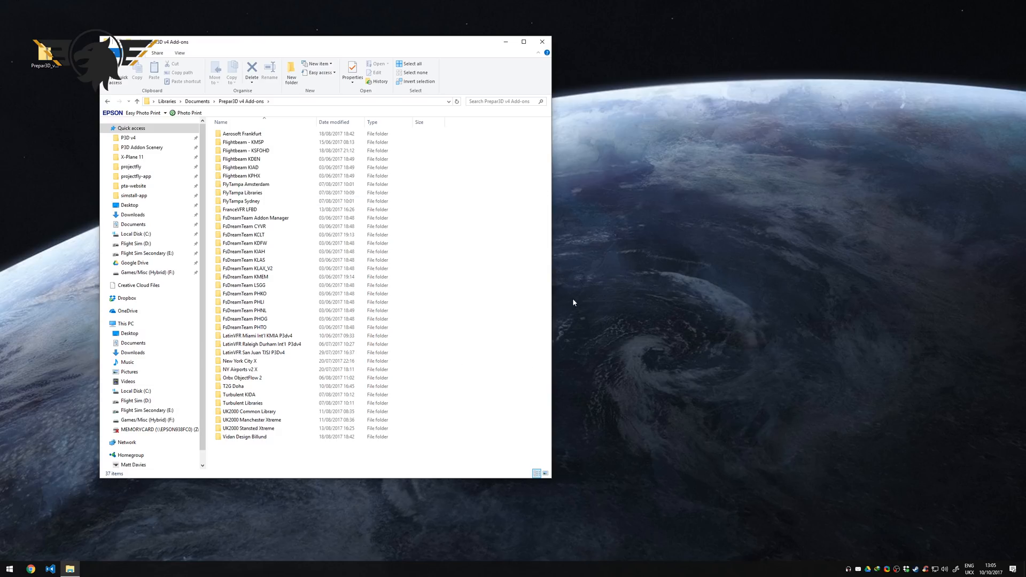
pyautogui.moveTo(468, 244)
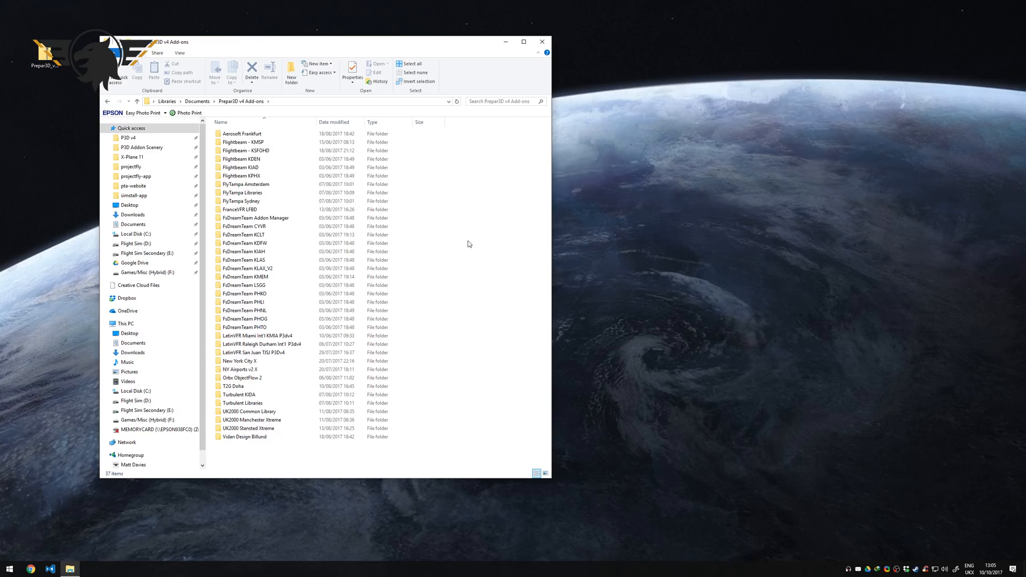
pyautogui.moveTo(549, 265)
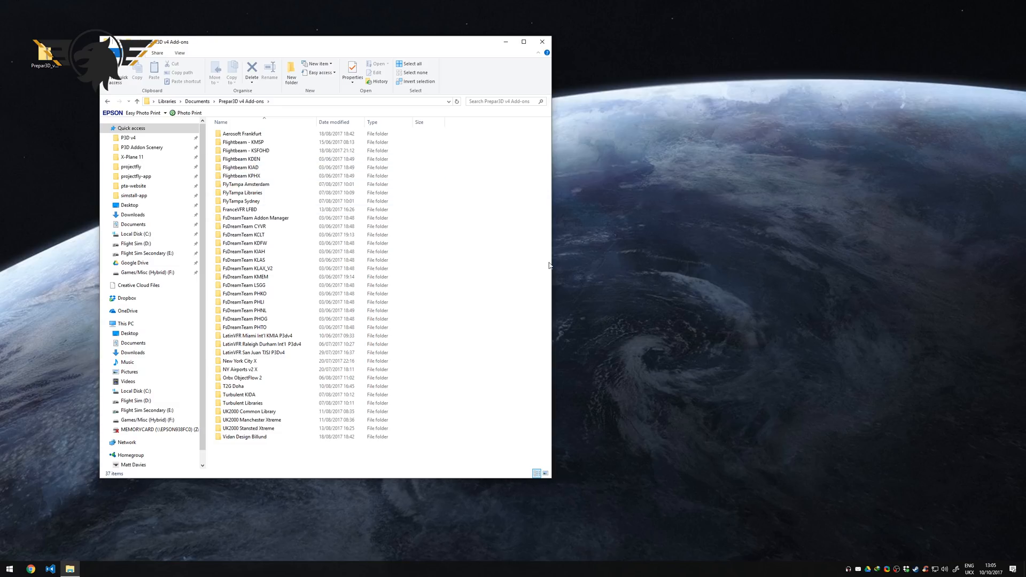
pyautogui.moveTo(810, 227)
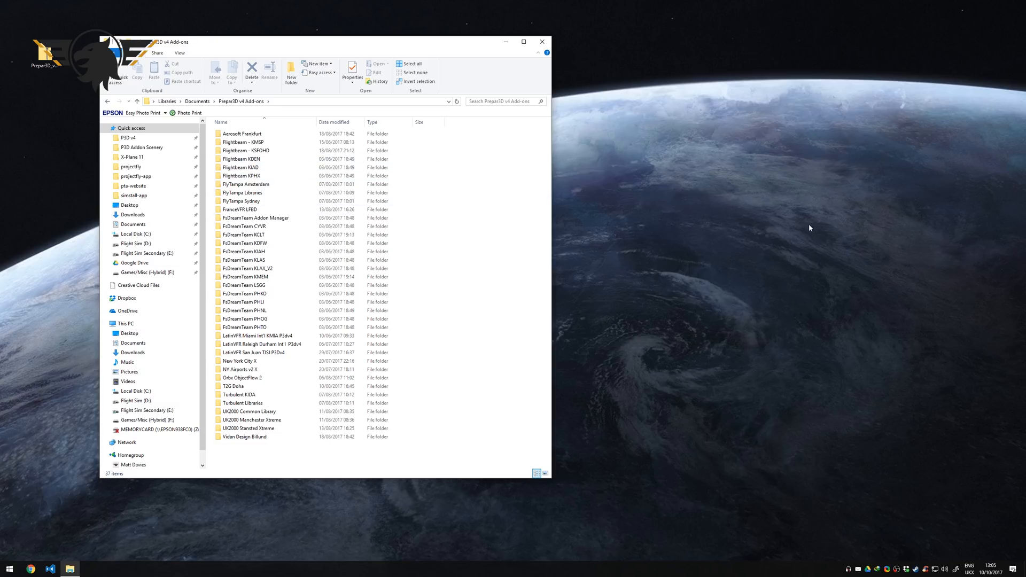
pyautogui.moveTo(552, 268)
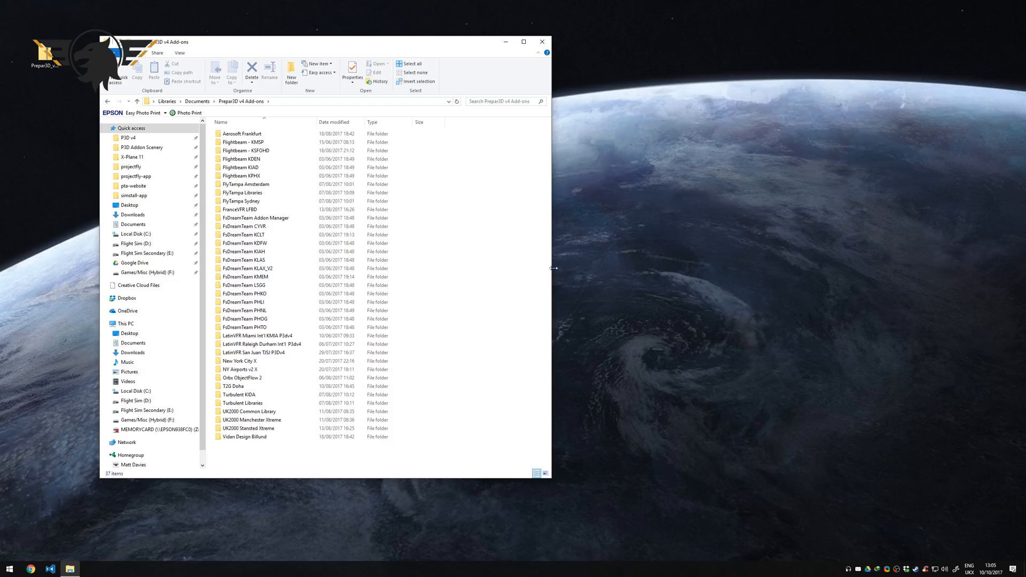
# Browse a second Explorer window to D:\Addon Manager\Flightbeam and view the KPHX add-on.xml in VS Code
pyautogui.click(9, 568)
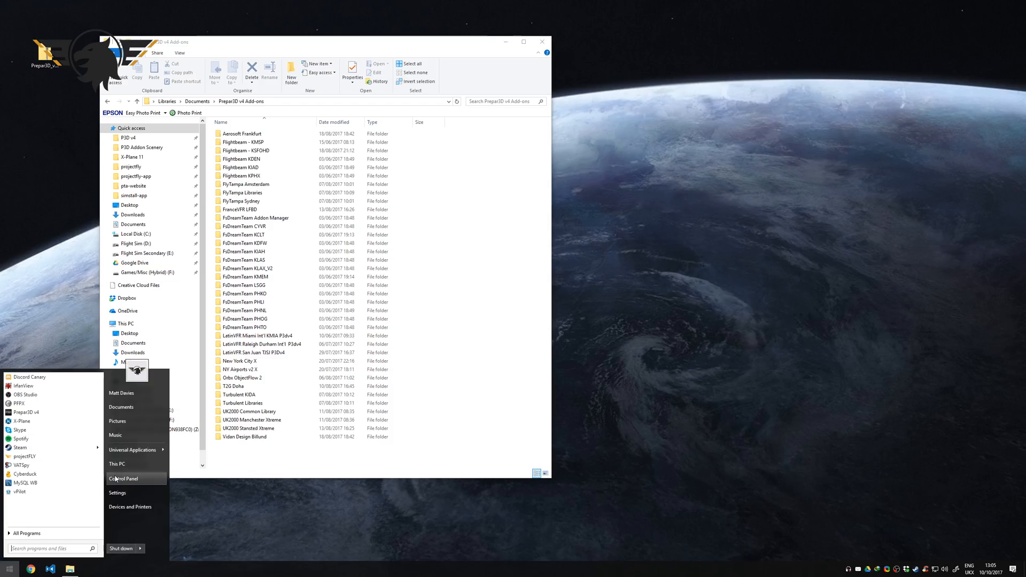
pyautogui.click(116, 464)
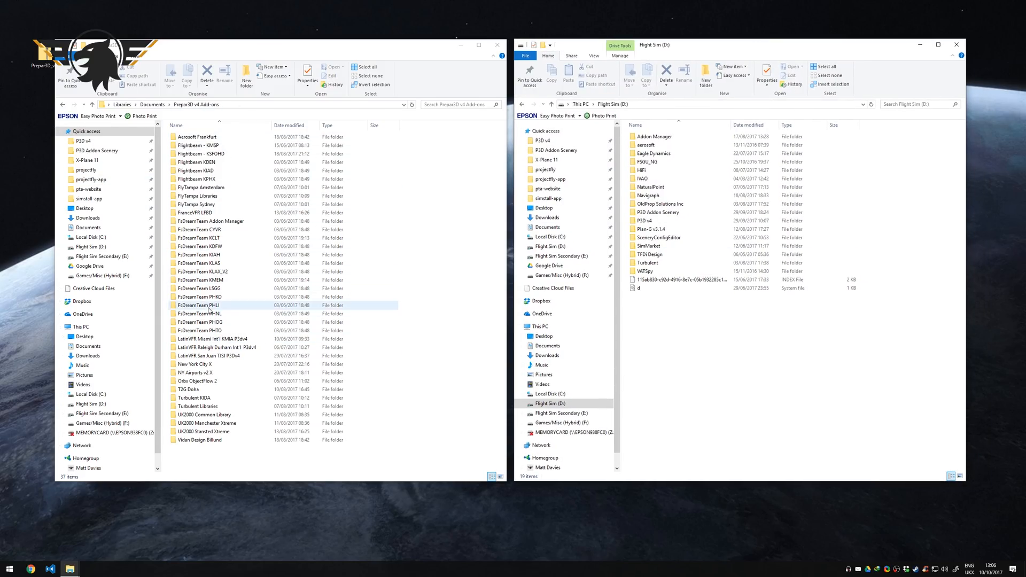
pyautogui.click(200, 439)
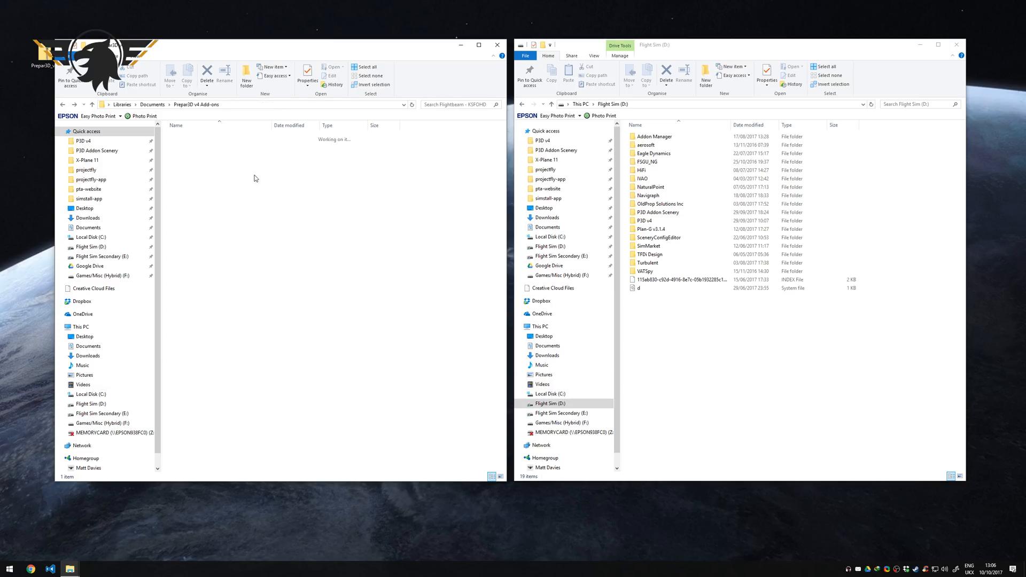
pyautogui.click(196, 179)
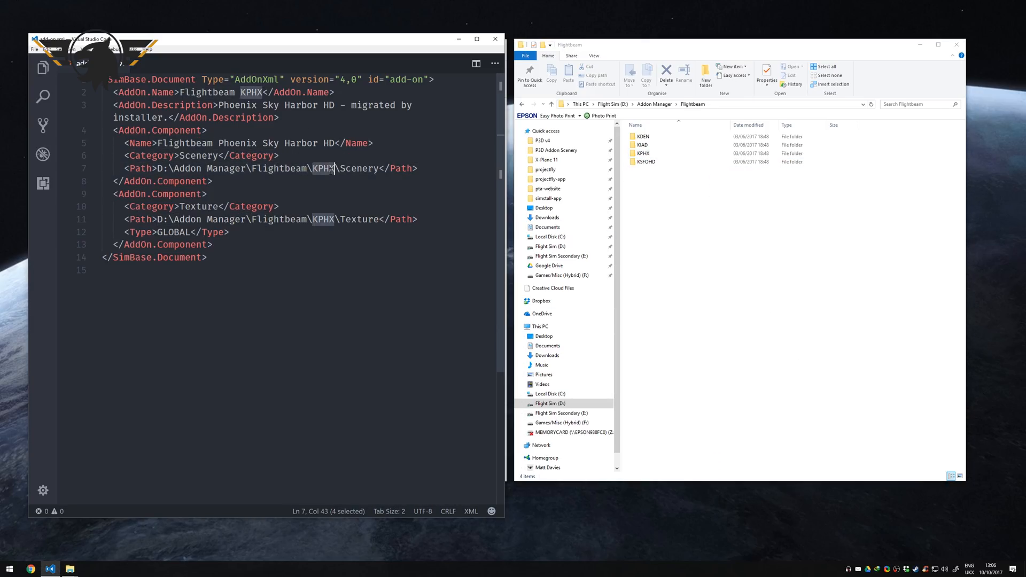
# Show the Flightbeam KPHX folder's scenery and texture subfolders beside the unchanged add-on.xml
pyautogui.doubleClick(644, 153)
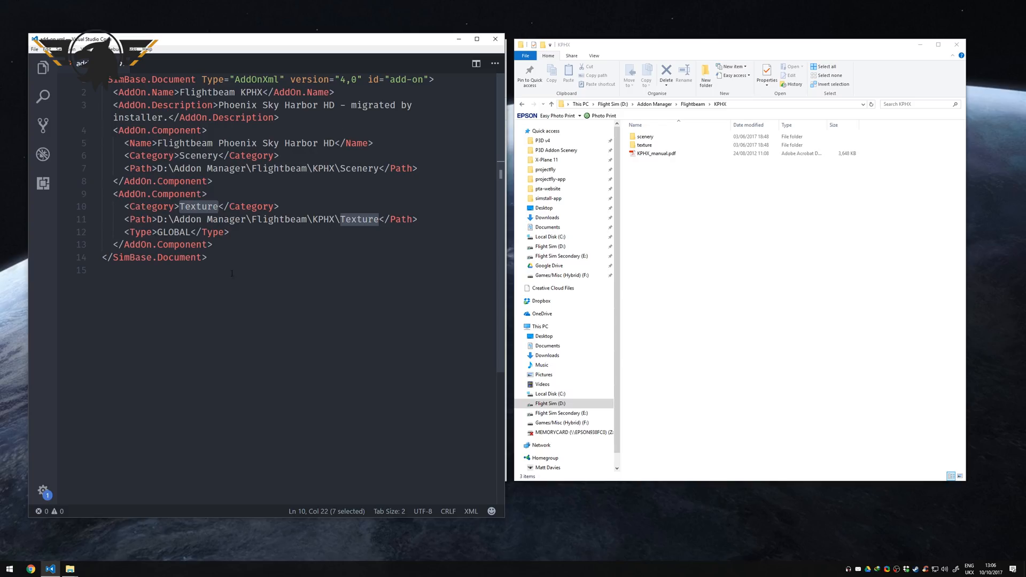
pyautogui.press('ctrl+a')
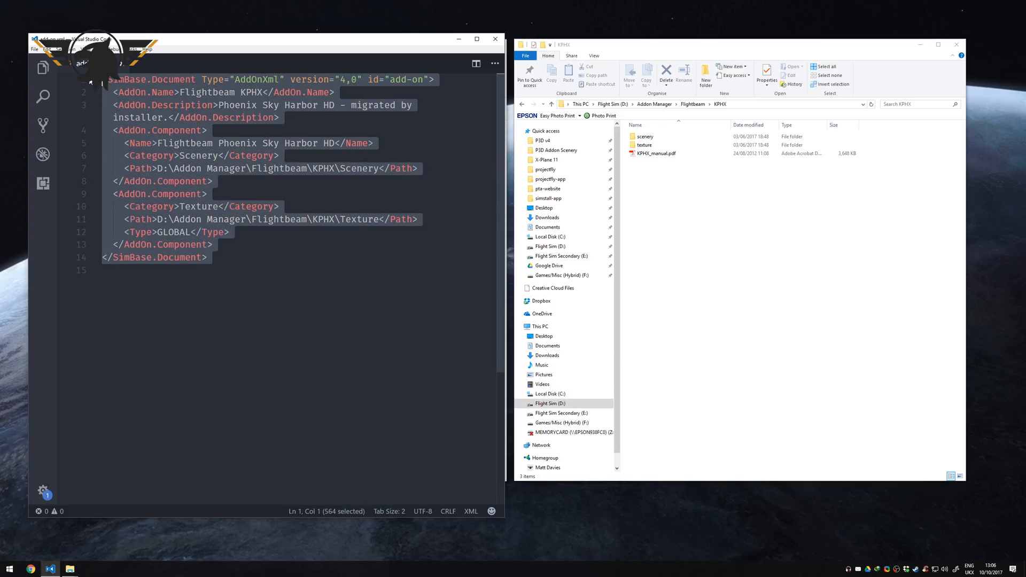
pyautogui.click(206, 258)
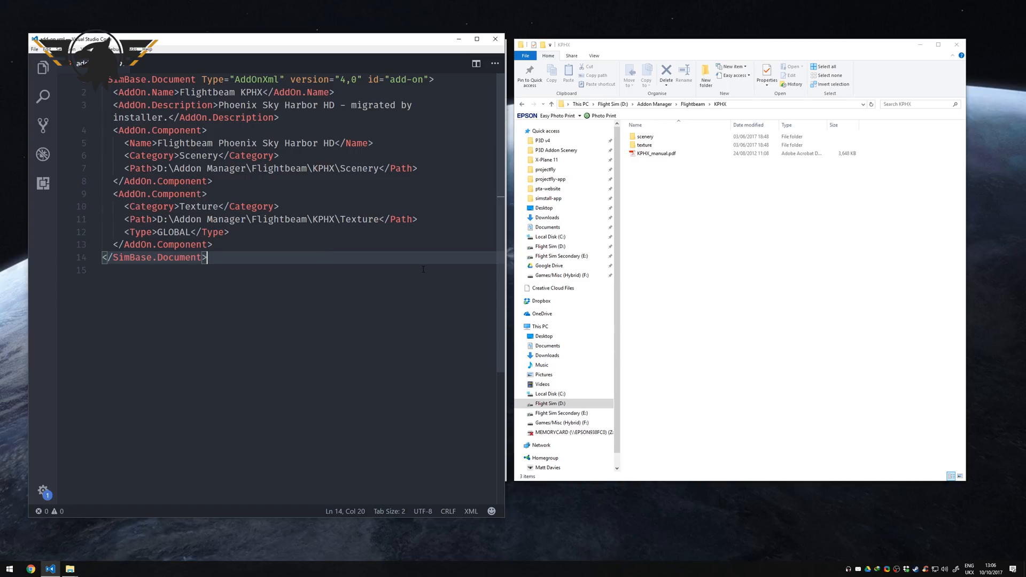
pyautogui.moveTo(379, 178)
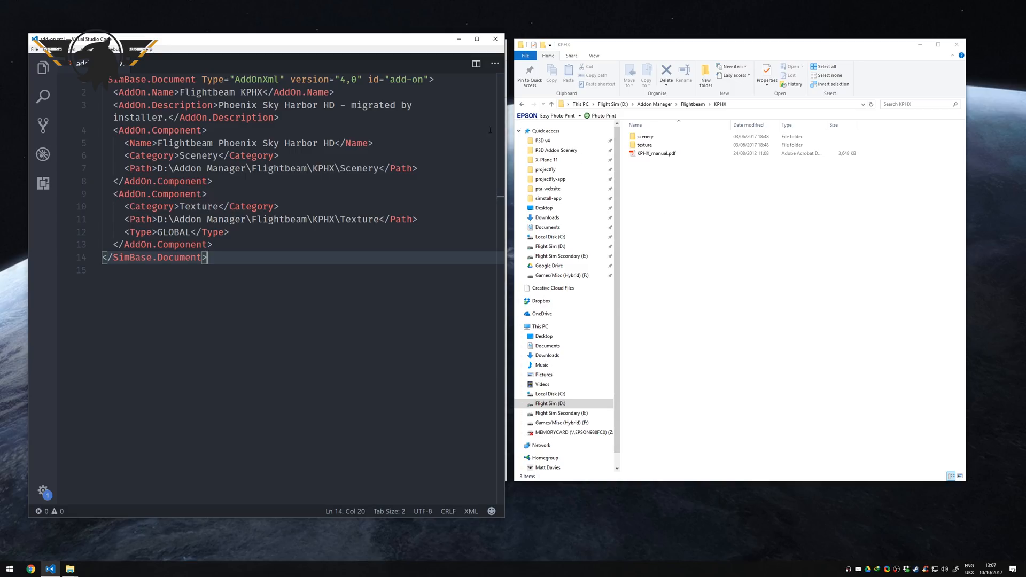
pyautogui.moveTo(818, 278)
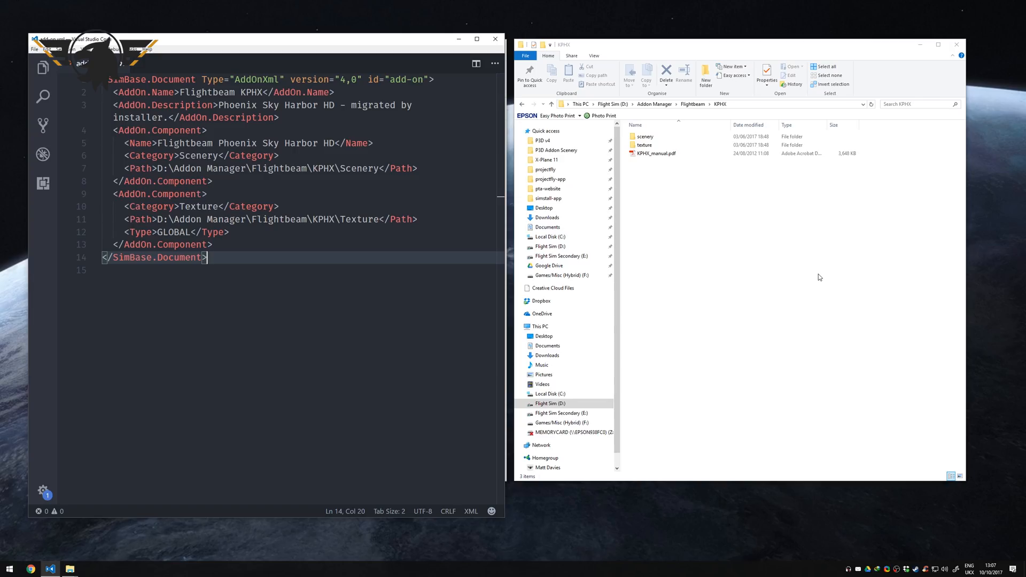
# Browse the second window into D:\P3D Addon Scenery and its UK2000 Manchester Xtreme scenery folder
pyautogui.click(654, 104)
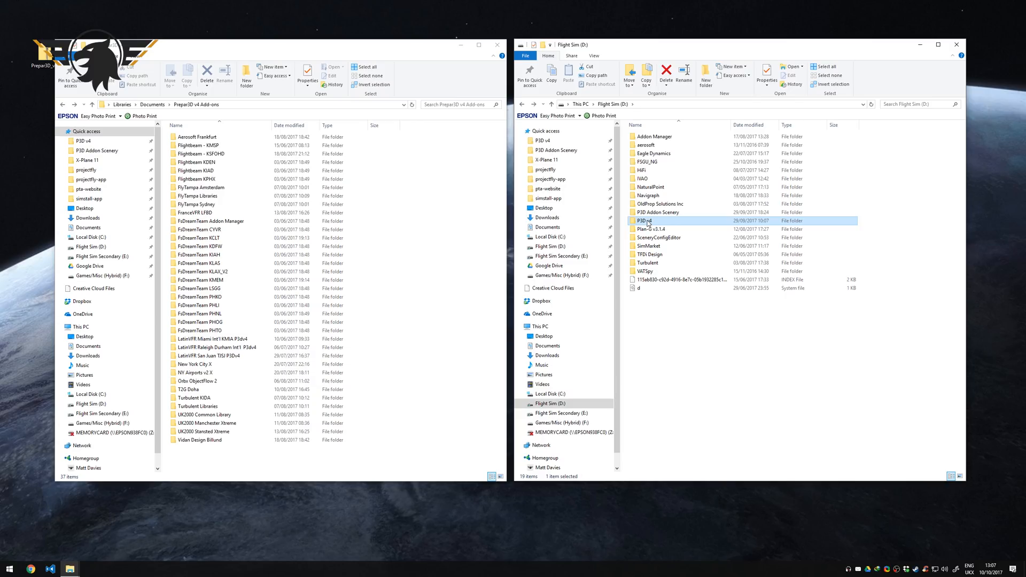
pyautogui.doubleClick(644, 220)
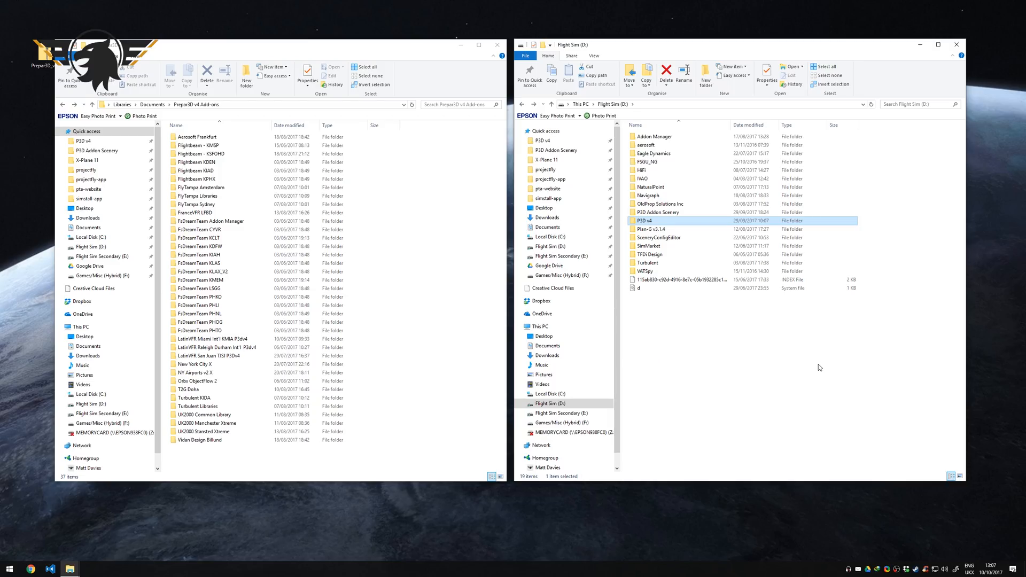
pyautogui.moveTo(903, 465)
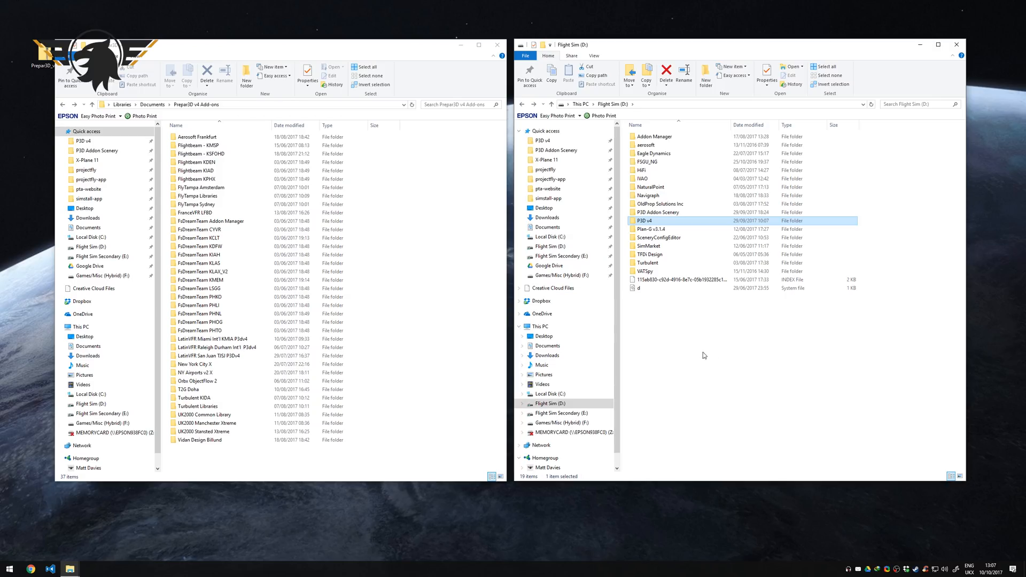
pyautogui.moveTo(853, 354)
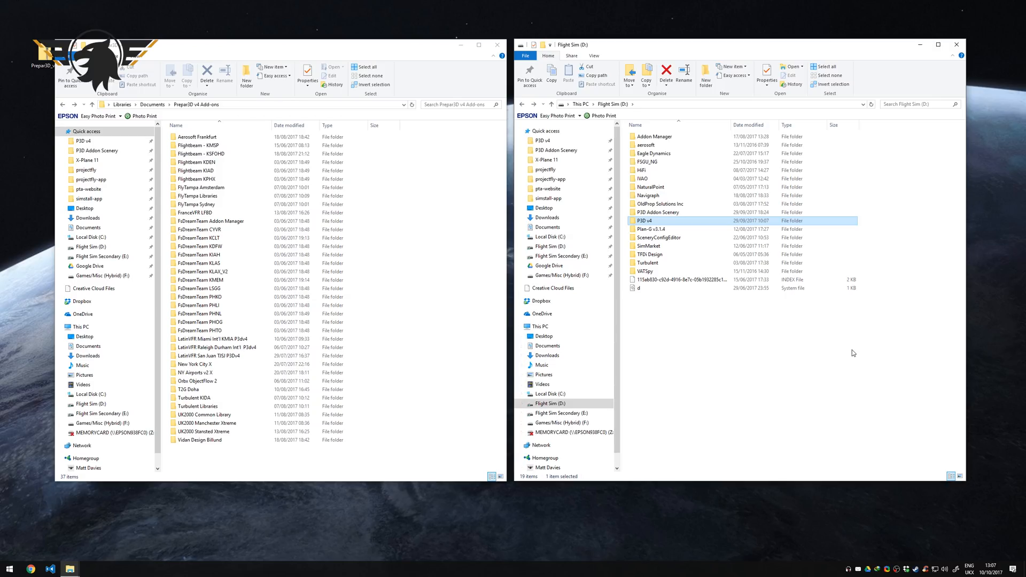
pyautogui.moveTo(493, 227)
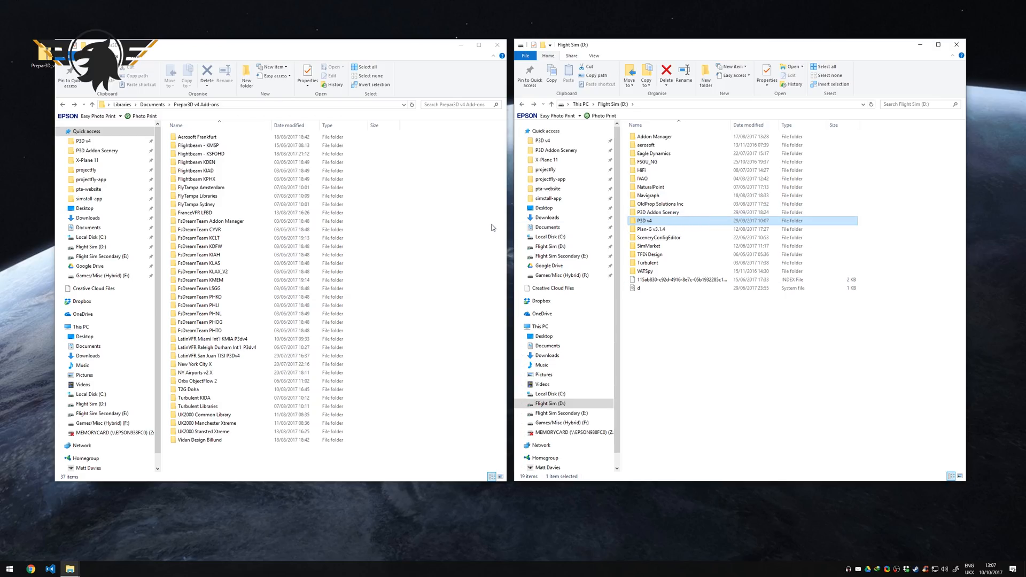
pyautogui.moveTo(696, 226)
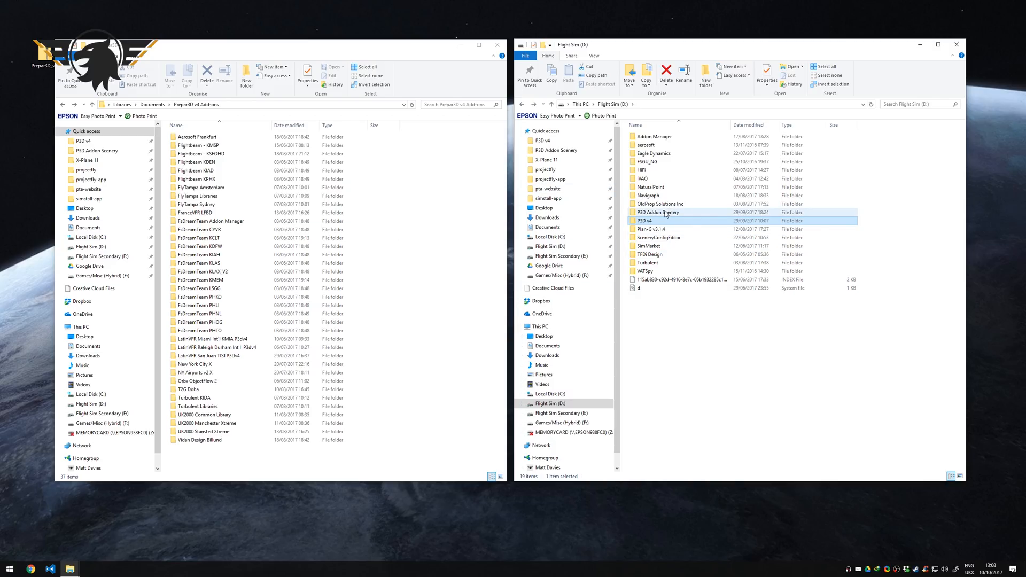
pyautogui.doubleClick(658, 211)
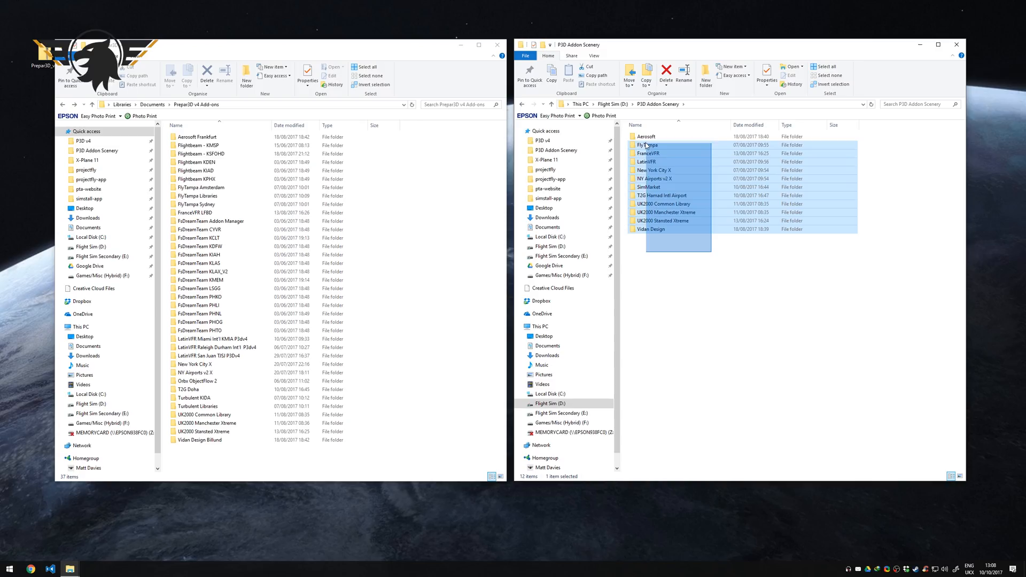
pyautogui.click(681, 161)
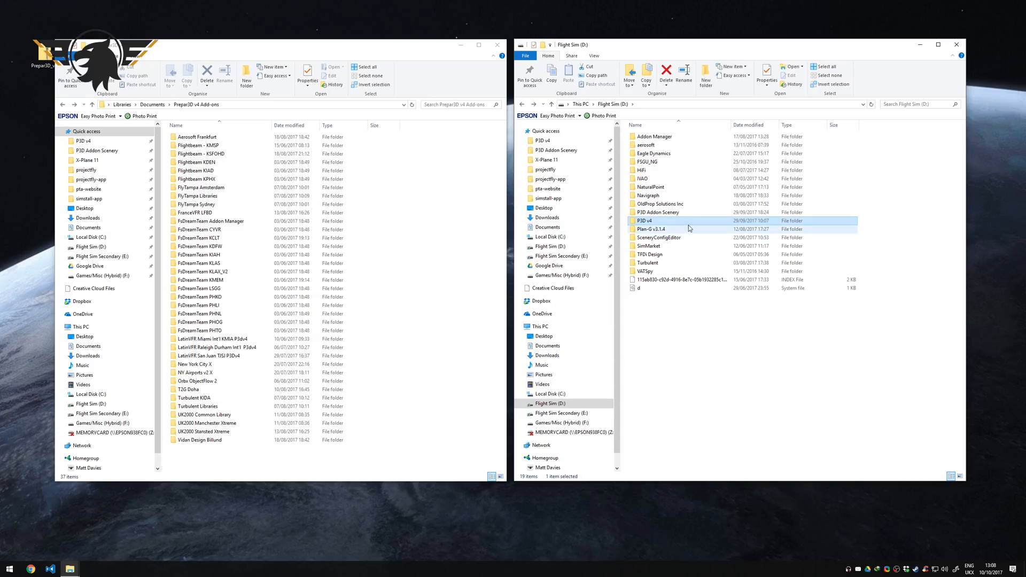
pyautogui.doubleClick(657, 212)
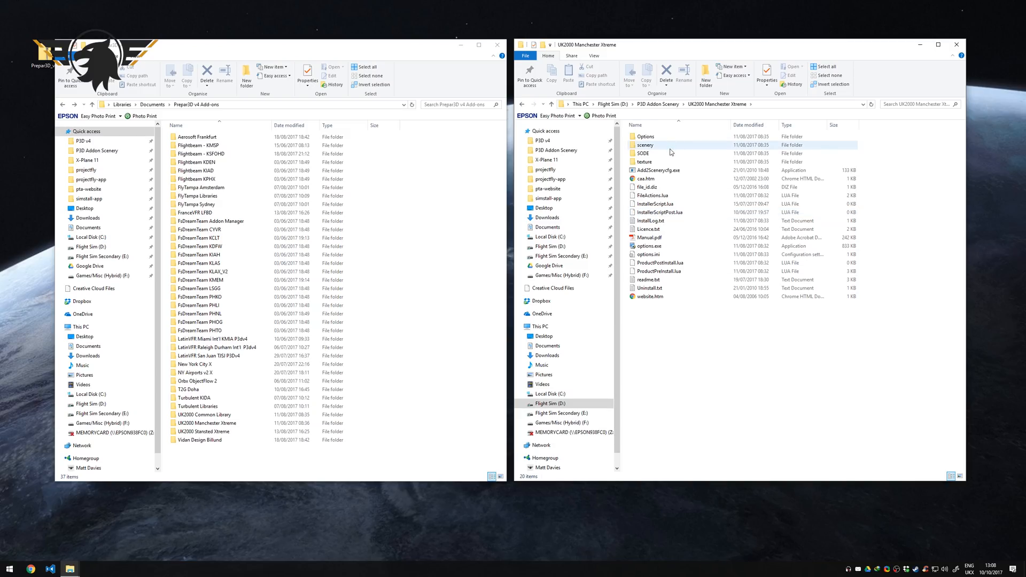
pyautogui.click(654, 153)
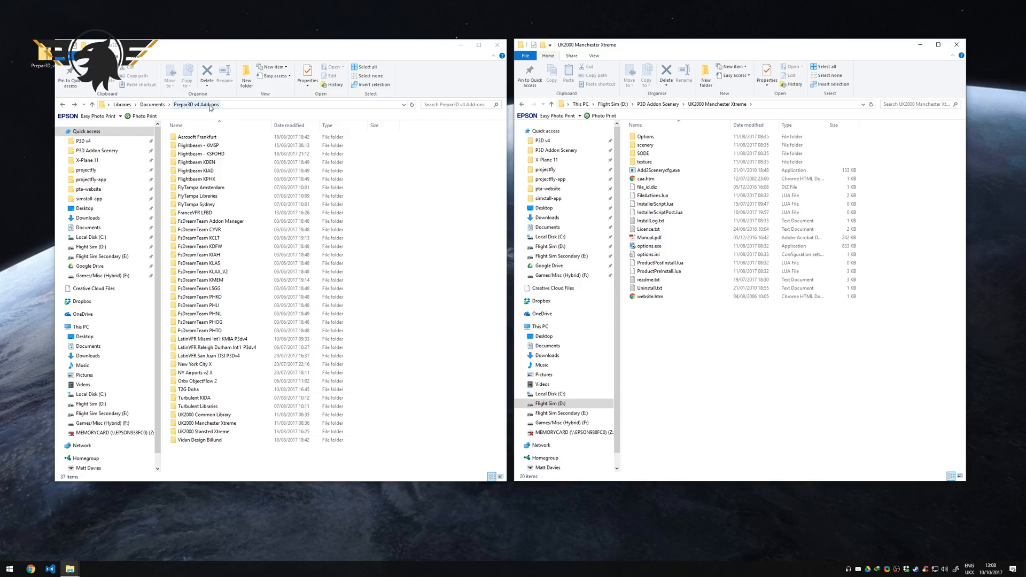
# Open the UK2000 Manchester Xtreme add-on folder from the Prepar3D v4 Add-ons list
pyautogui.click(206, 424)
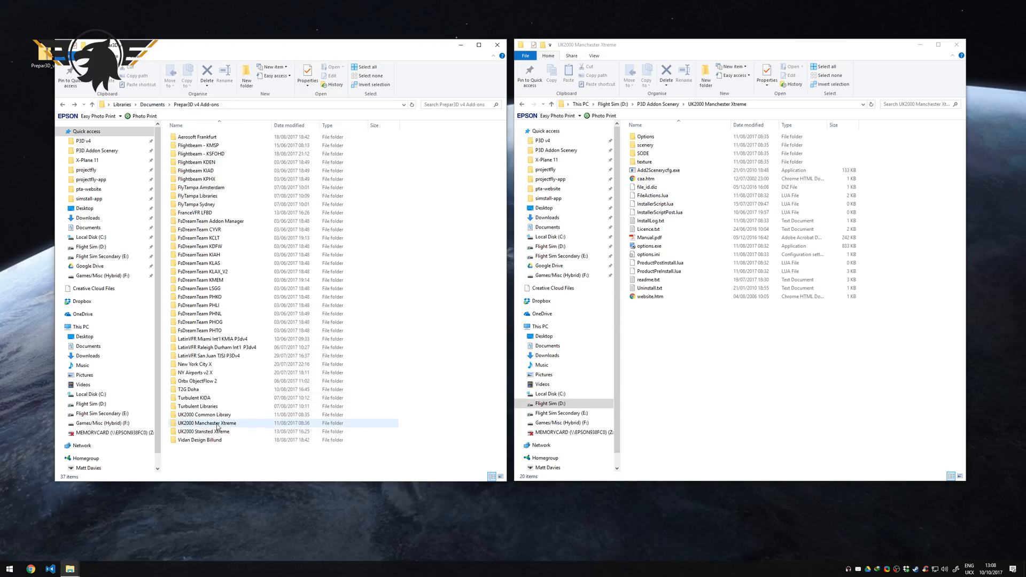
pyautogui.click(207, 423)
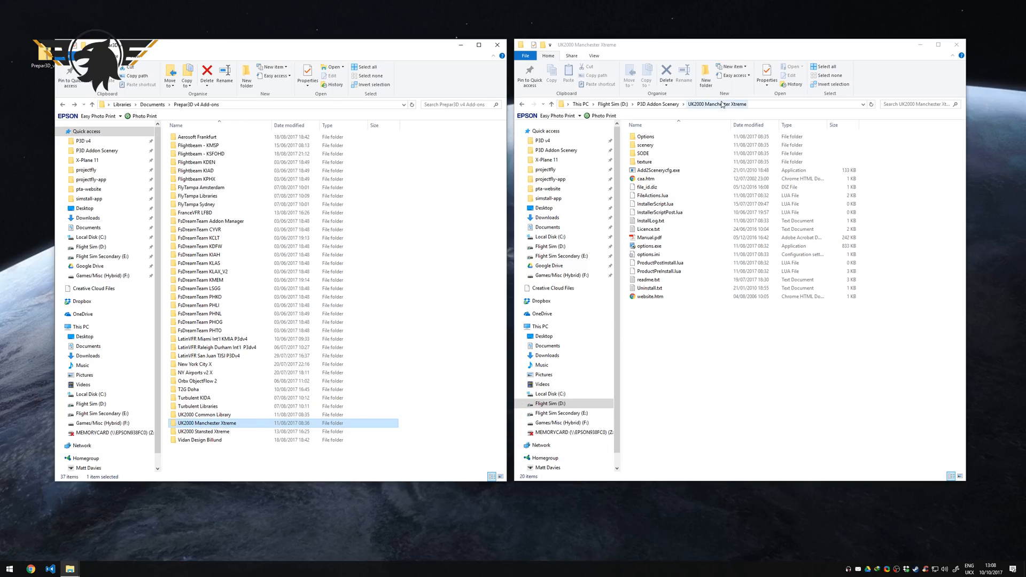
pyautogui.moveTo(204, 430)
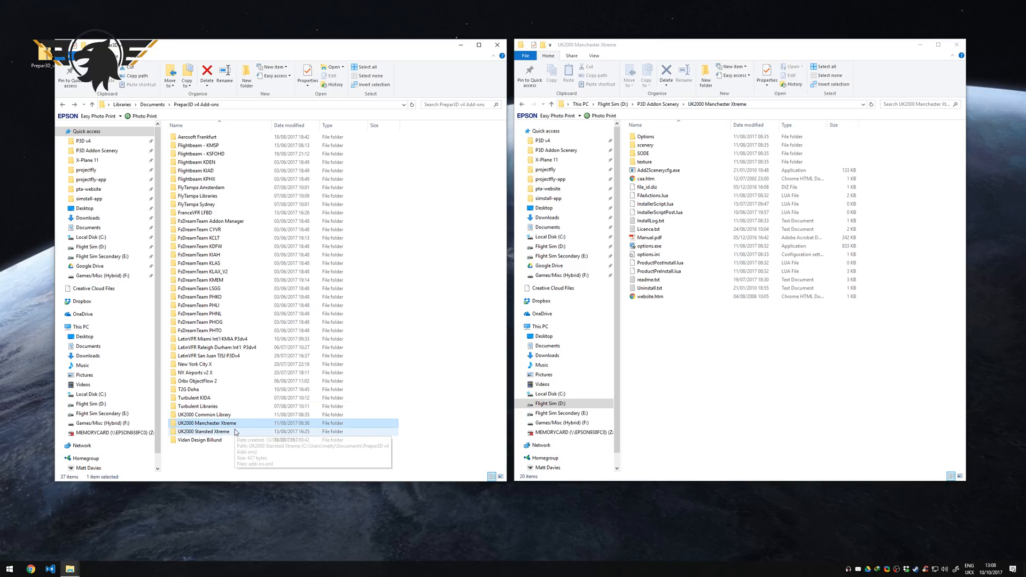
pyautogui.doubleClick(206, 424)
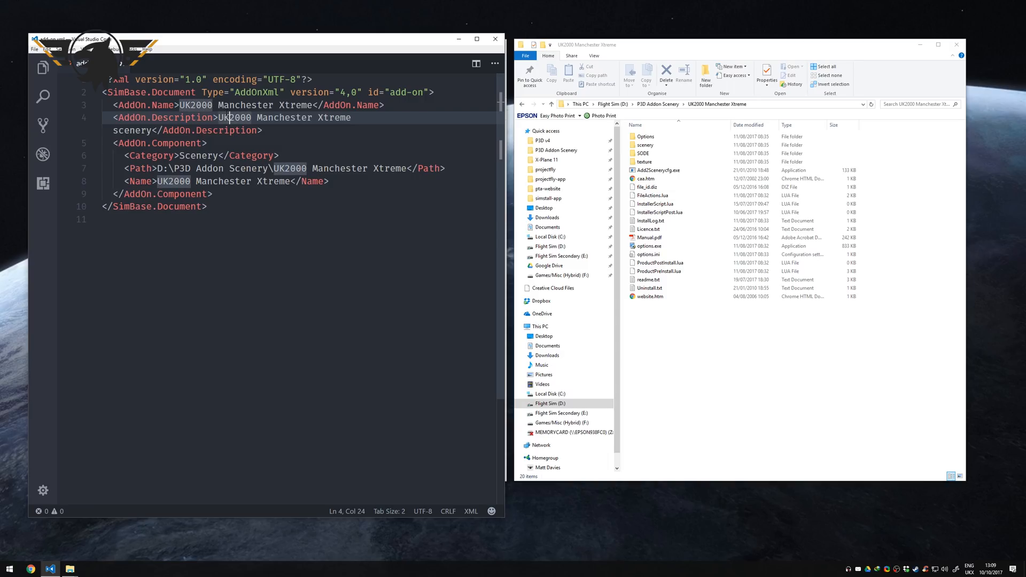
# Check the Manchester Xtreme add-on.xml's Scenery category and D:\P3D Addon Scenery path, then close the editor
pyautogui.moveTo(227, 117); pyautogui.dragTo(165, 129)
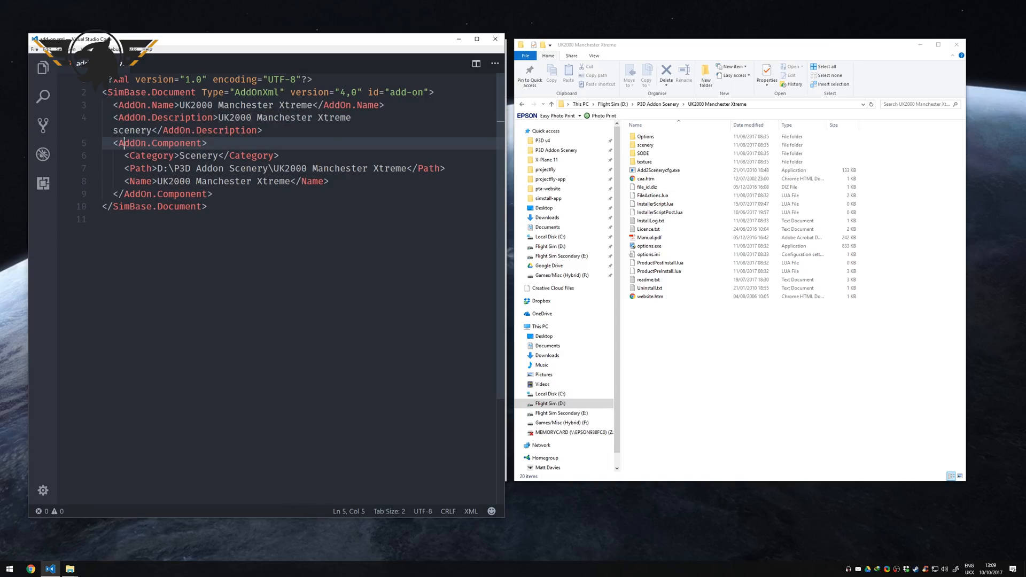
pyautogui.doubleClick(198, 156)
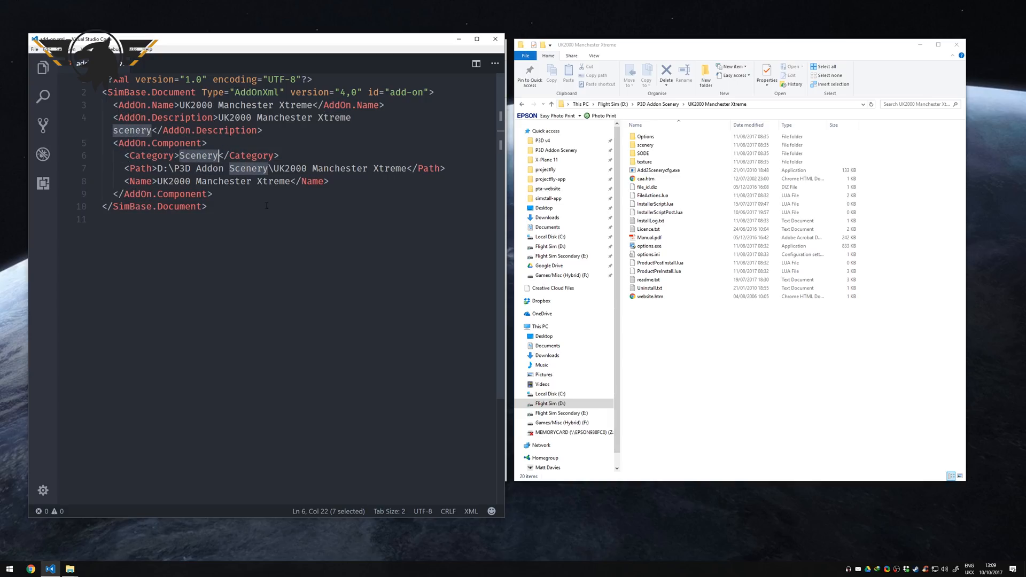
pyautogui.click(160, 168)
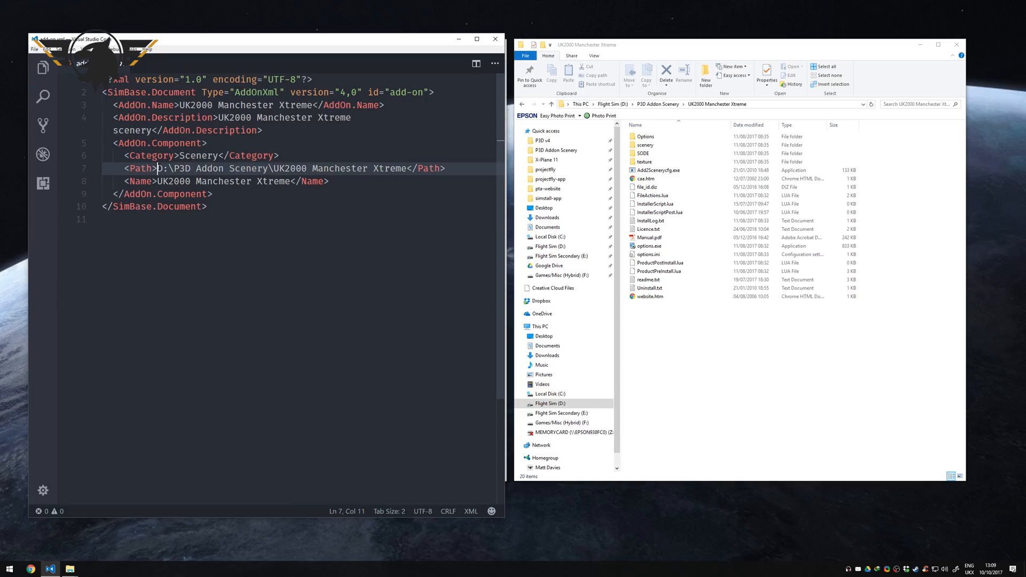
pyautogui.moveTo(157, 168); pyautogui.dragTo(406, 167)
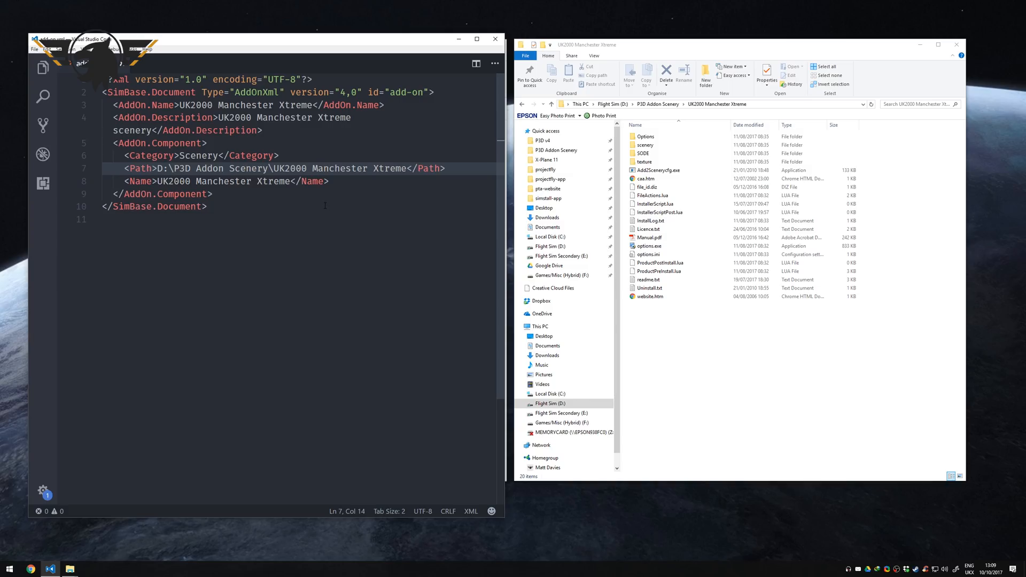
pyautogui.moveTo(314, 207)
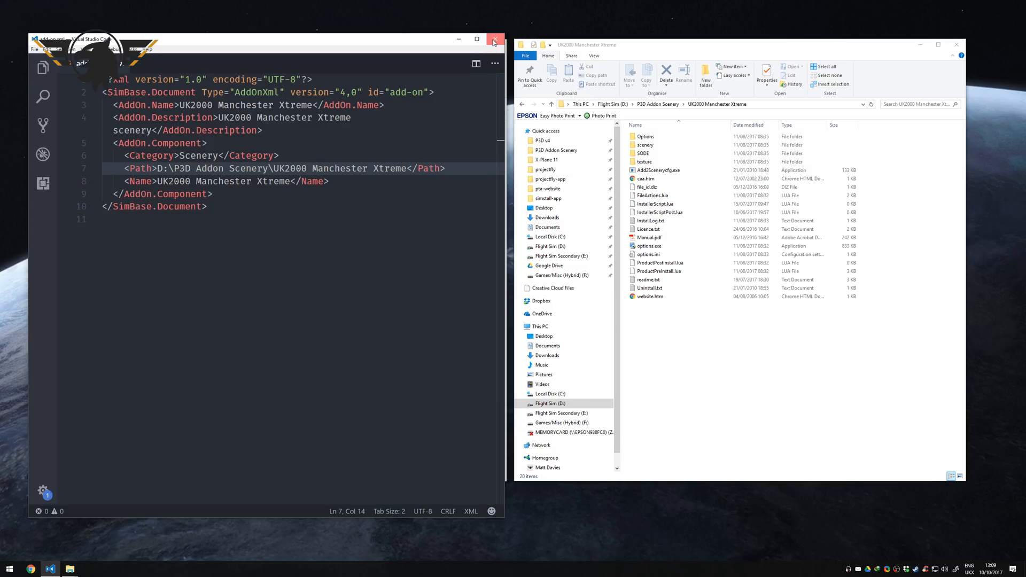
pyautogui.click(494, 40)
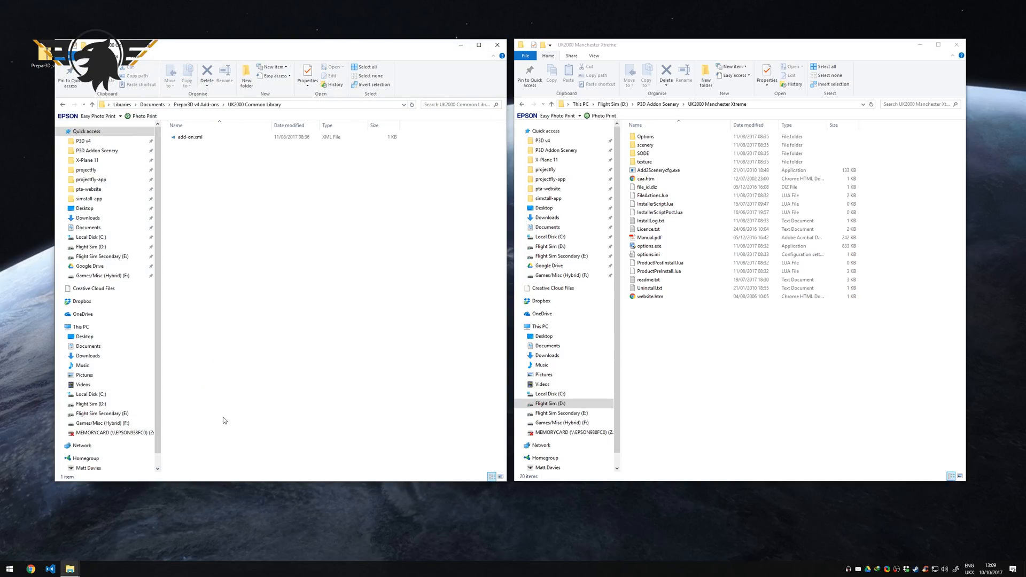
# Check the UK2000 Common Library add-on.xml with its layer 950 value and return to the Add-ons list
pyautogui.doubleClick(190, 137)
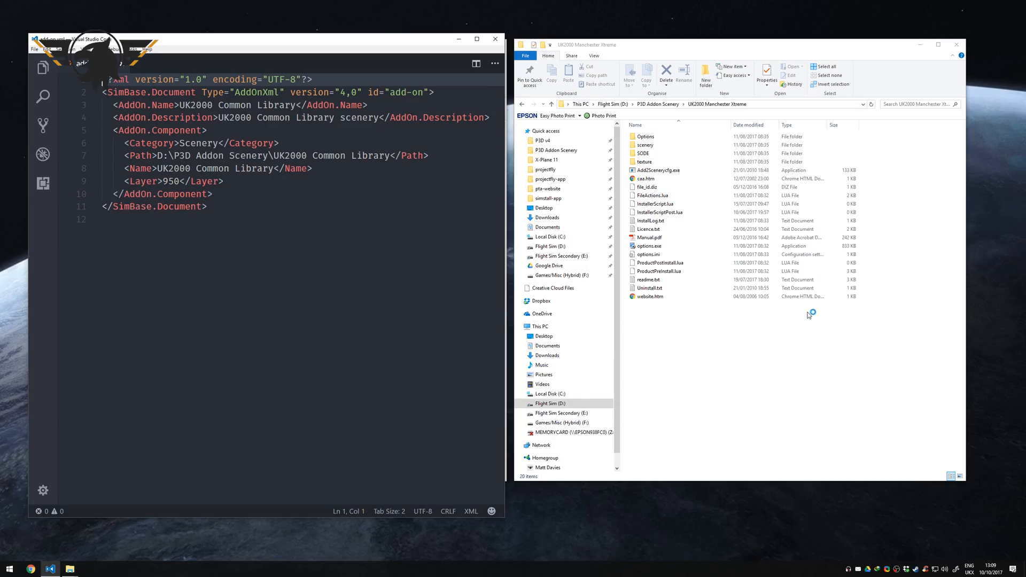
pyautogui.moveTo(745, 345)
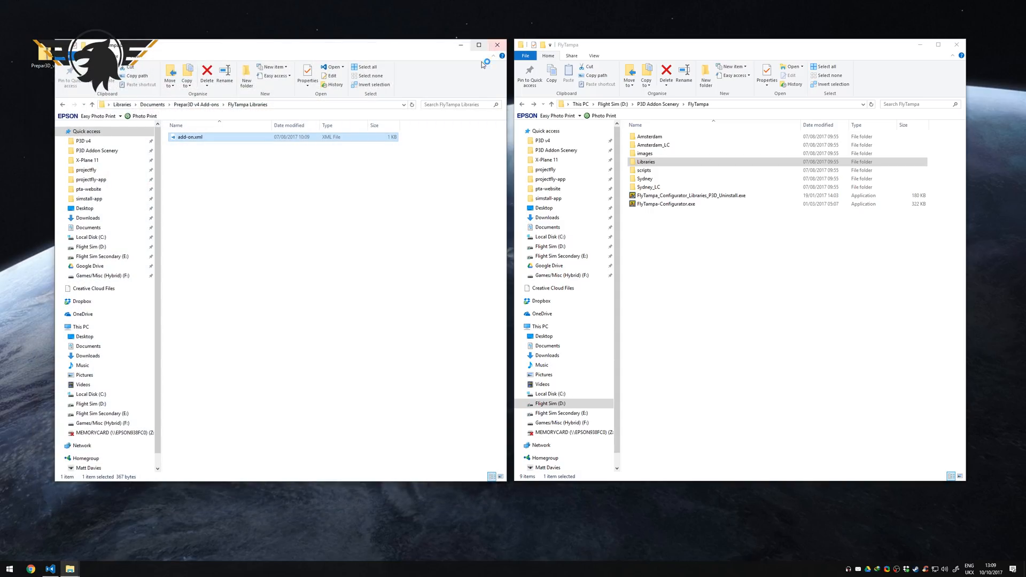
pyautogui.click(196, 104)
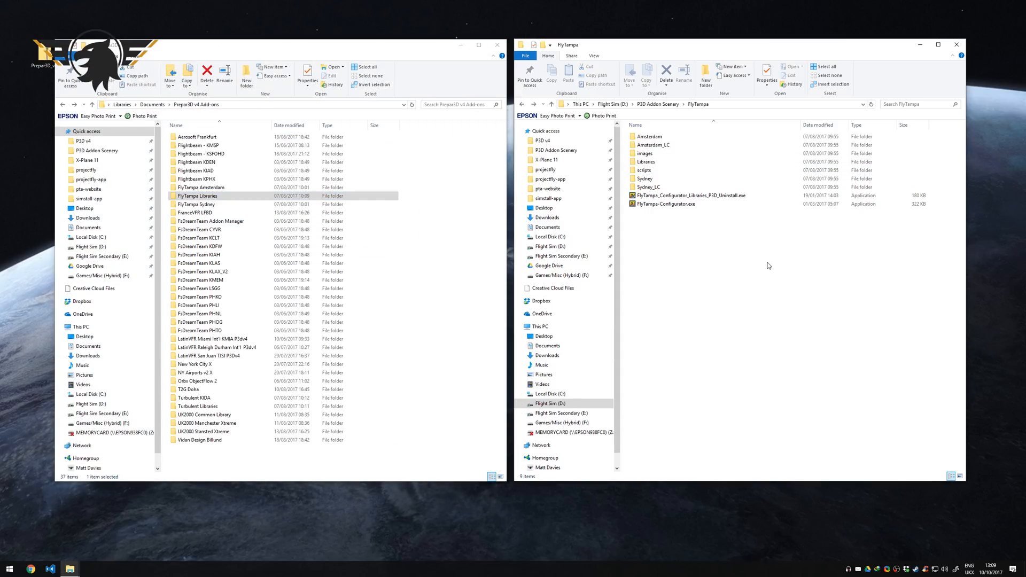
# Look into the FsDreamTeam KCLT add-on folder, then point the right window at D:\P3D v4
pyautogui.doubleClick(201, 238)
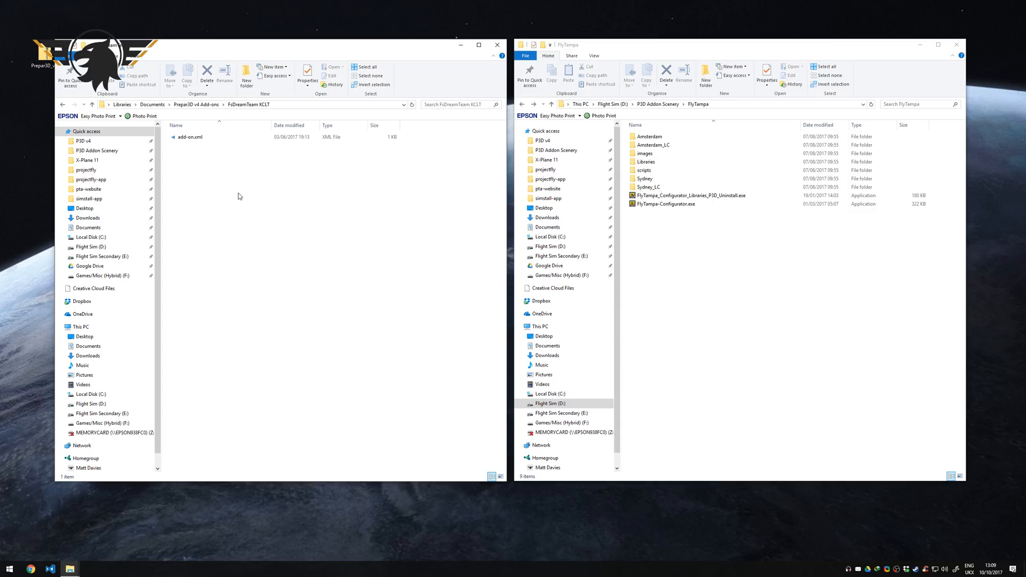
pyautogui.doubleClick(190, 137)
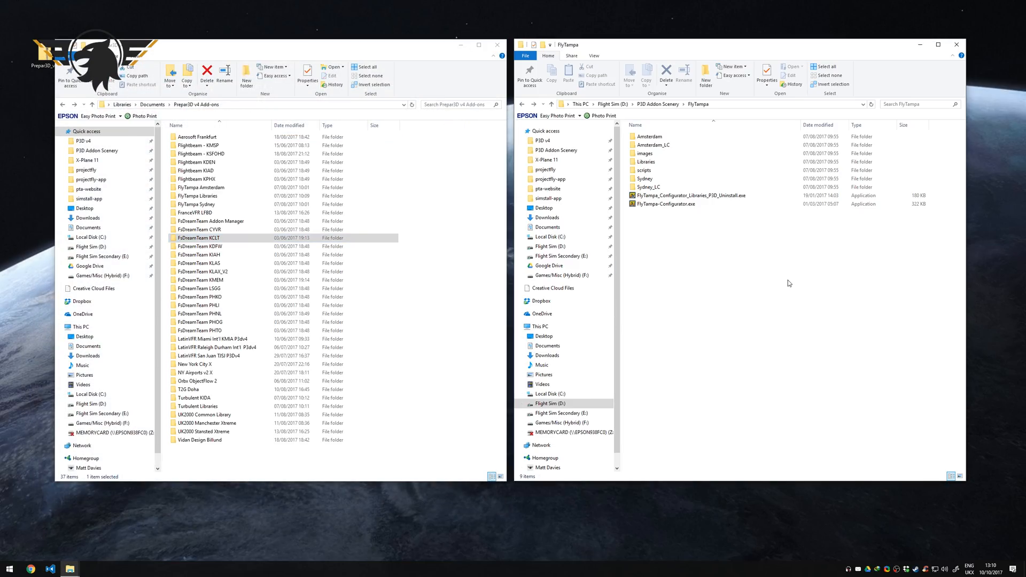
pyautogui.click(658, 104)
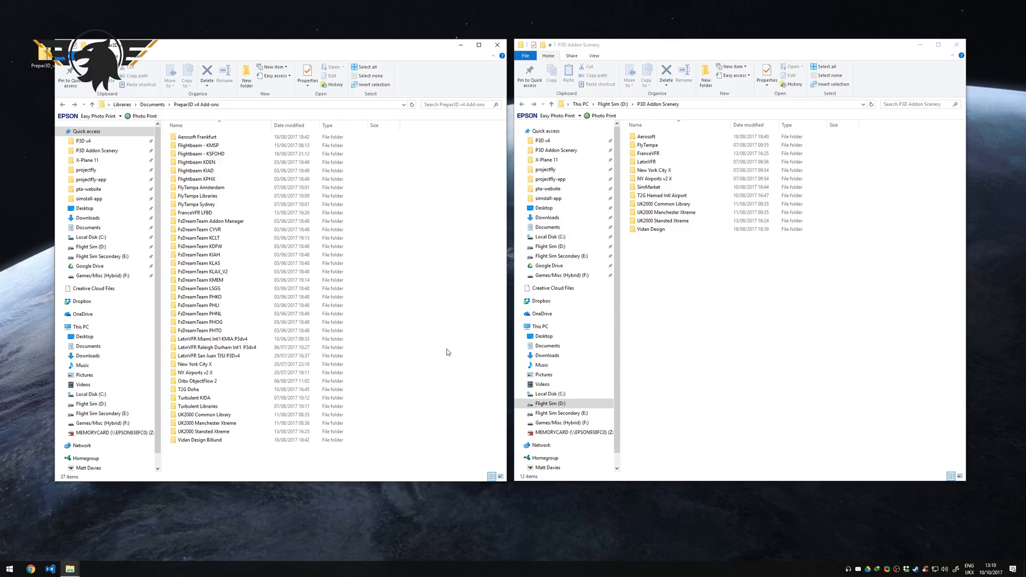
pyautogui.moveTo(439, 335)
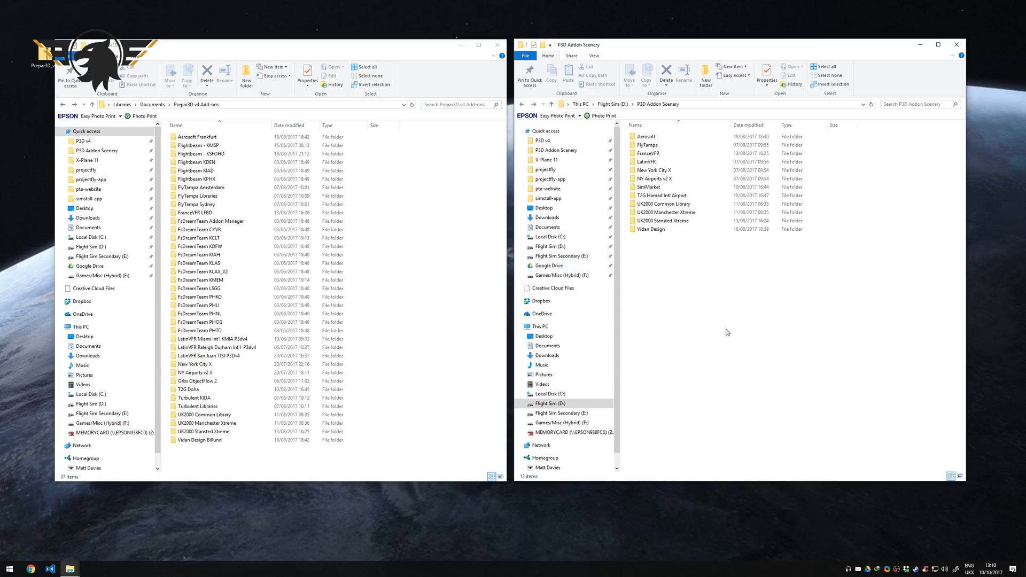
pyautogui.moveTo(759, 314)
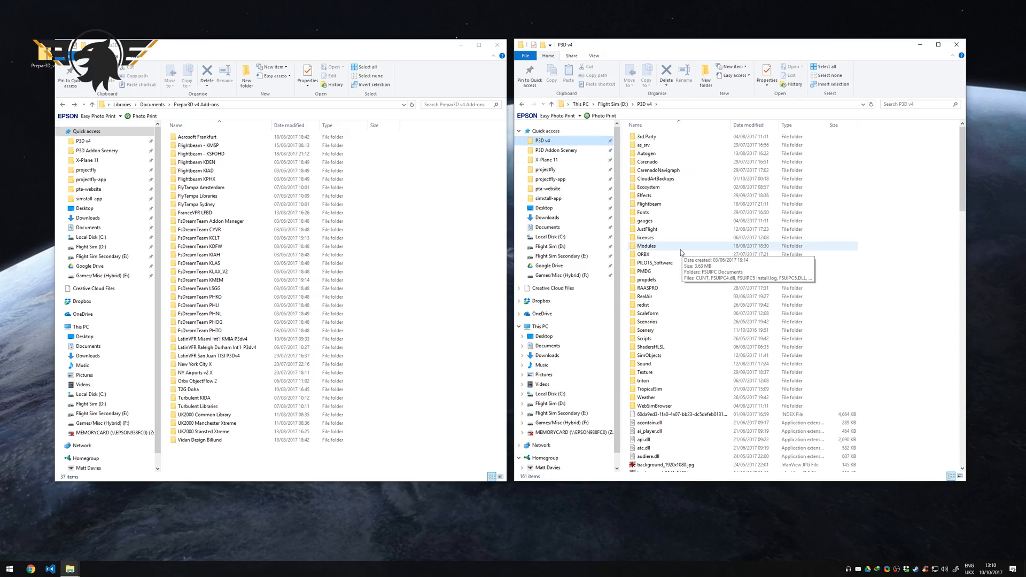
pyautogui.doubleClick(643, 254)
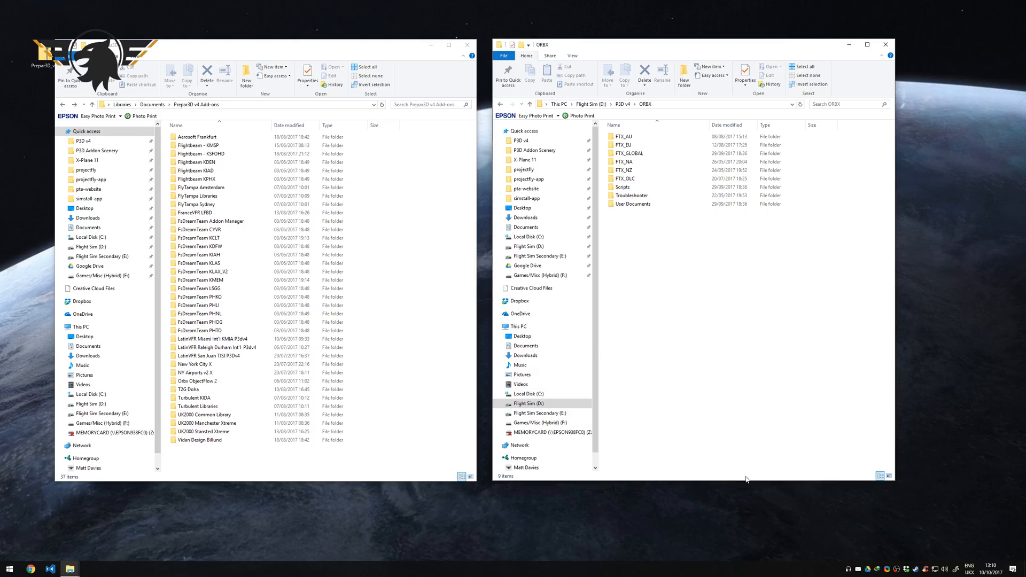
pyautogui.moveTo(657, 226)
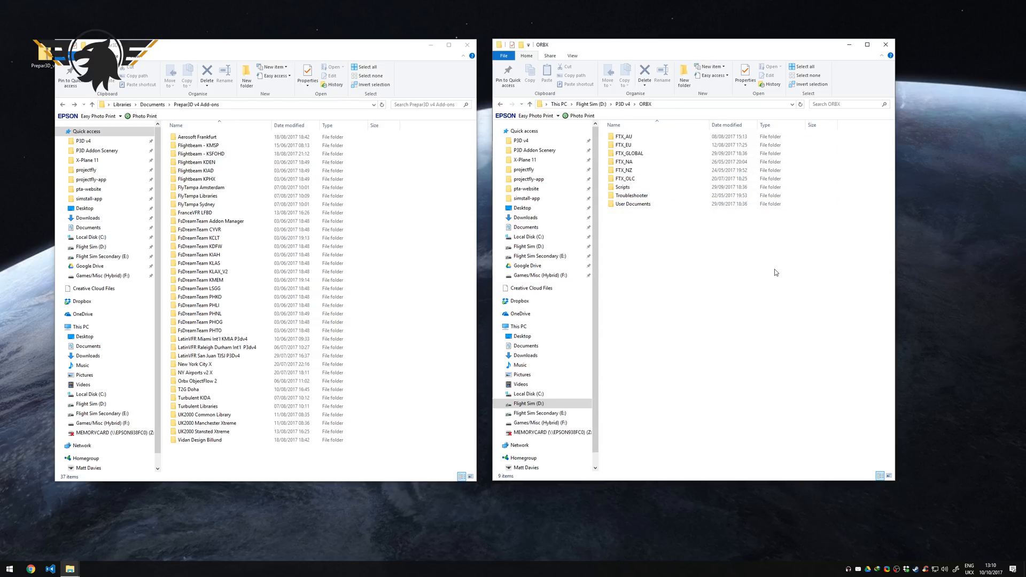
pyautogui.moveTo(693, 216)
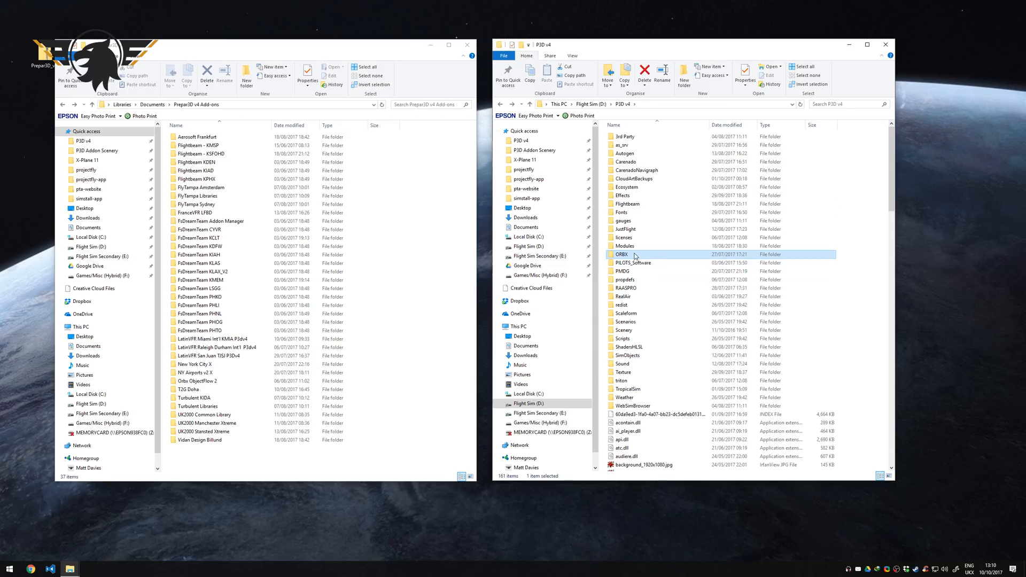
pyautogui.doubleClick(623, 254)
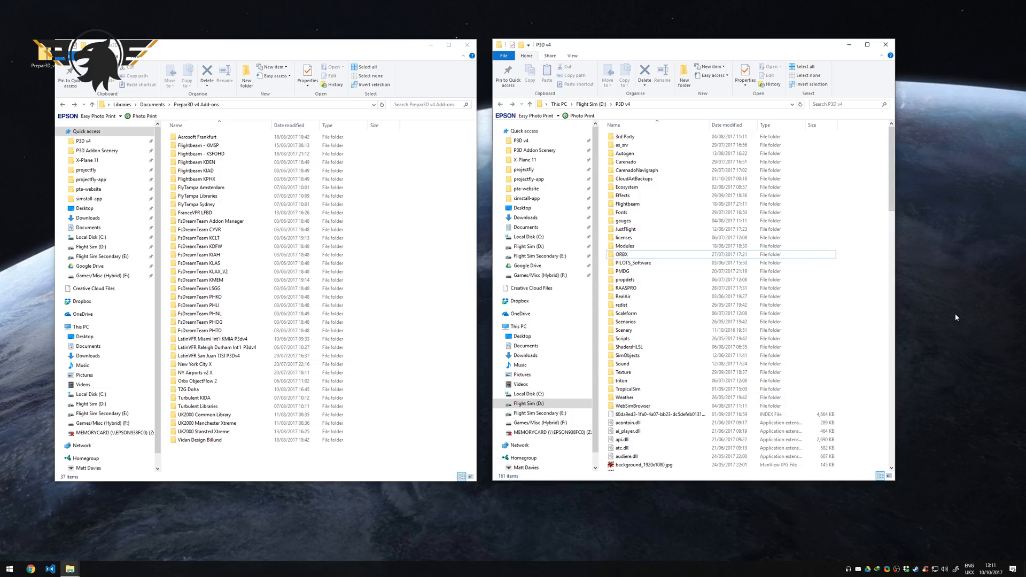
pyautogui.moveTo(955, 286)
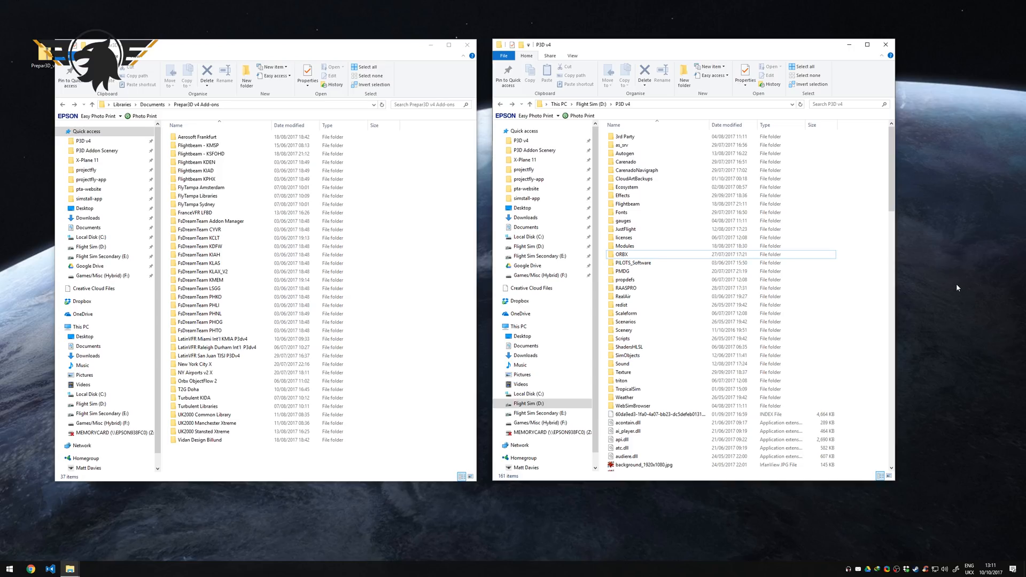
pyautogui.moveTo(672, 545)
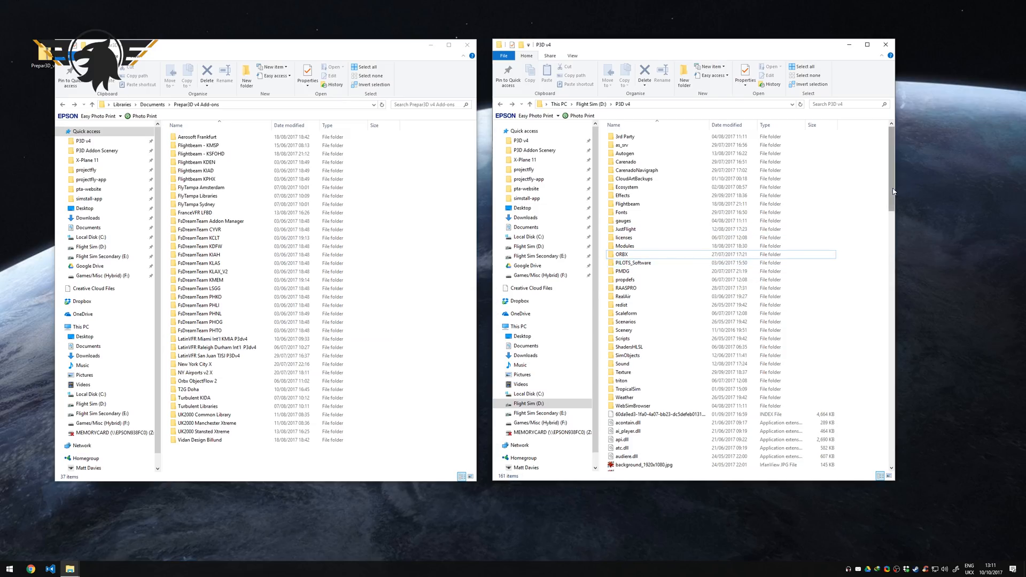
pyautogui.moveTo(963, 240)
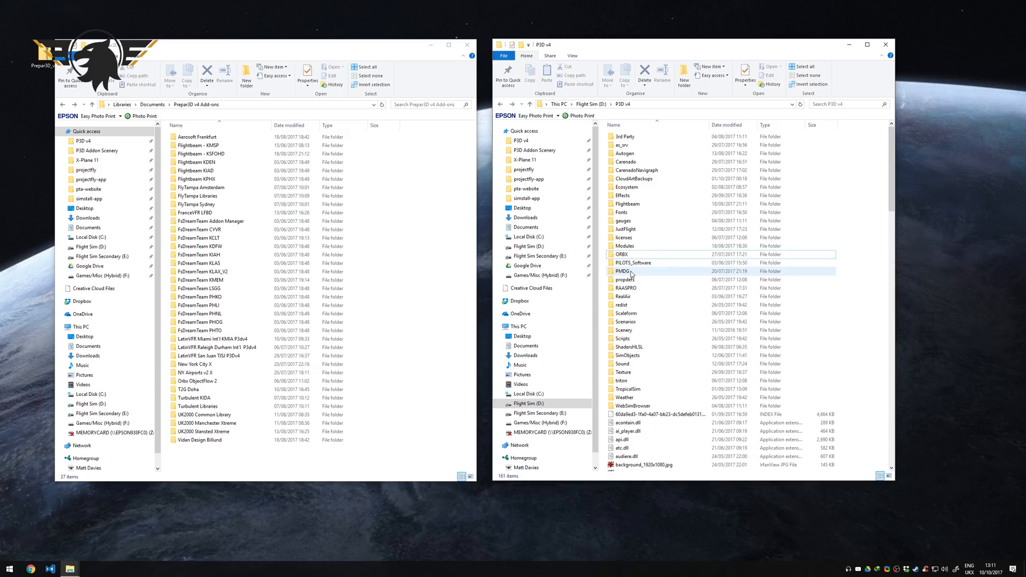
pyautogui.click(625, 270)
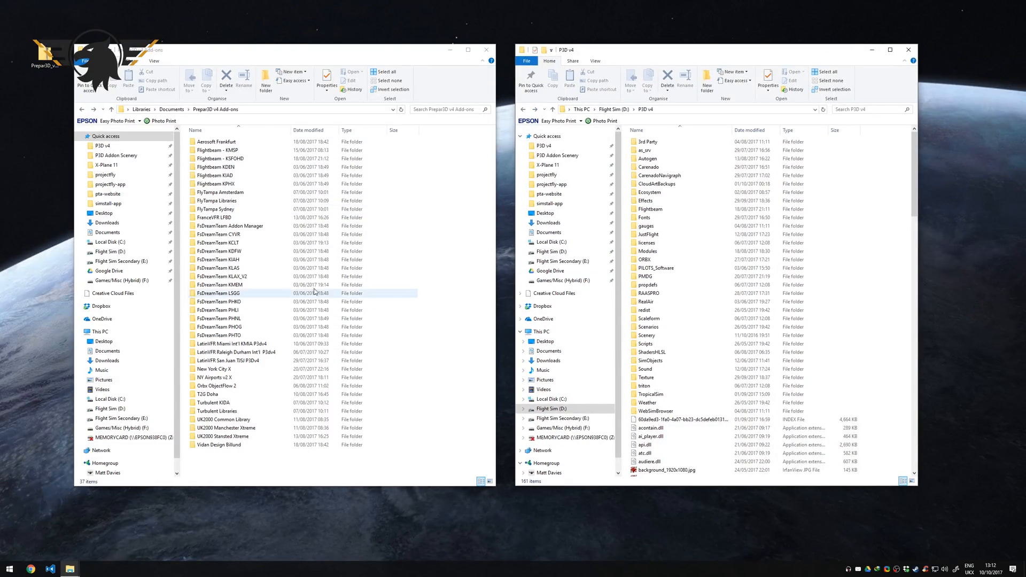
pyautogui.moveTo(650, 209)
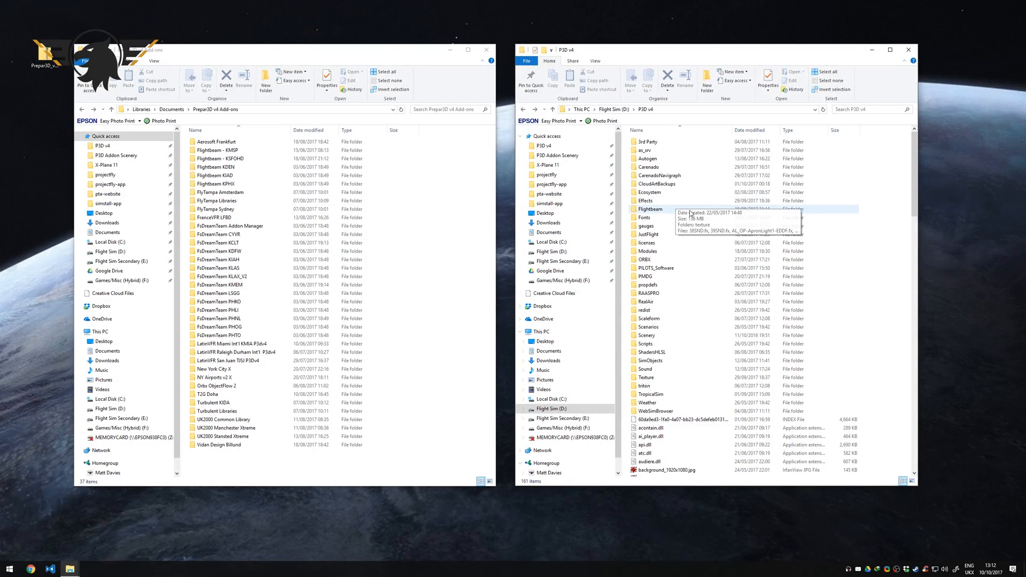
pyautogui.doubleClick(220, 267)
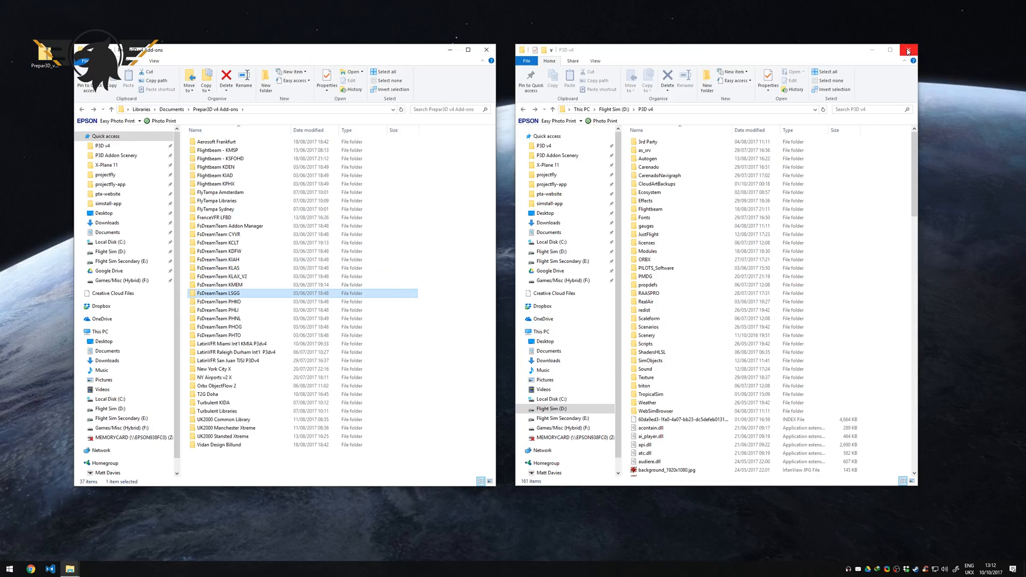
# Inspect the Prepar3D 4.1 archive's installer packages and start extracting its folder to the desktop
pyautogui.click(907, 50)
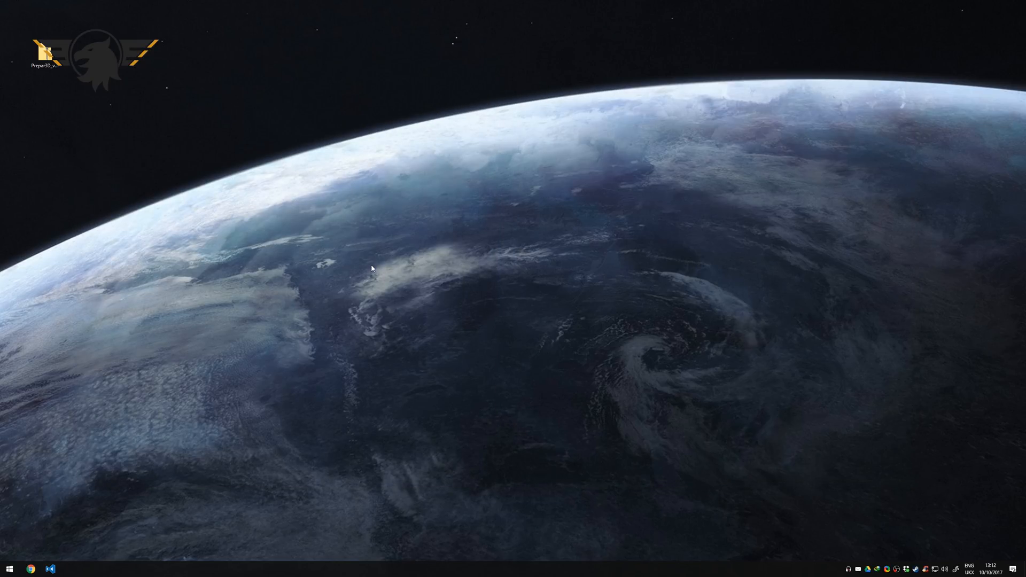
pyautogui.moveTo(406, 455)
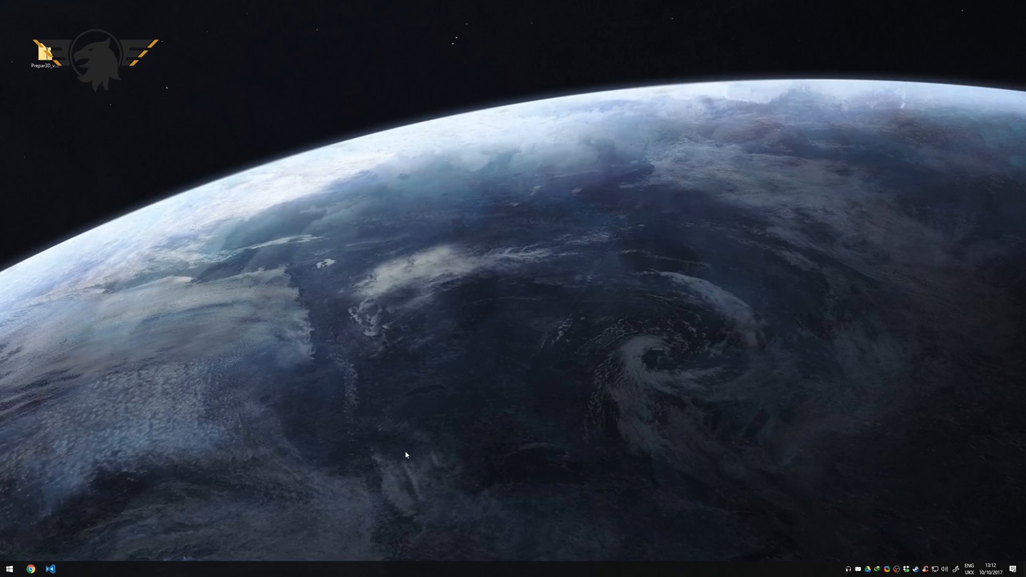
pyautogui.moveTo(196, 465)
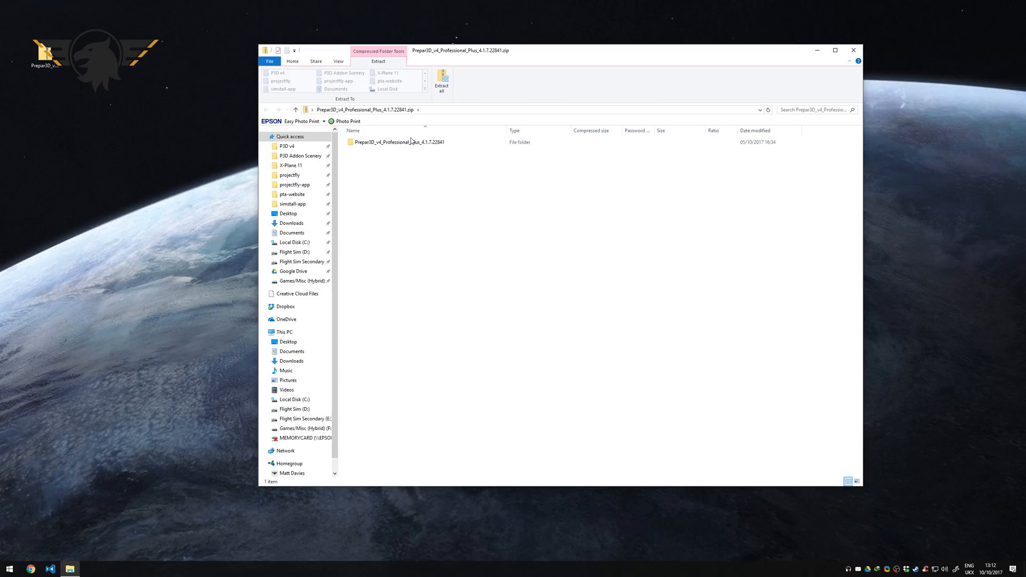
pyautogui.doubleClick(399, 143)
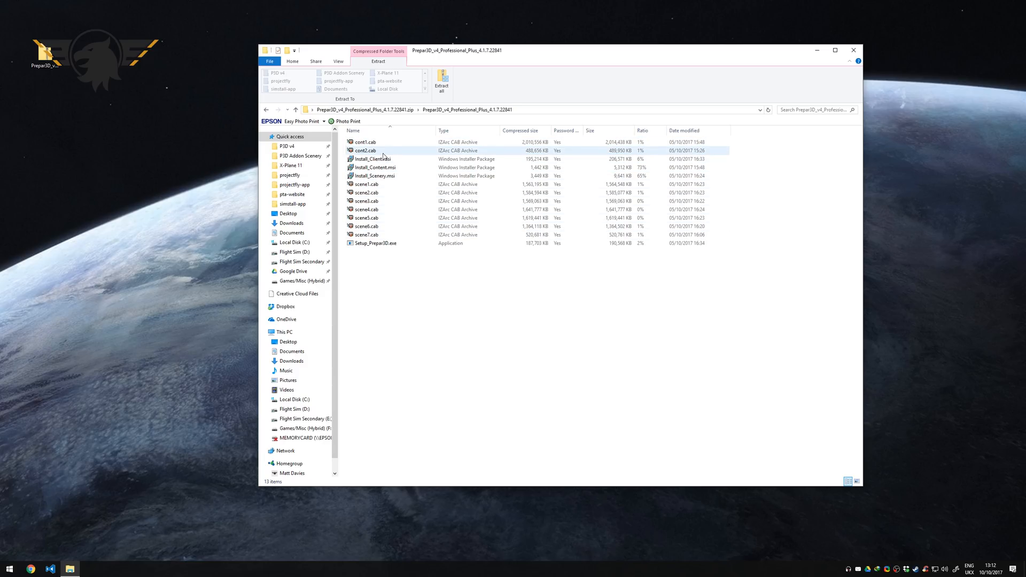
pyautogui.click(372, 158)
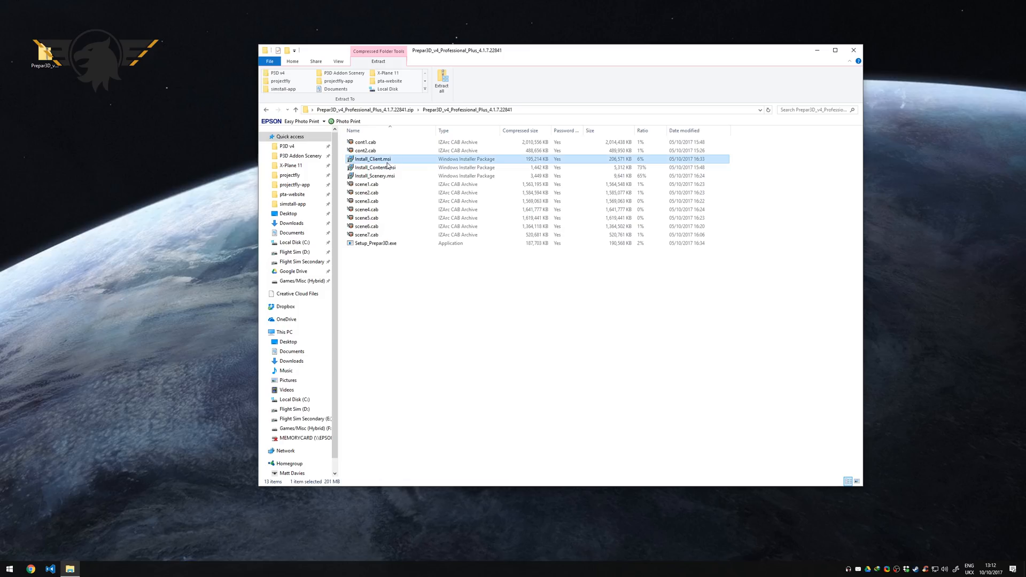
pyautogui.click(374, 175)
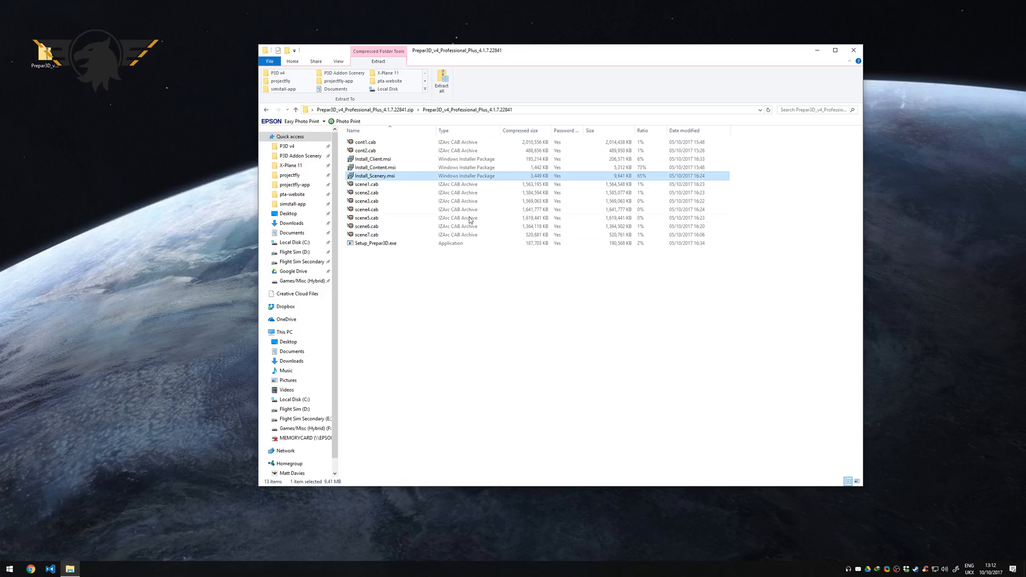
pyautogui.moveTo(597, 327)
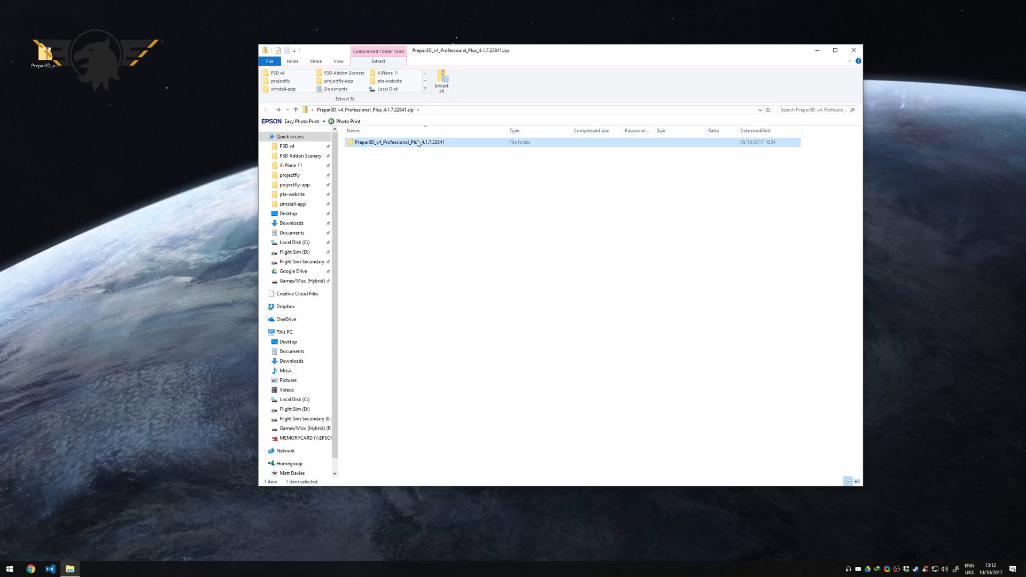
pyautogui.click(441, 81)
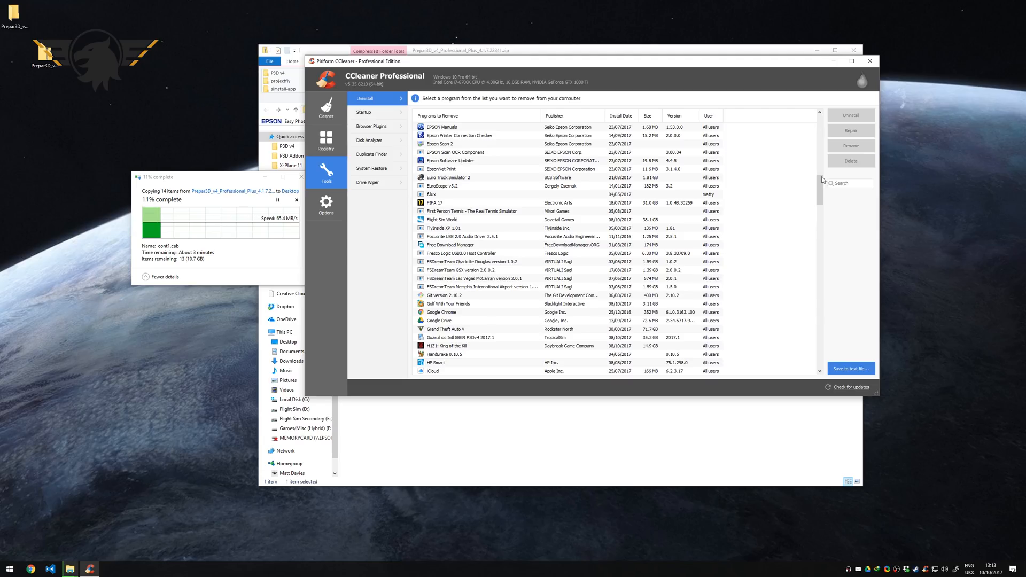
# Uninstall the old Prepar3D v4 Professional Plus Client and confirm deactivating the licence
pyautogui.scroll(-3)
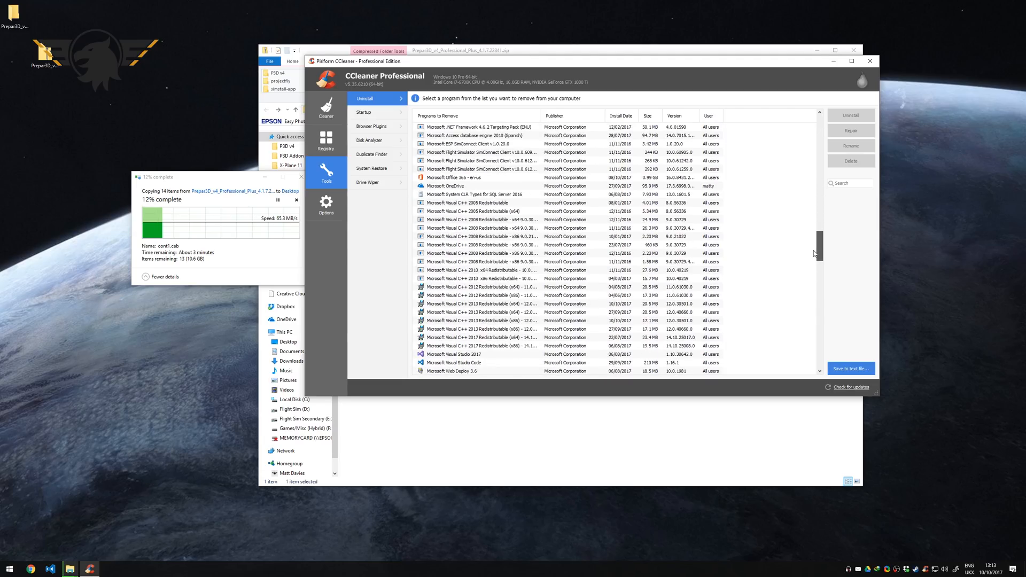
pyautogui.scroll(-3)
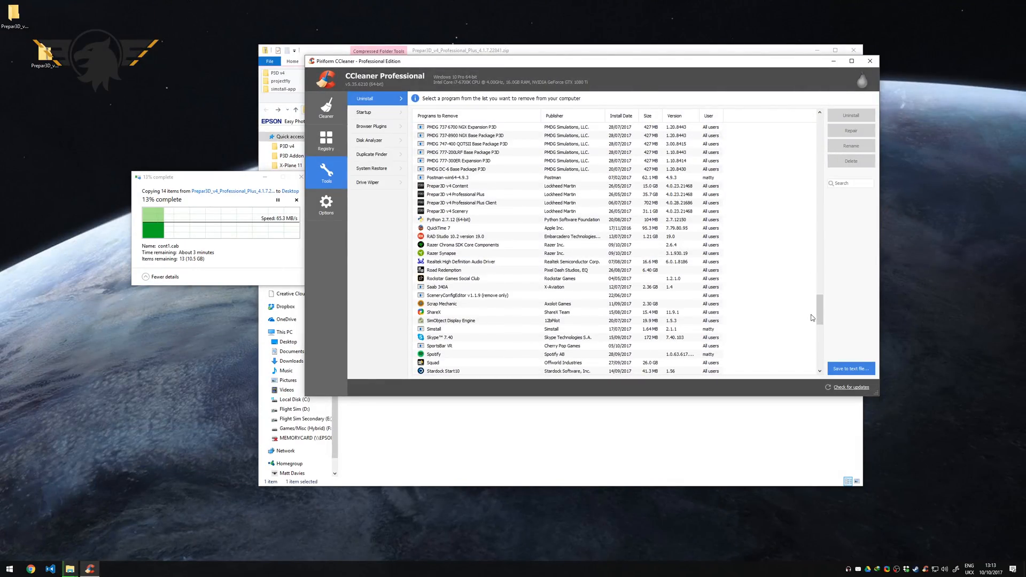
pyautogui.click(451, 186)
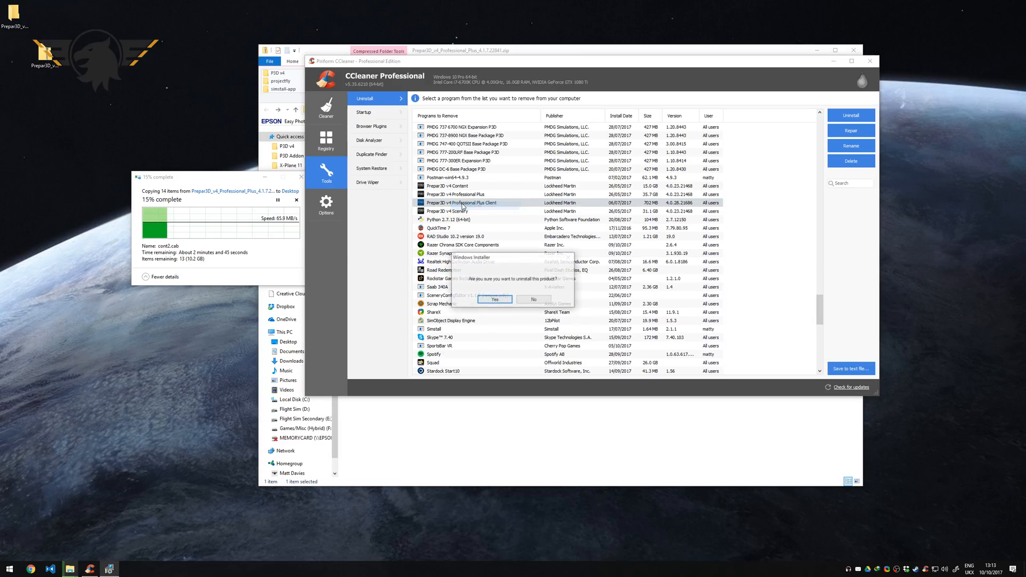
pyautogui.click(495, 300)
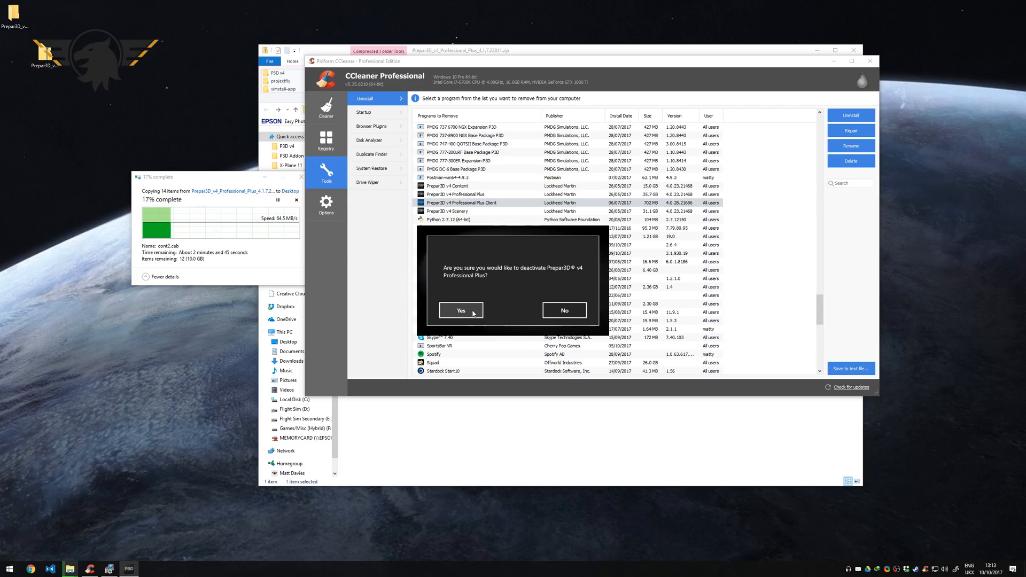
pyautogui.click(460, 310)
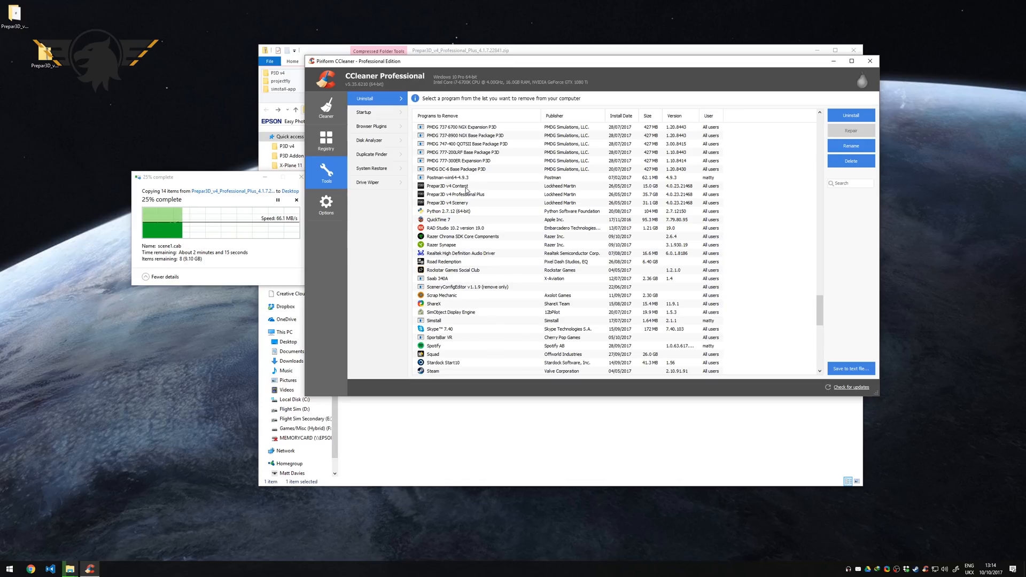
pyautogui.moveTo(502, 211)
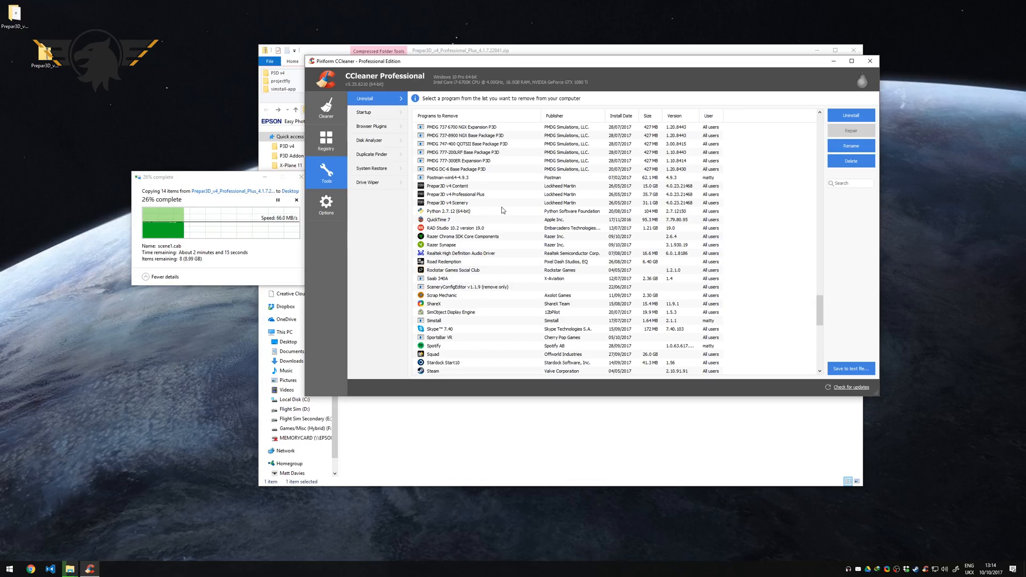
# Uninstall the remaining Prepar3D v4 Professional Plus content and Scenery entries
pyautogui.click(459, 194)
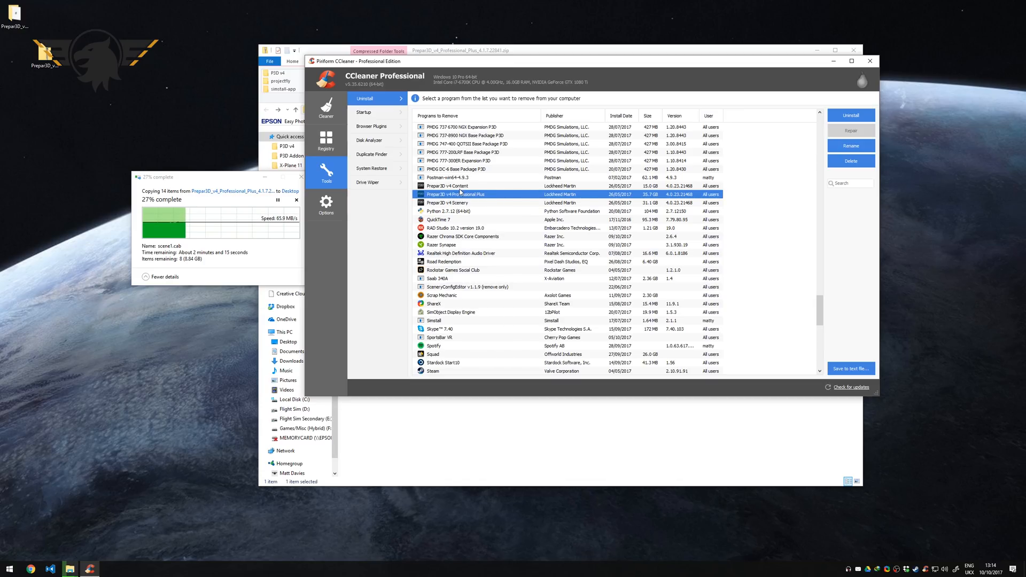
pyautogui.moveTo(473, 195)
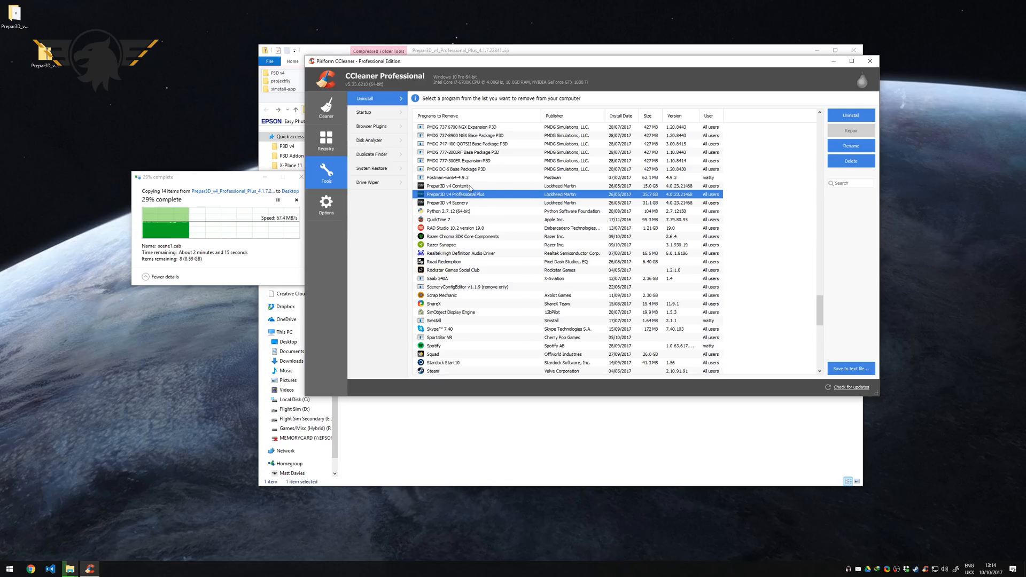
pyautogui.click(852, 116)
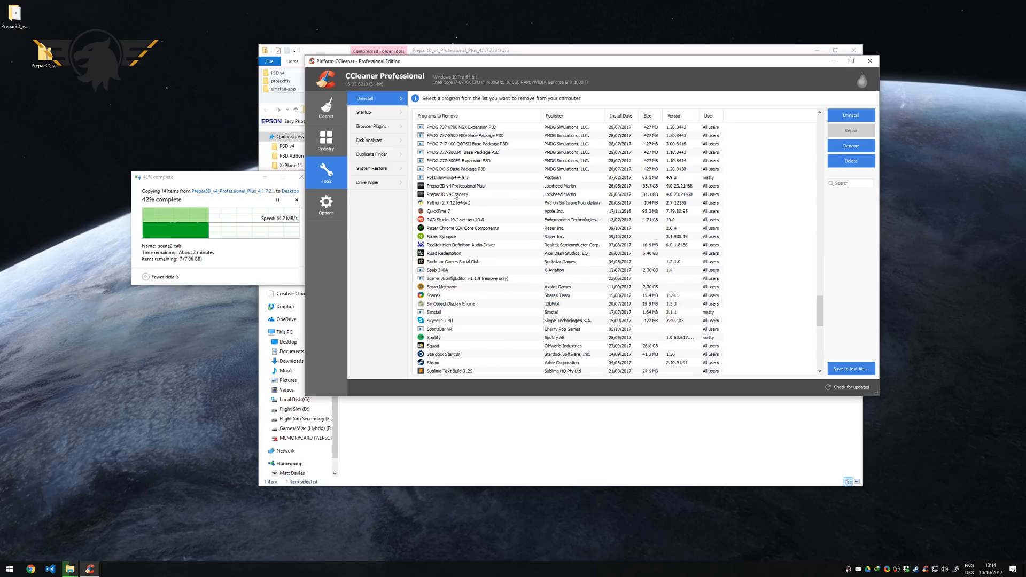
pyautogui.click(850, 114)
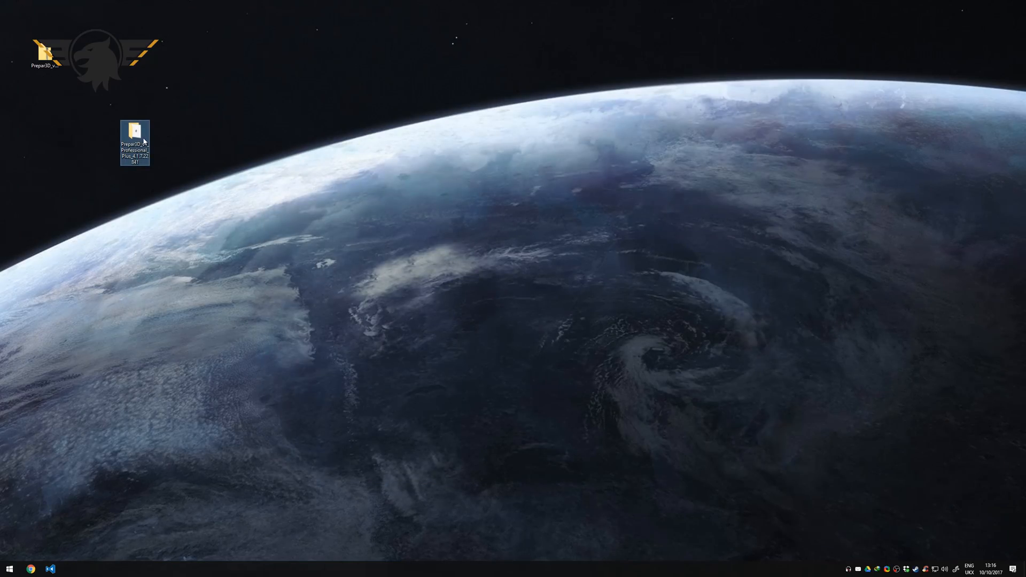
# Install the Prepar3D v4 client from Install_Client.msi into D:\P3D v4 on the Flight Sim drive
pyautogui.doubleClick(135, 142)
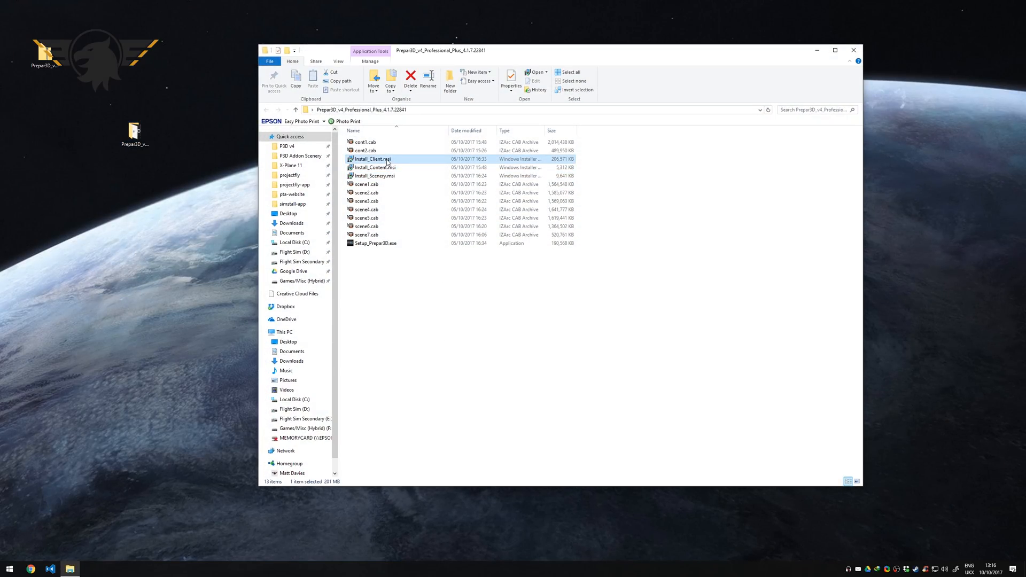
pyautogui.doubleClick(372, 160)
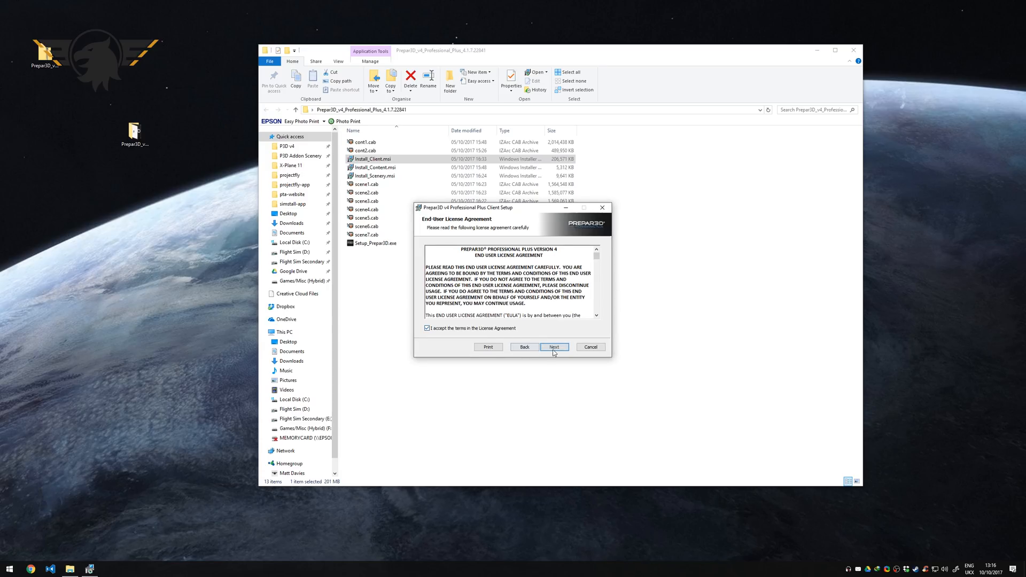
pyautogui.click(554, 346)
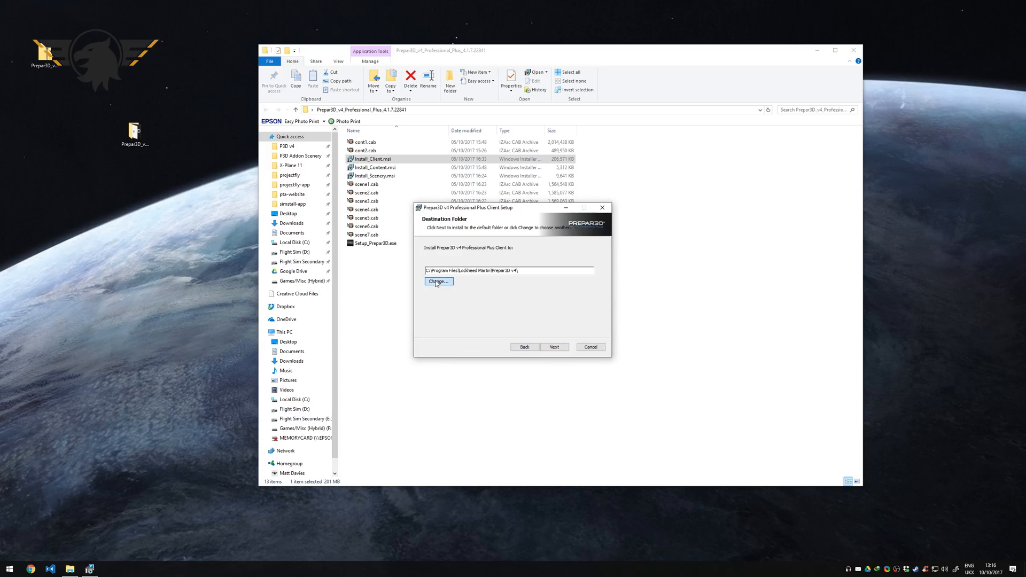
pyautogui.click(437, 281)
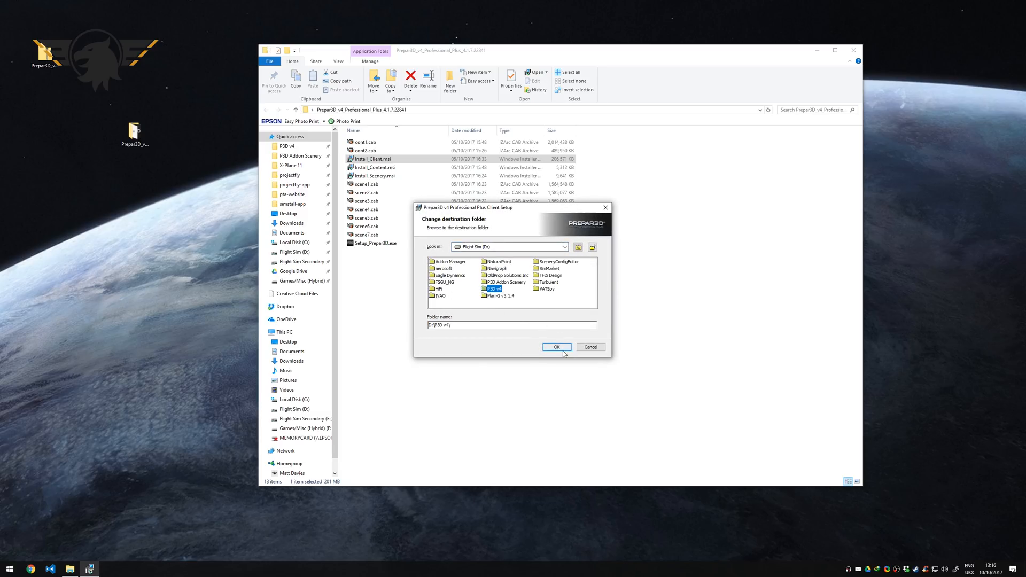
pyautogui.click(556, 347)
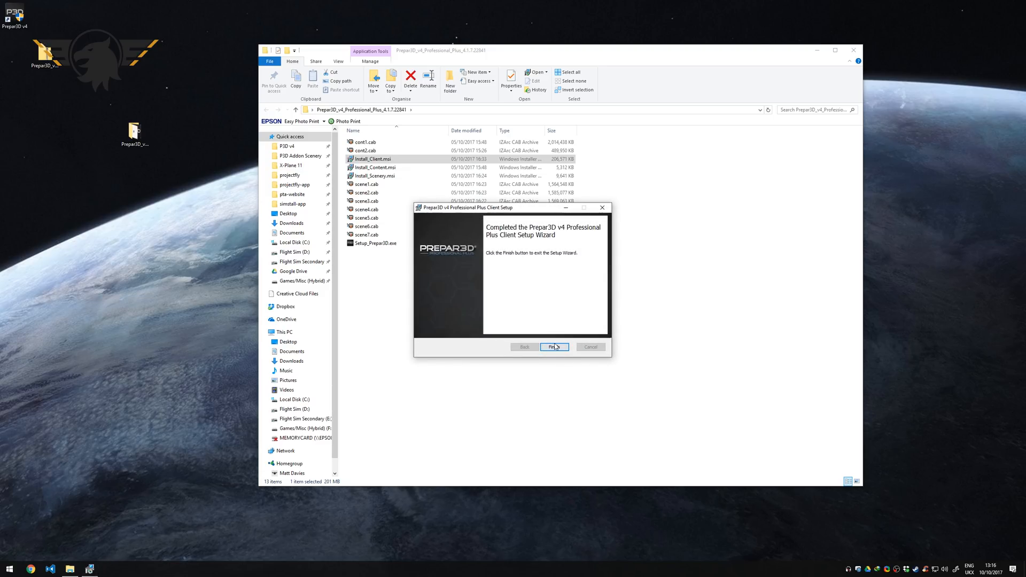
pyautogui.click(553, 346)
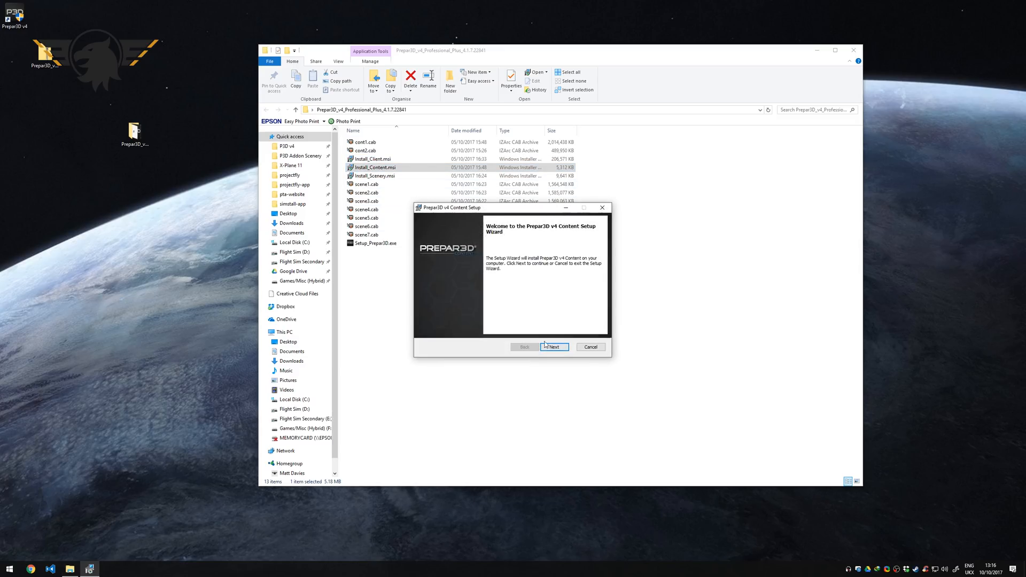
# Run the content and scenery installers through to Finish and close the extracted folder window
pyautogui.click(553, 346)
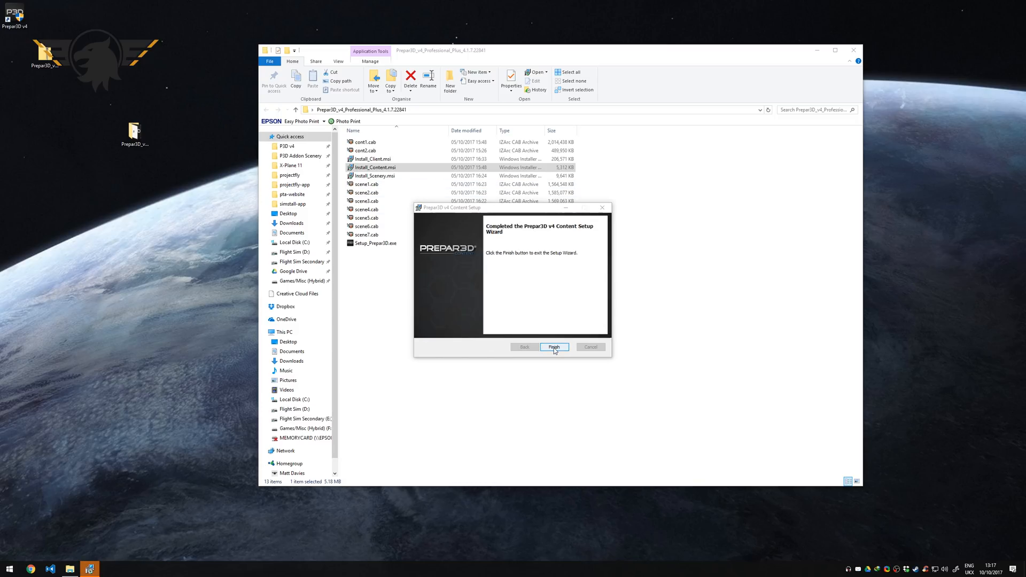
pyautogui.click(553, 346)
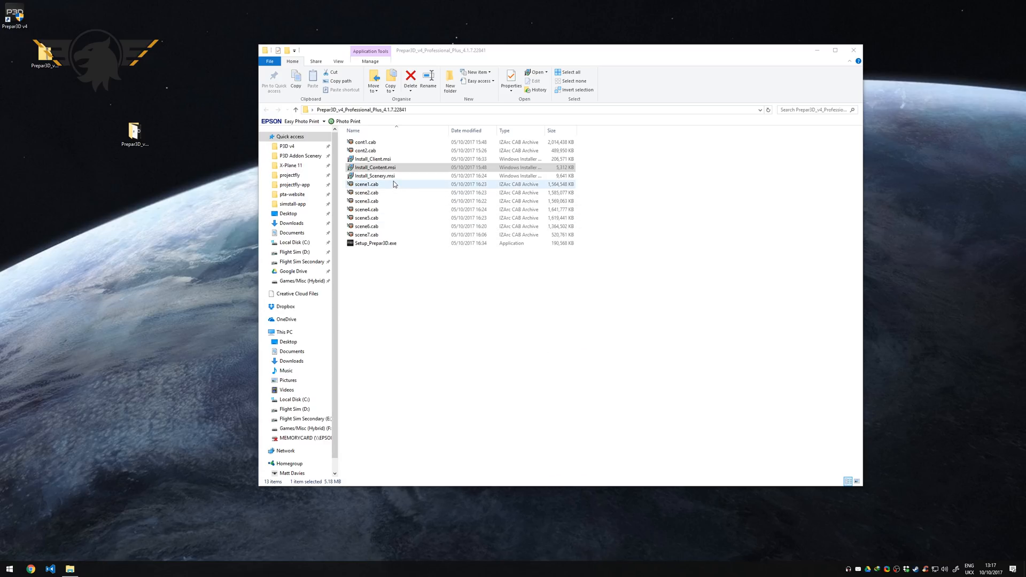
pyautogui.doubleClick(374, 175)
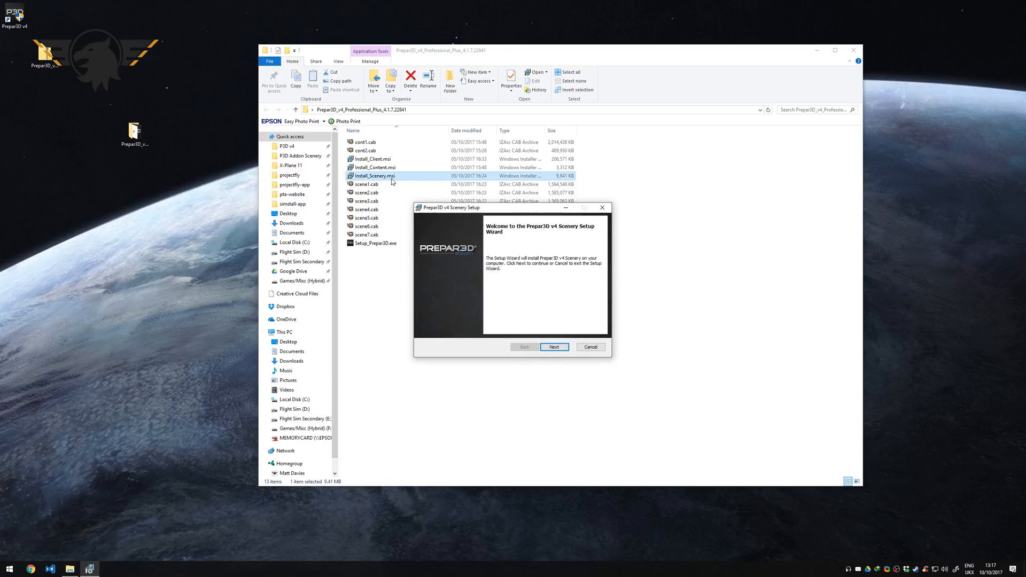
pyautogui.click(553, 346)
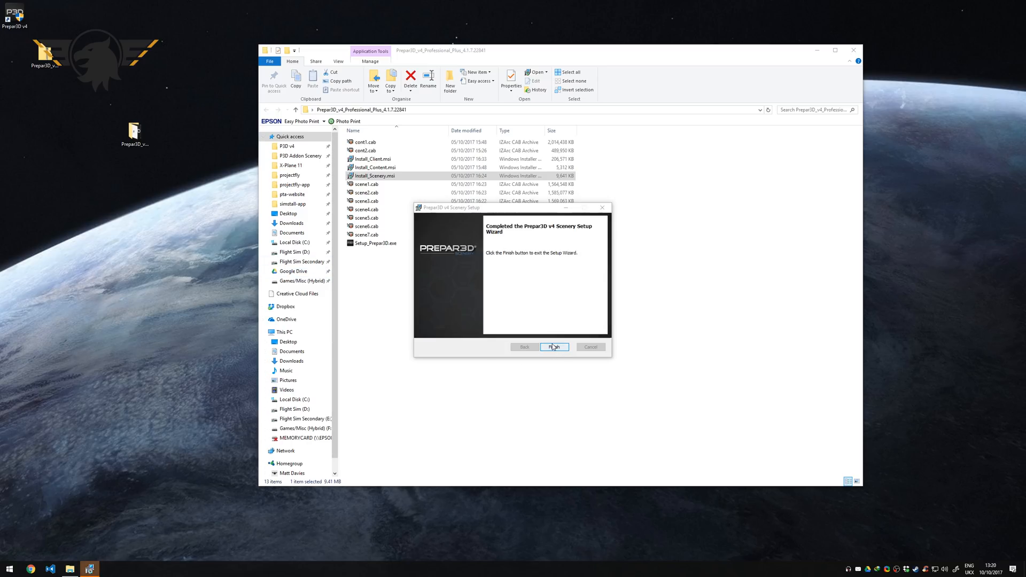
pyautogui.click(555, 346)
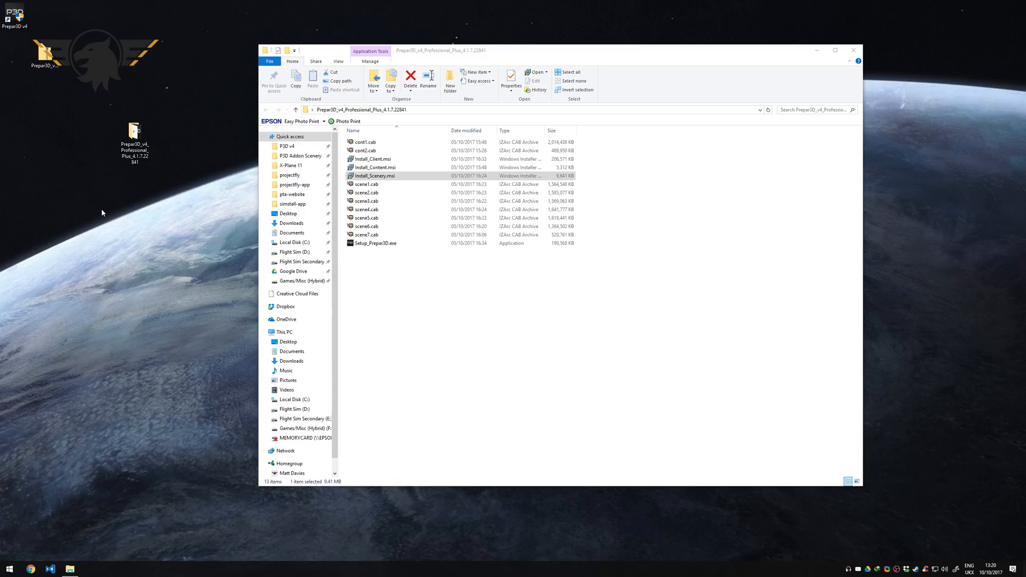
pyautogui.click(853, 50)
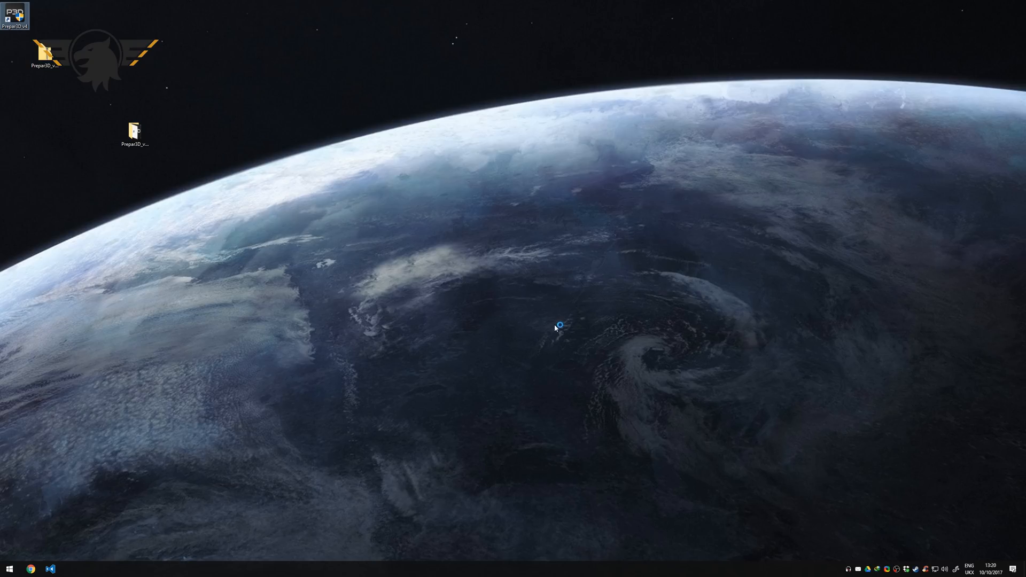
# Activate Prepar3D v4 online with the licence ID and password and confirm the success message
pyautogui.doubleClick(14, 19)
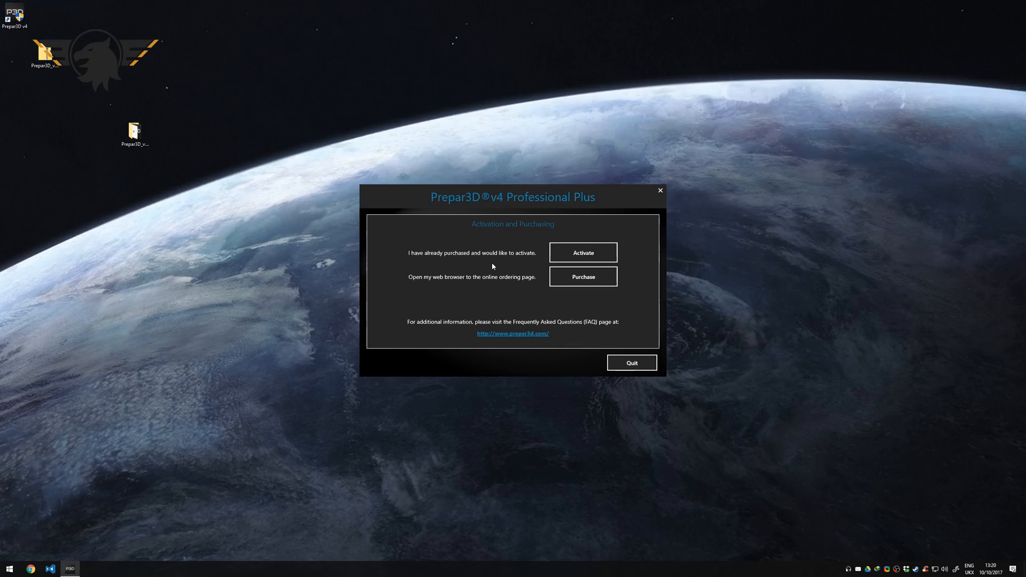
pyautogui.click(582, 252)
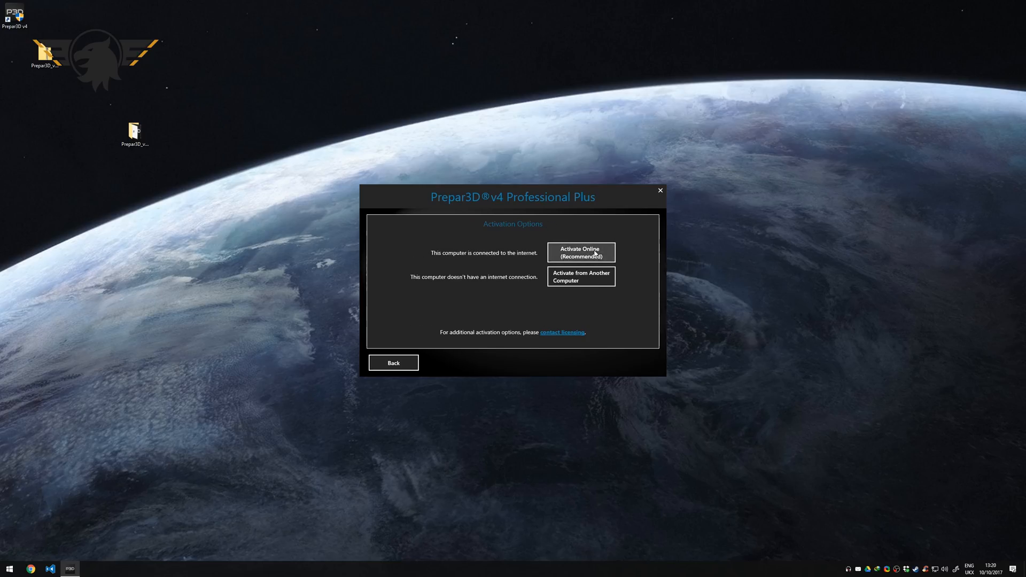
pyautogui.click(579, 252)
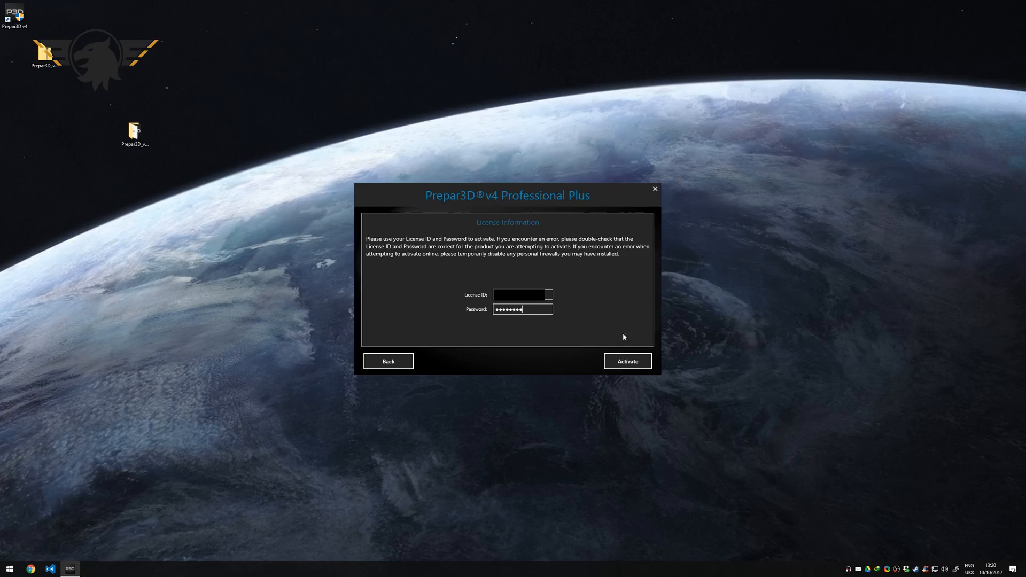
pyautogui.click(627, 360)
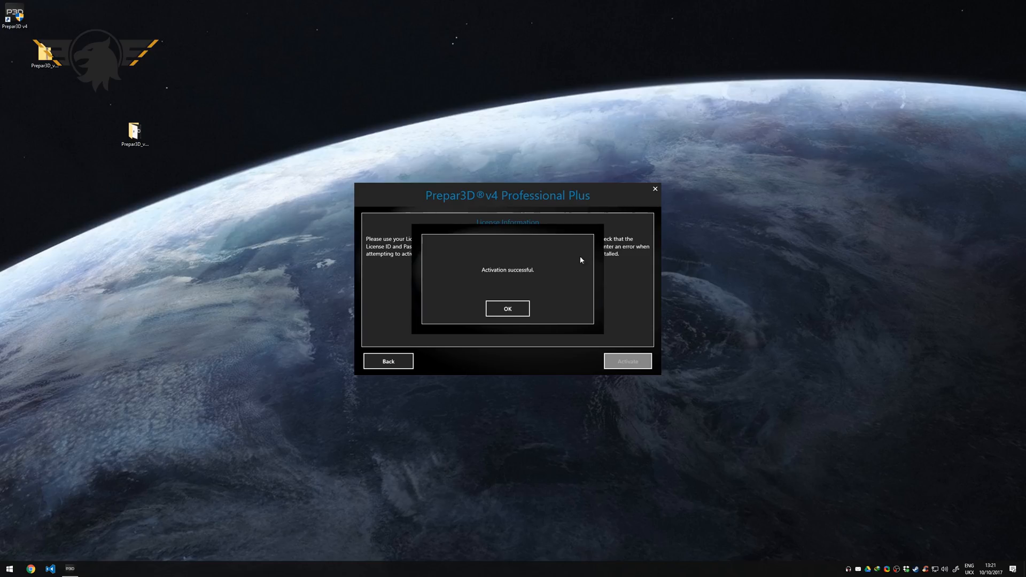
pyautogui.click(507, 308)
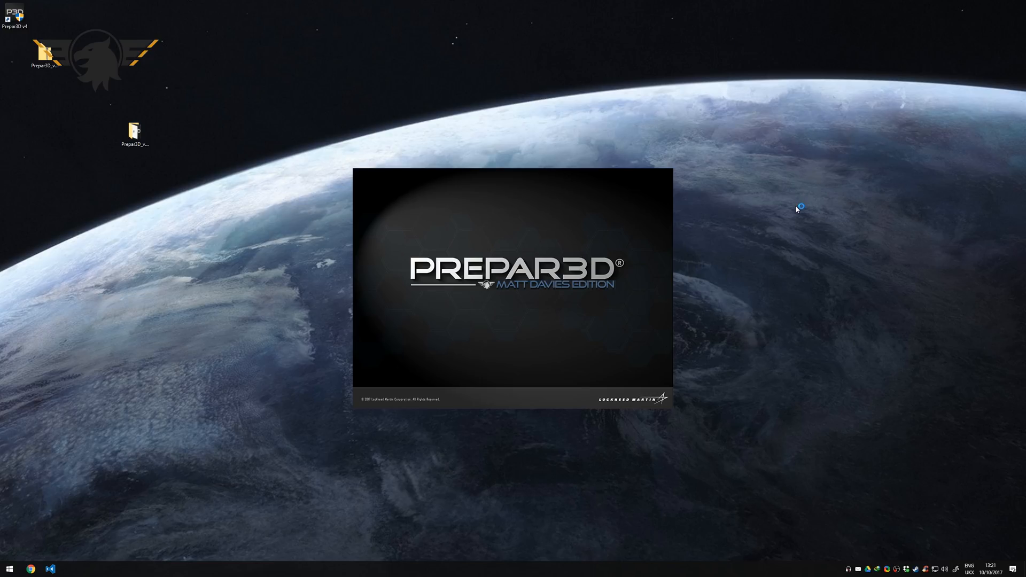
pyautogui.moveTo(784, 349)
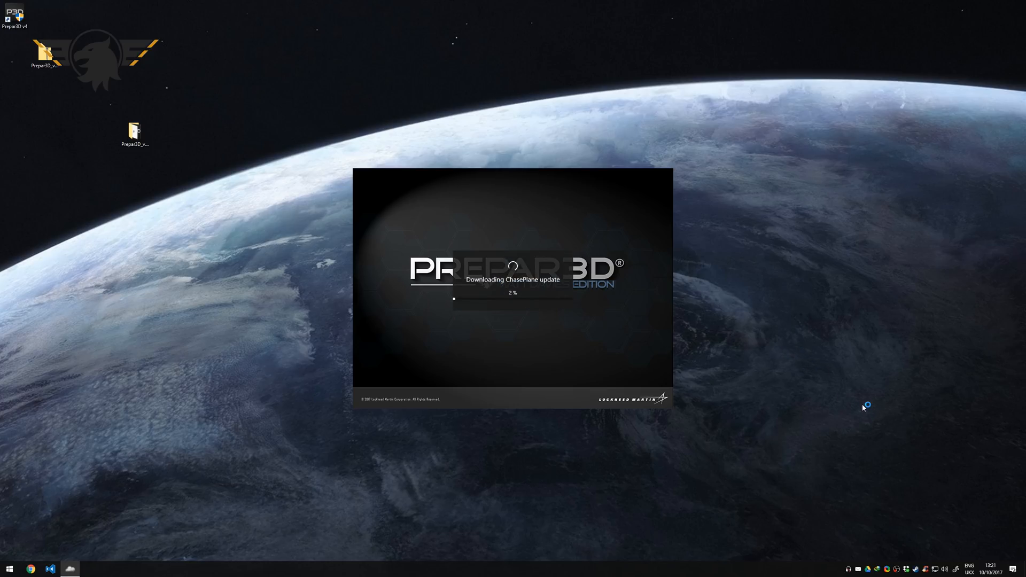
pyautogui.moveTo(751, 412)
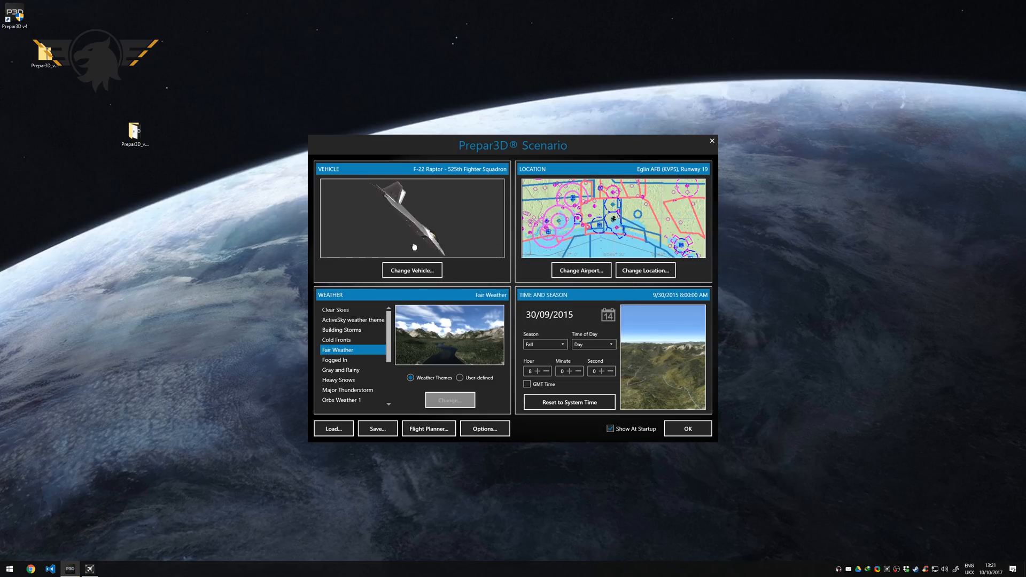
# Check the CRJ900ER Air One entry in Change Vehicle, cancel, and load the startup scenario
pyautogui.click(411, 270)
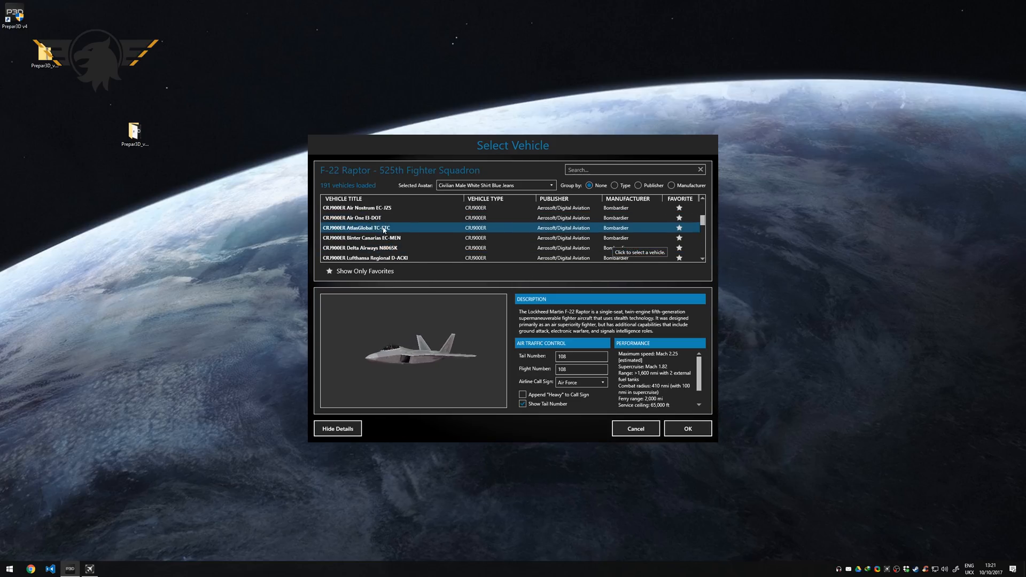
pyautogui.click(351, 218)
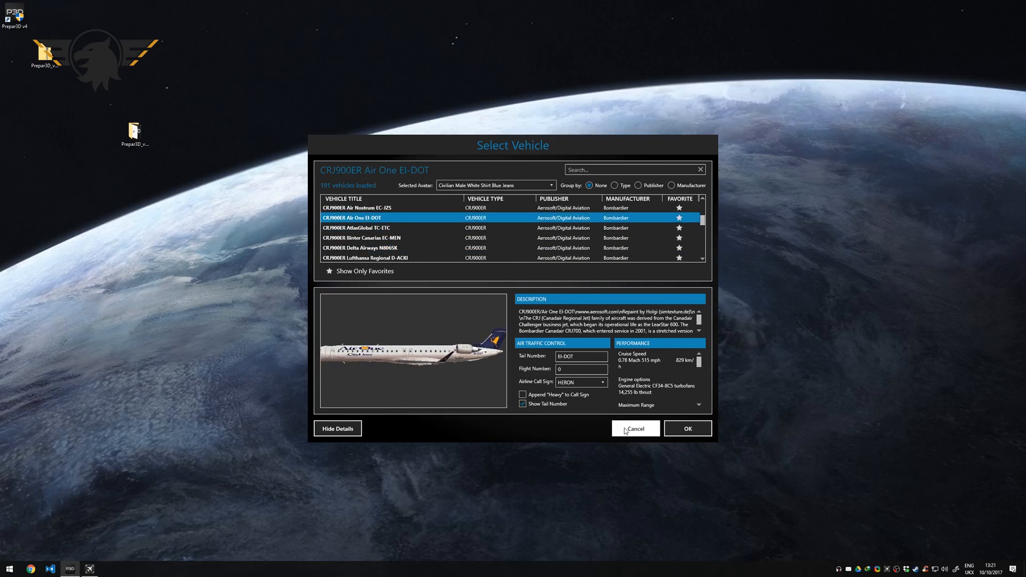
pyautogui.click(634, 427)
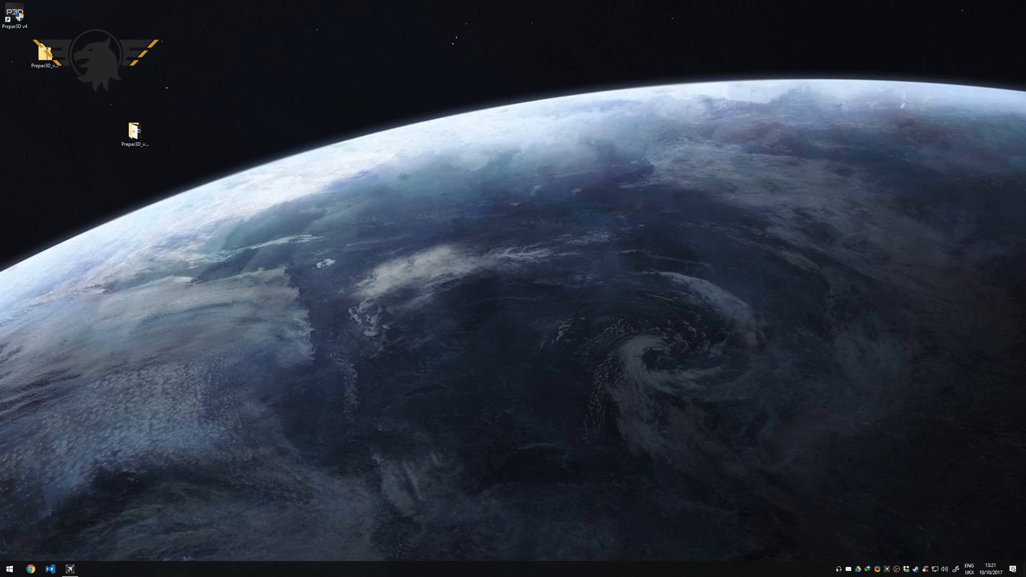
pyautogui.doubleClick(134, 130)
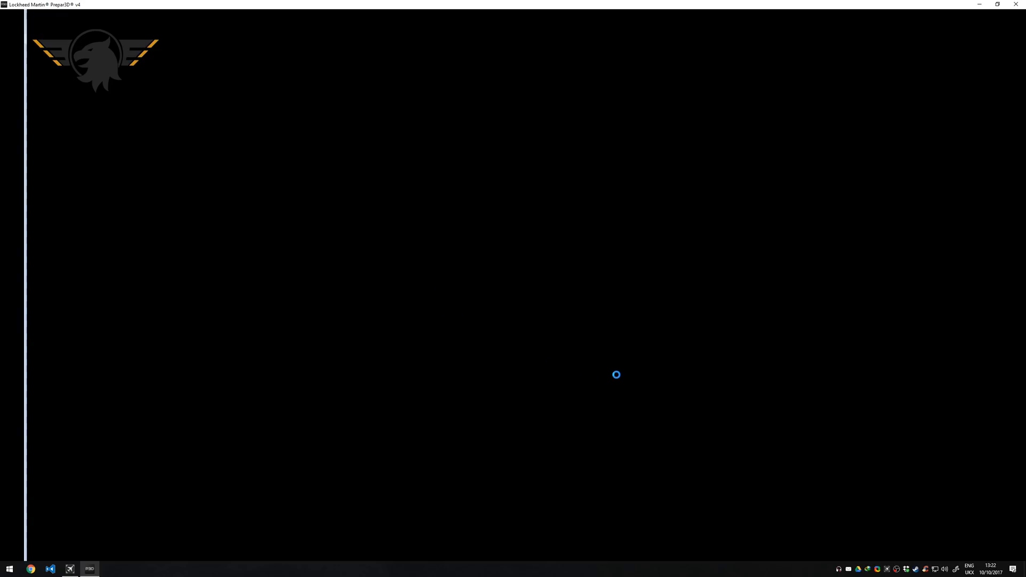
pyautogui.moveTo(561, 365)
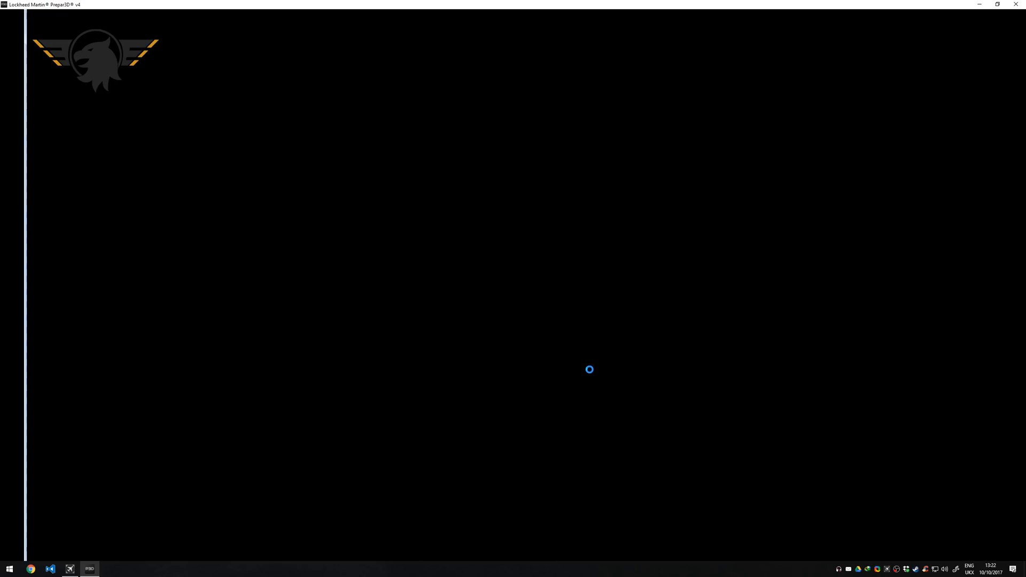
pyautogui.moveTo(576, 367)
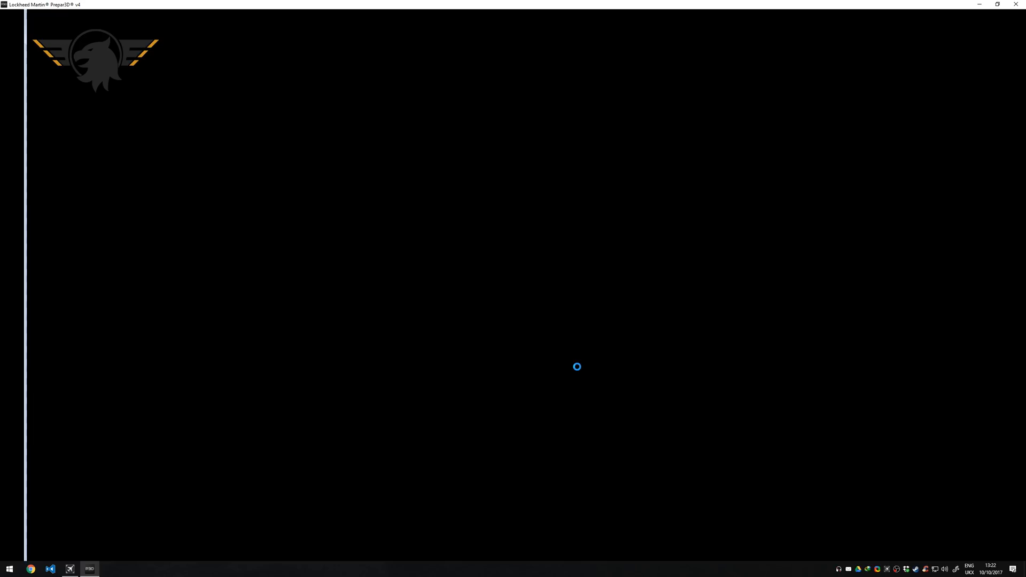
pyautogui.moveTo(556, 339)
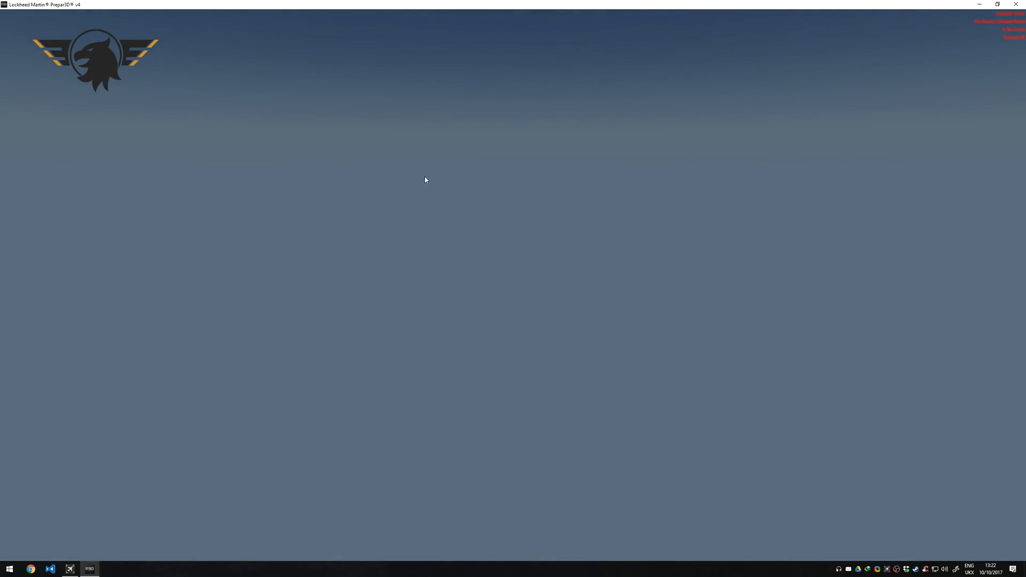
pyautogui.moveTo(403, 139)
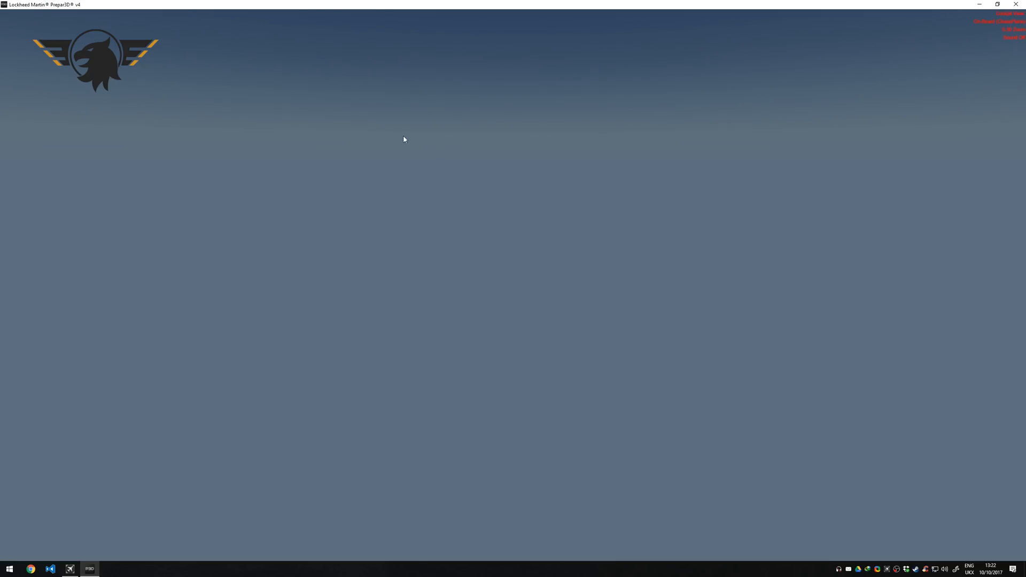
# Review the Scenery Library's ORBX entries and the Documents\Prepar3D v4 Add-ons folder, then close both
pyautogui.click(129, 13)
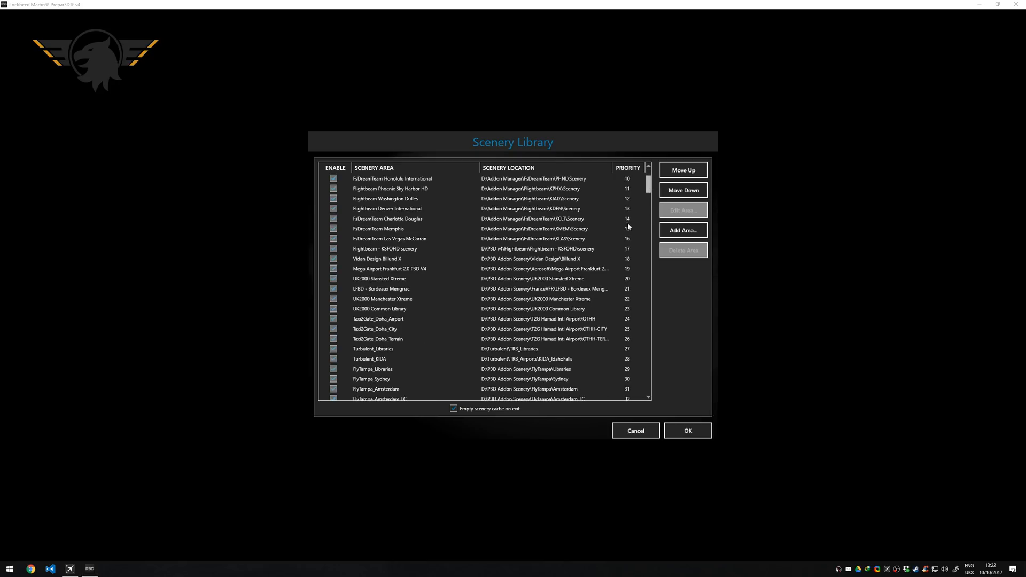
pyautogui.click(9, 568)
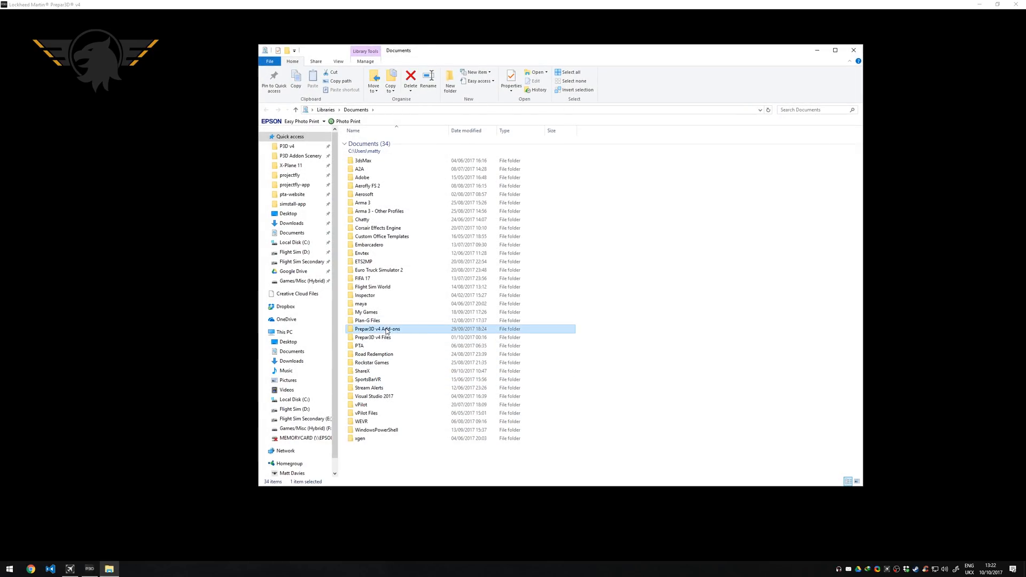
pyautogui.doubleClick(377, 328)
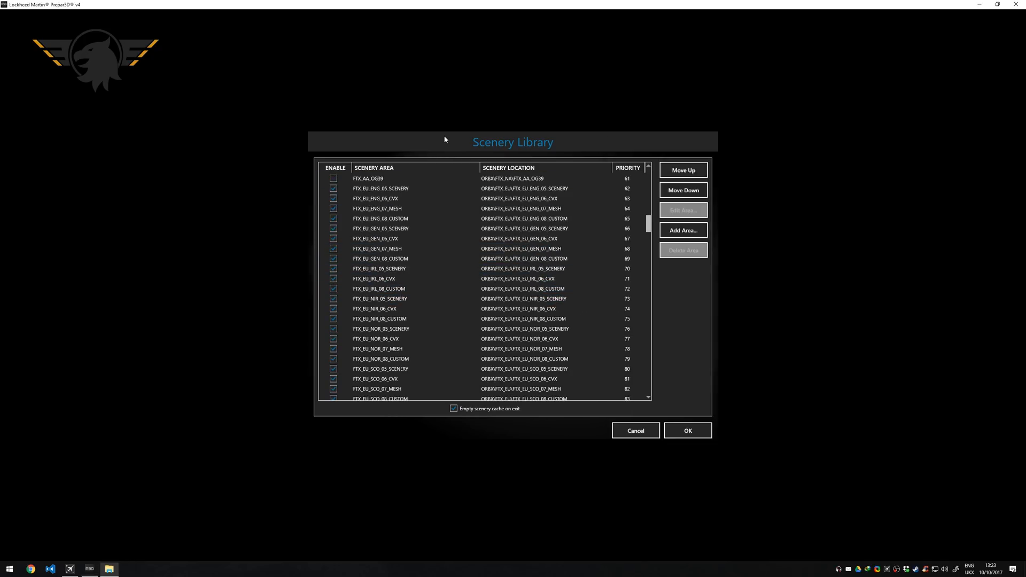
pyautogui.click(687, 429)
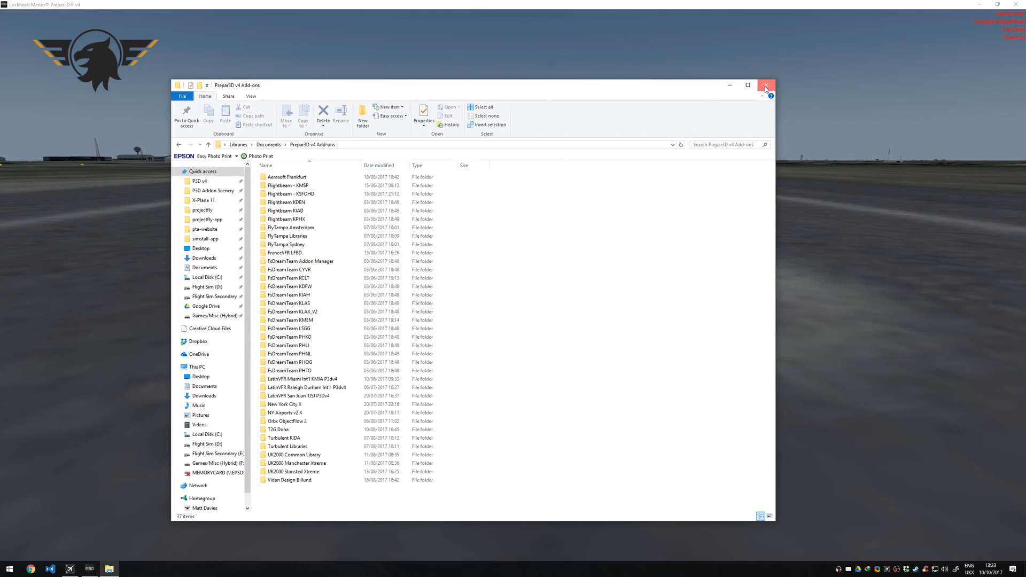
pyautogui.click(765, 85)
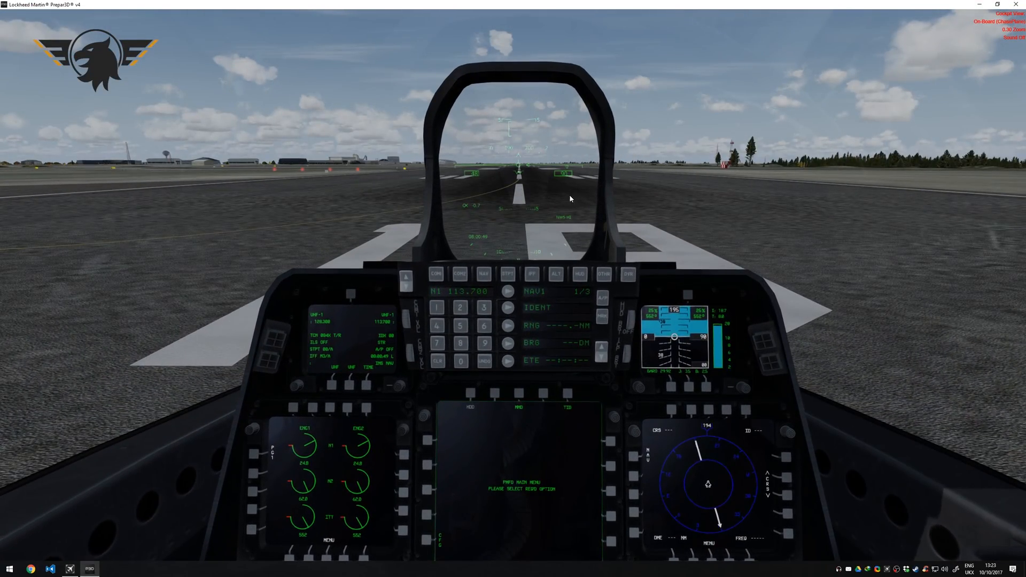
pyautogui.moveTo(648, 245)
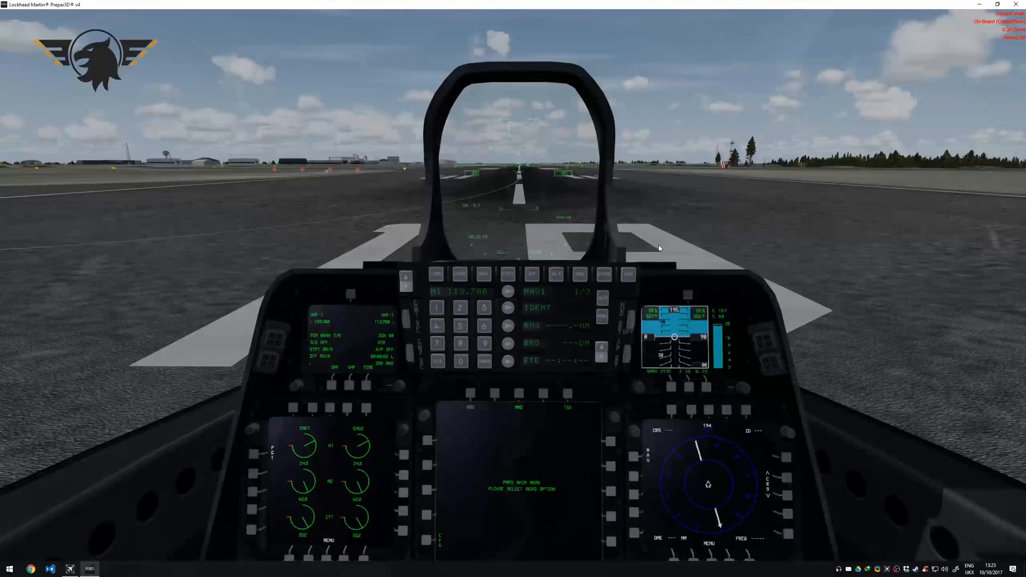
# Browse the Virtual Reality, Tools and Vehicle menus from the F-22 cockpit
pyautogui.click(287, 14)
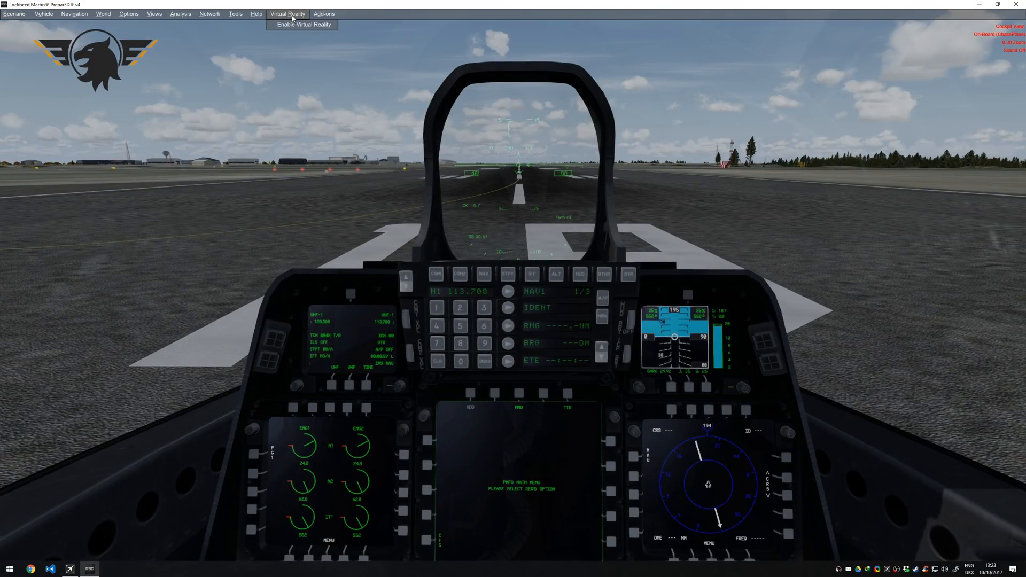
pyautogui.moveTo(301, 25)
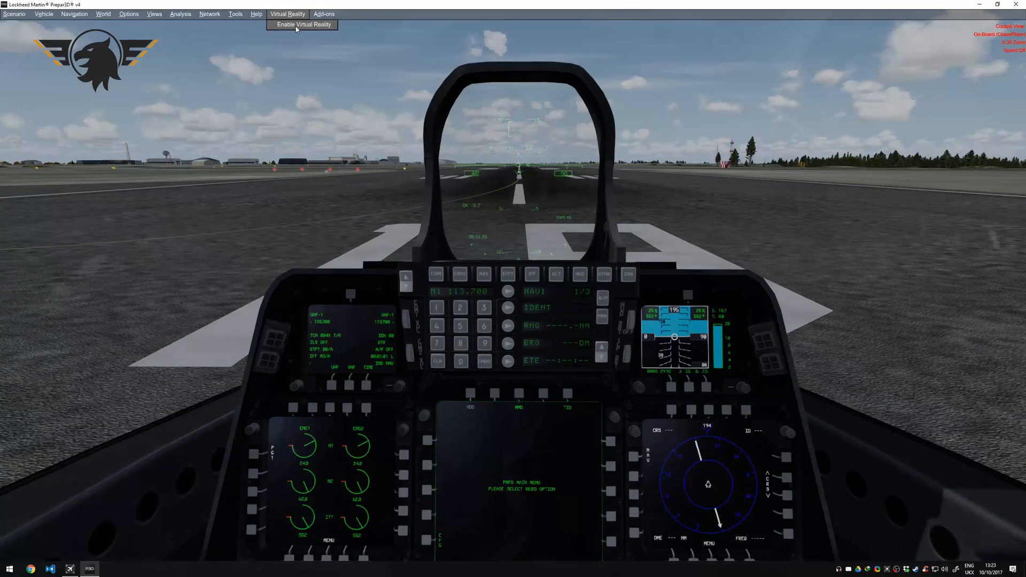
pyautogui.click(235, 14)
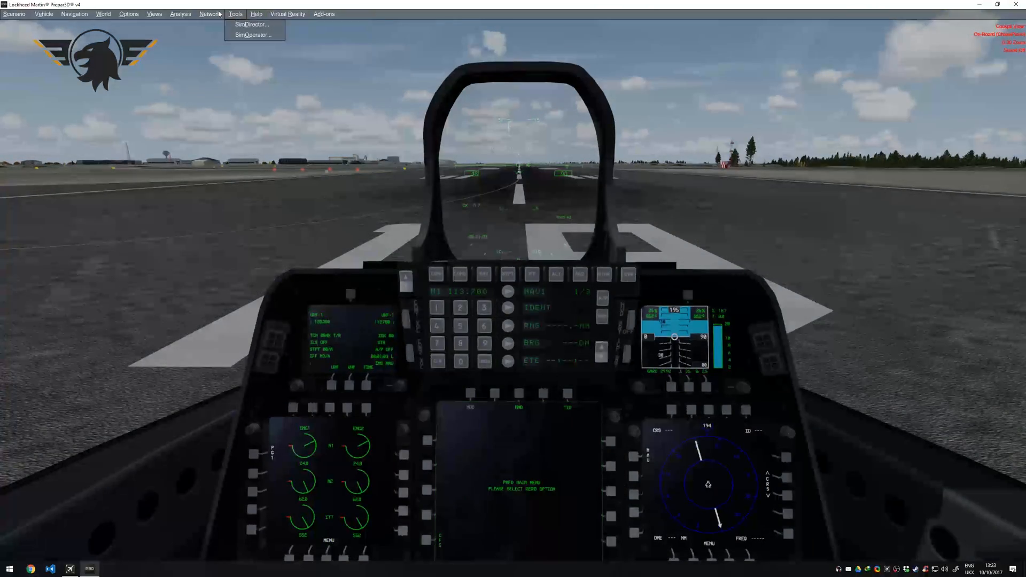
pyautogui.click(43, 14)
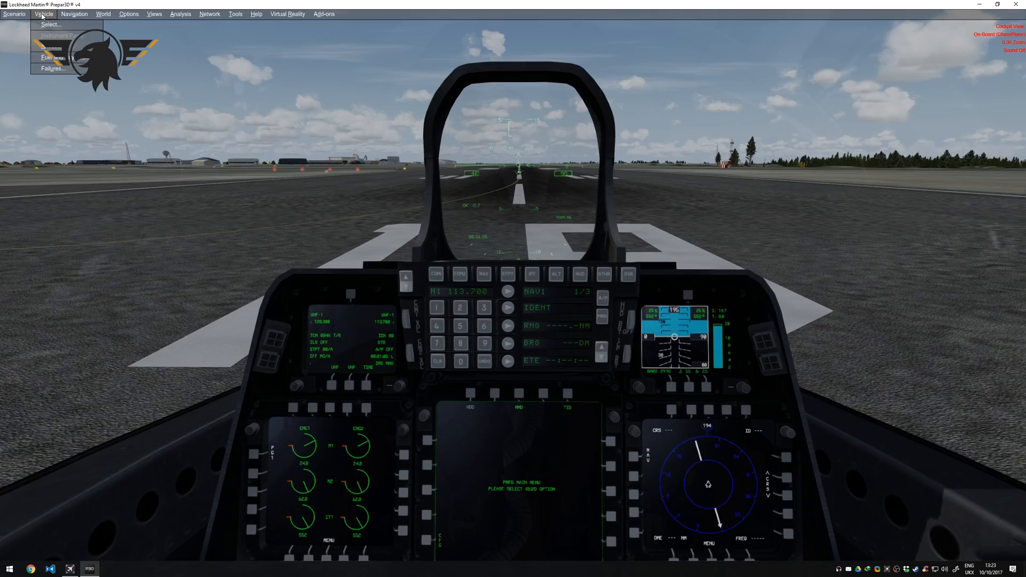
pyautogui.click(154, 14)
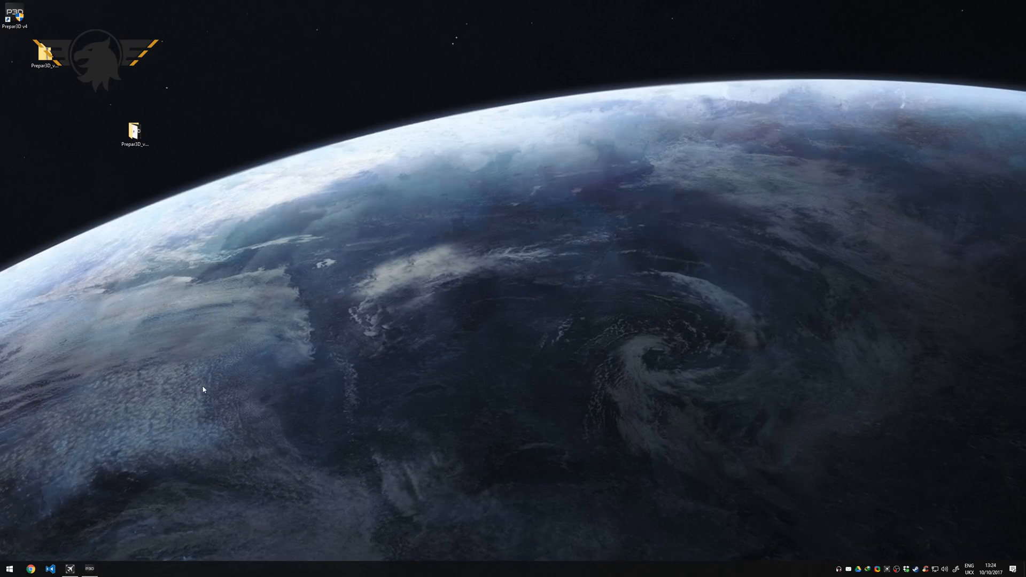
pyautogui.moveTo(162, 411)
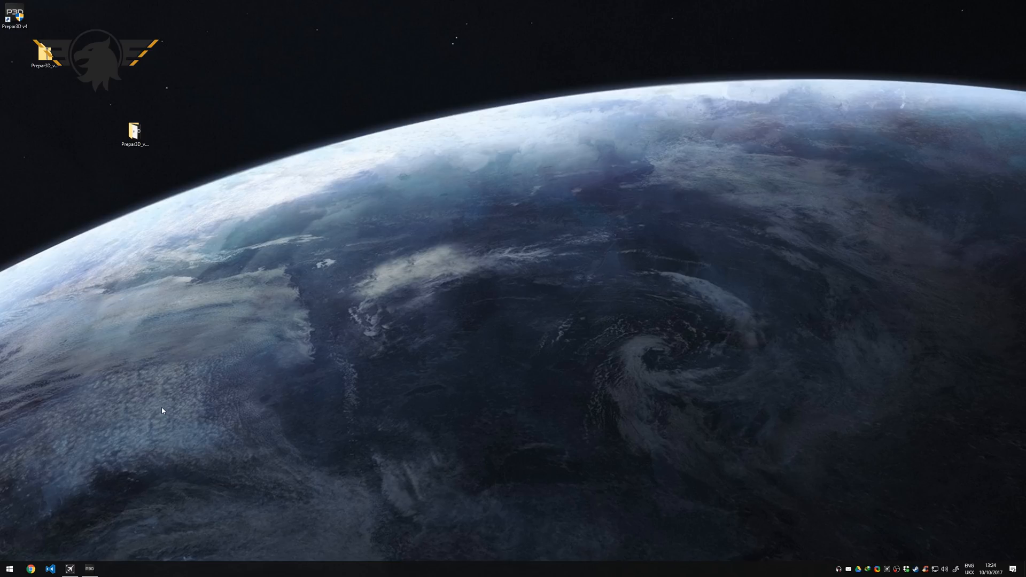
pyautogui.moveTo(162, 401)
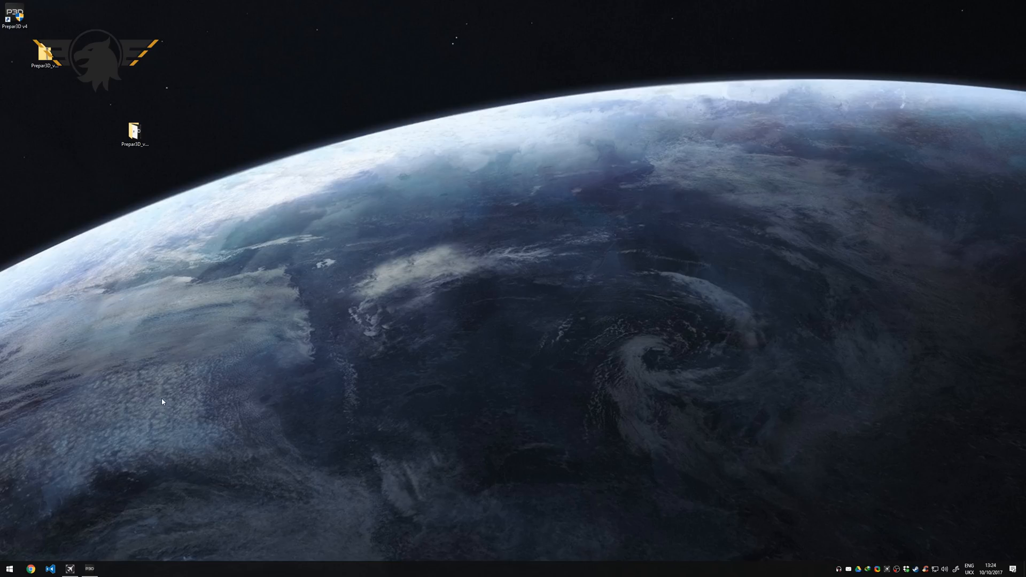
# Tidy the leftover installer icons on the desktop and restore the running simulator from the taskbar
pyautogui.rightClick(14, 16)
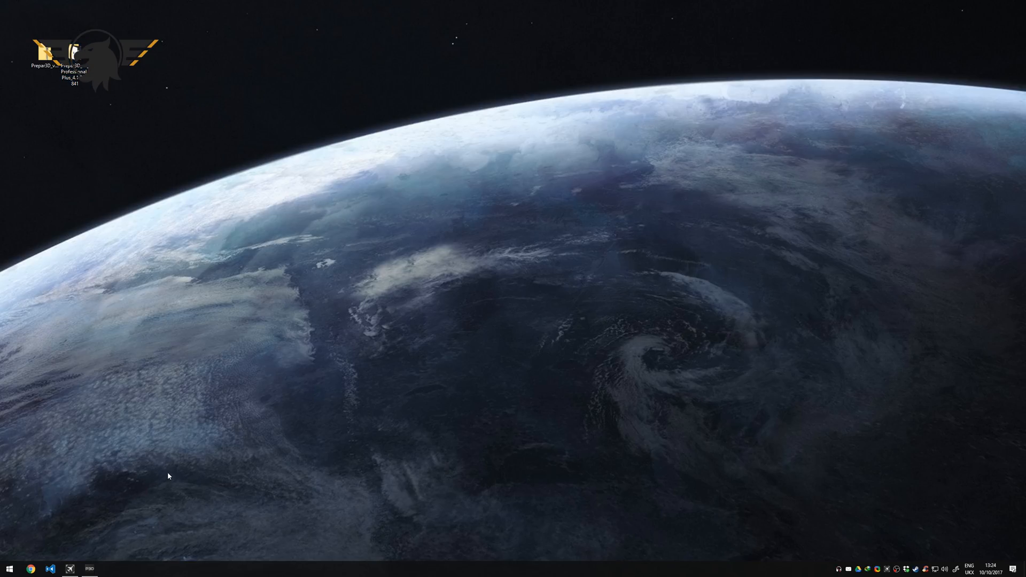
pyautogui.moveTo(123, 513)
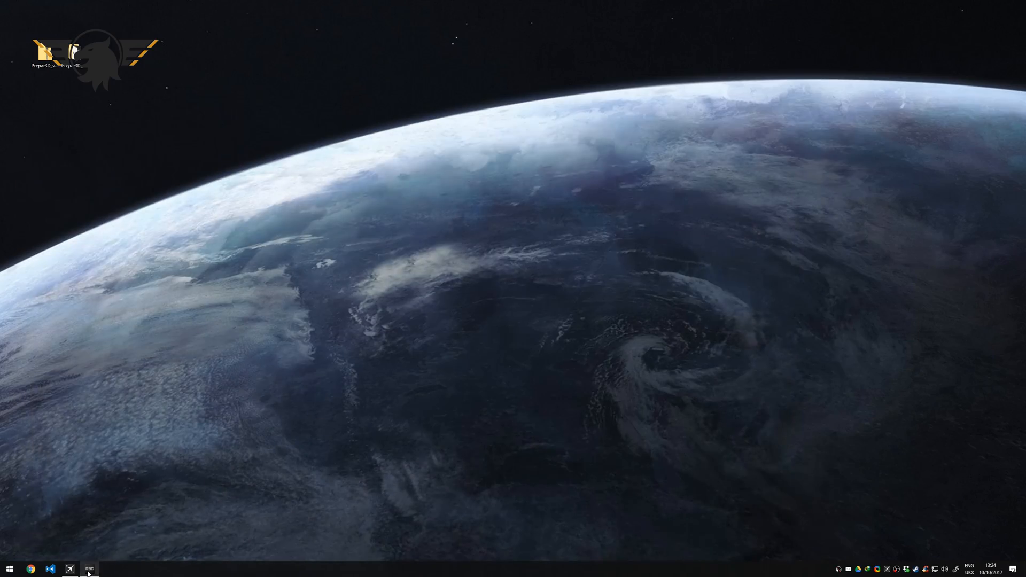
pyautogui.click(90, 568)
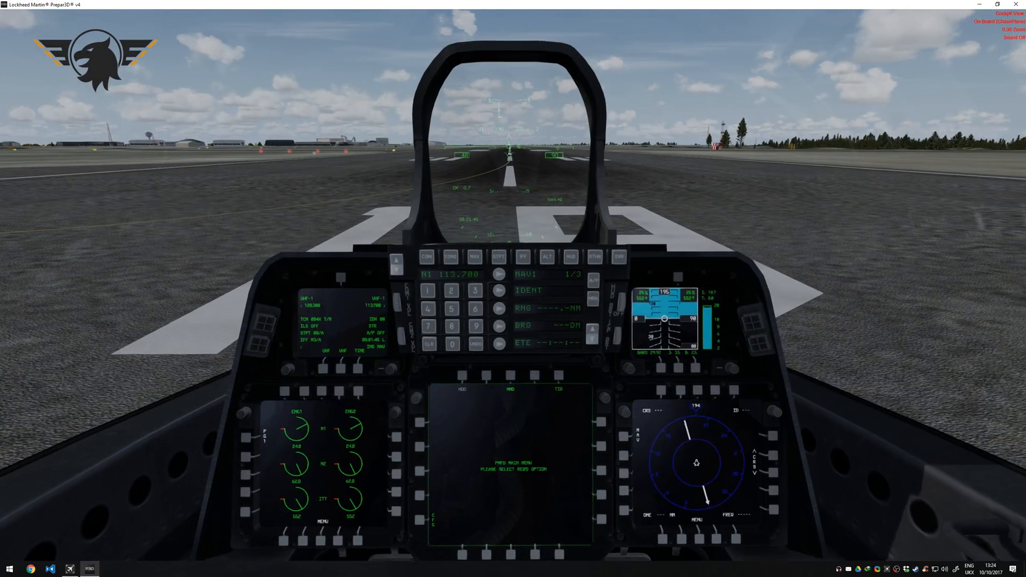